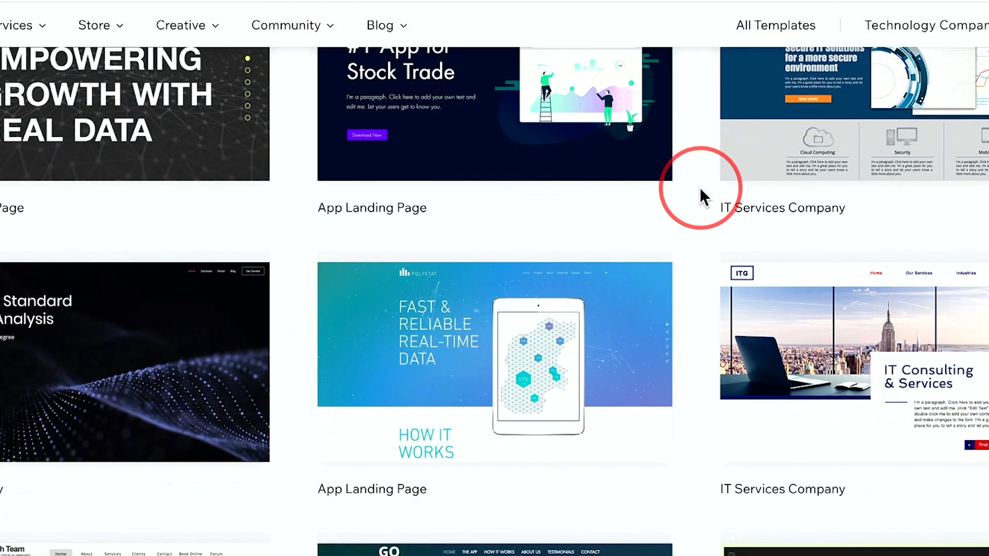
mouse_move(110, 351)
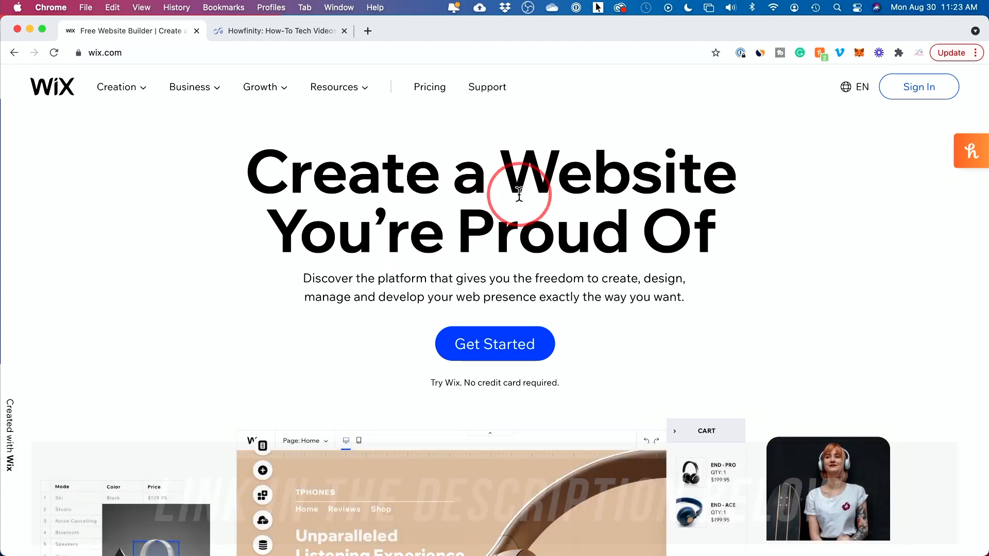
mouse_move(393, 199)
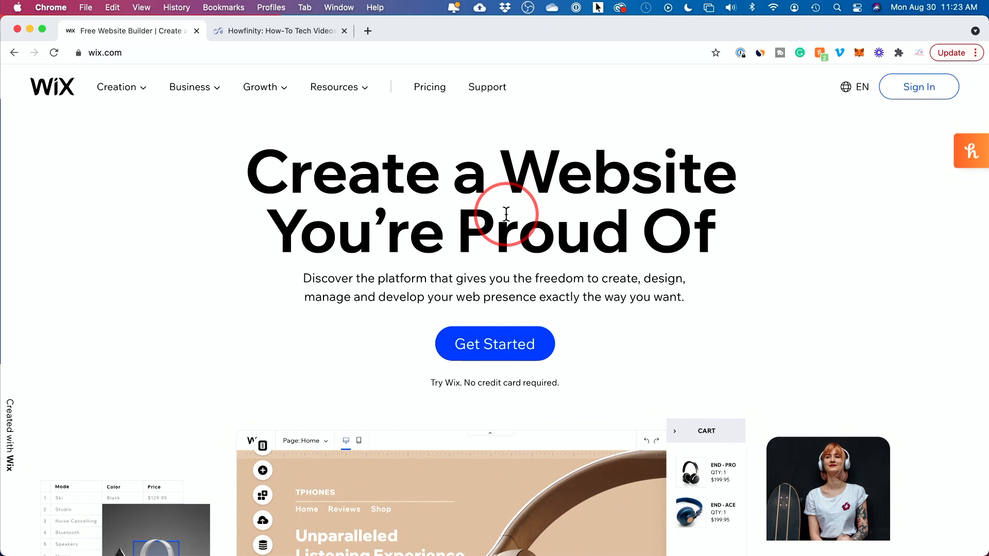
mouse_move(542, 264)
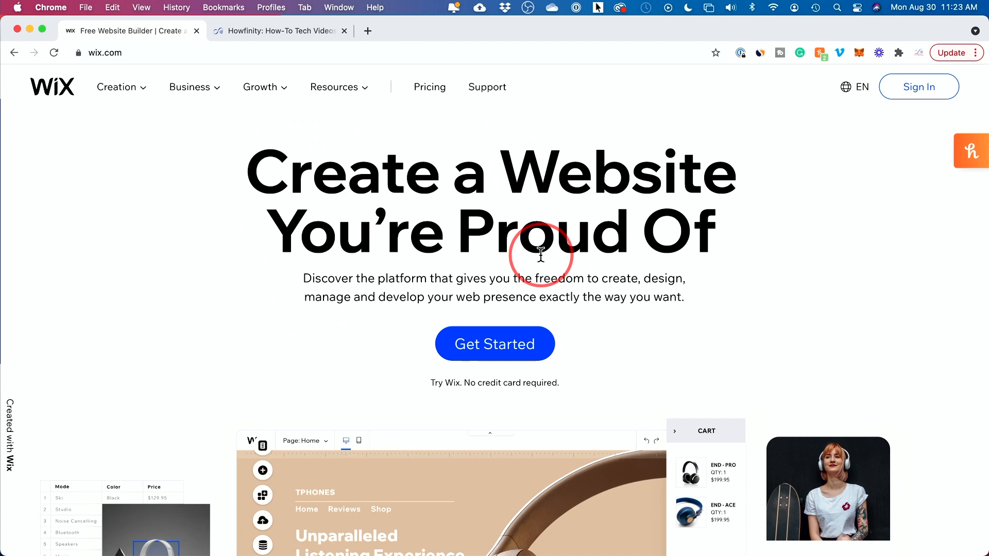
mouse_move(491, 320)
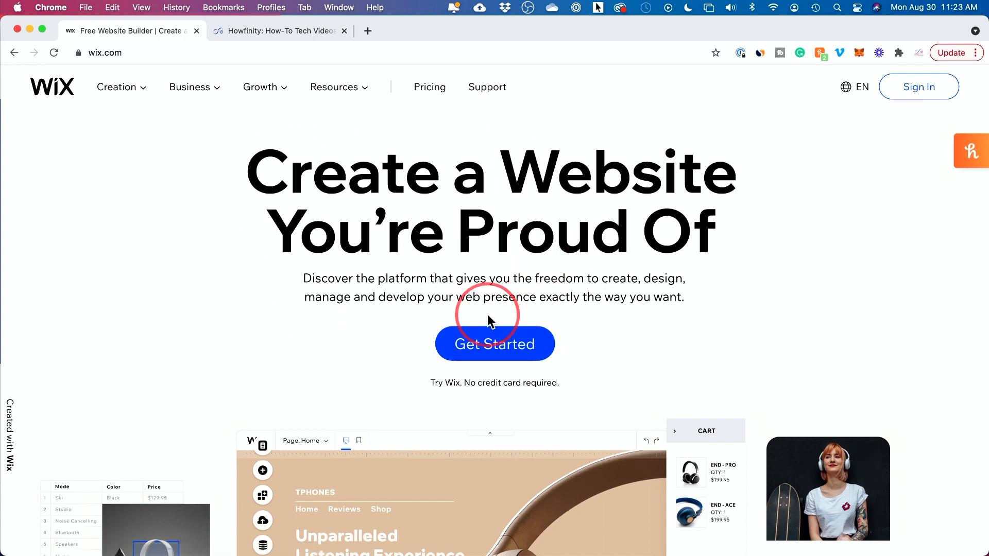
mouse_move(369, 337)
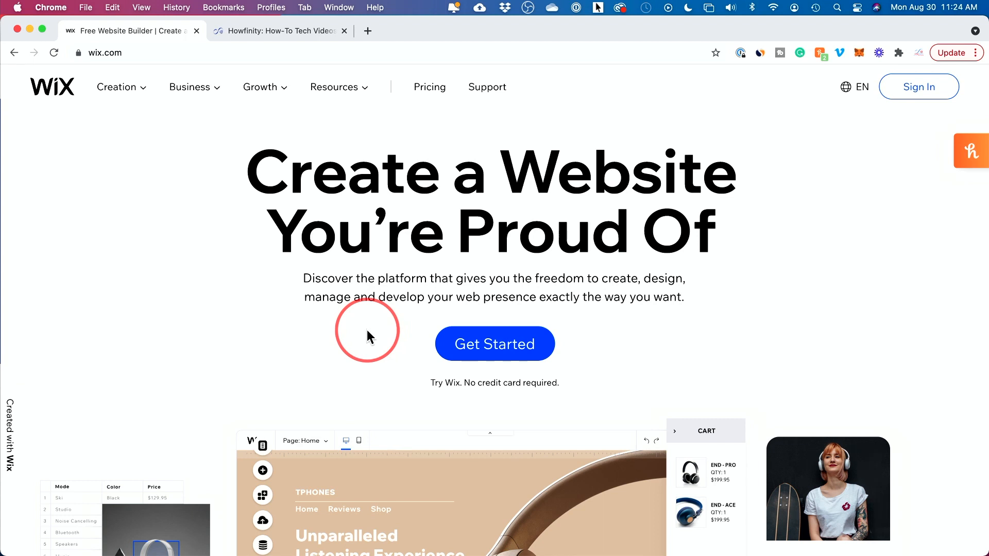
mouse_move(380, 335)
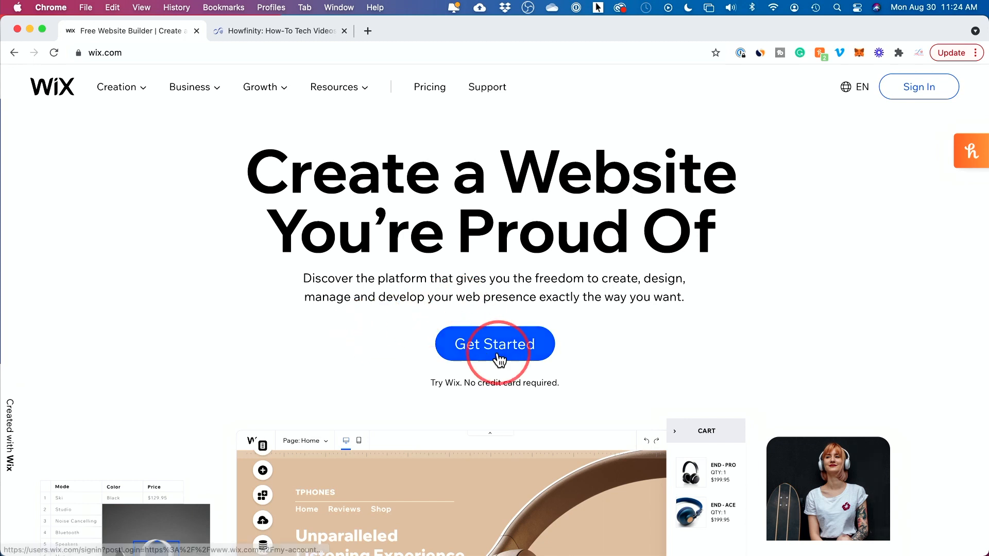
Launch the Wix new-site setup and reach the website-type question.
left_click(495, 344)
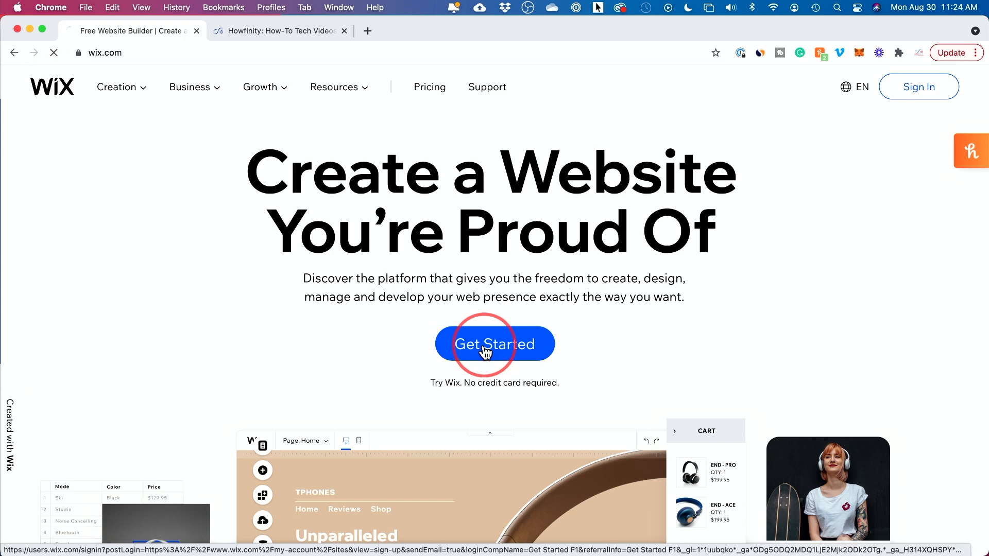
left_click(495, 345)
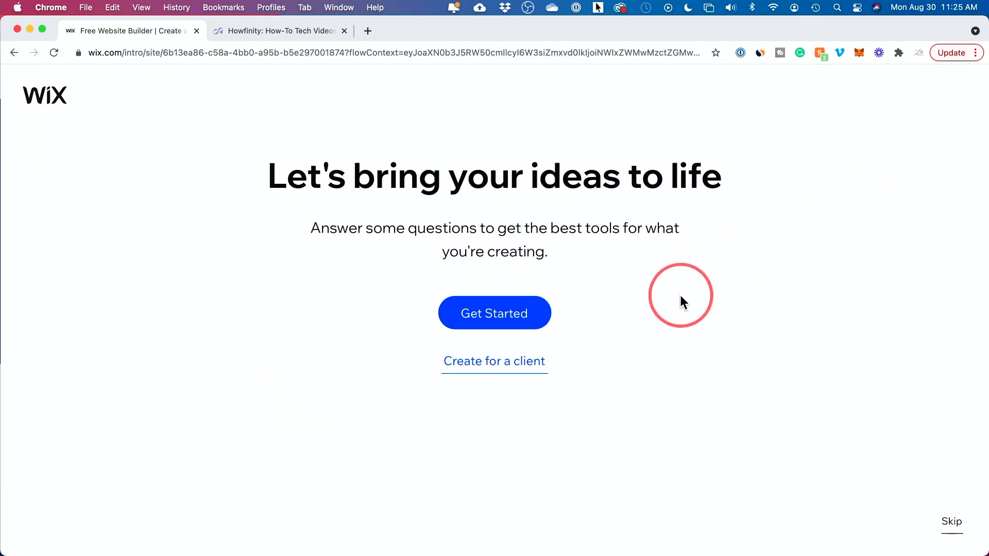
mouse_move(486, 325)
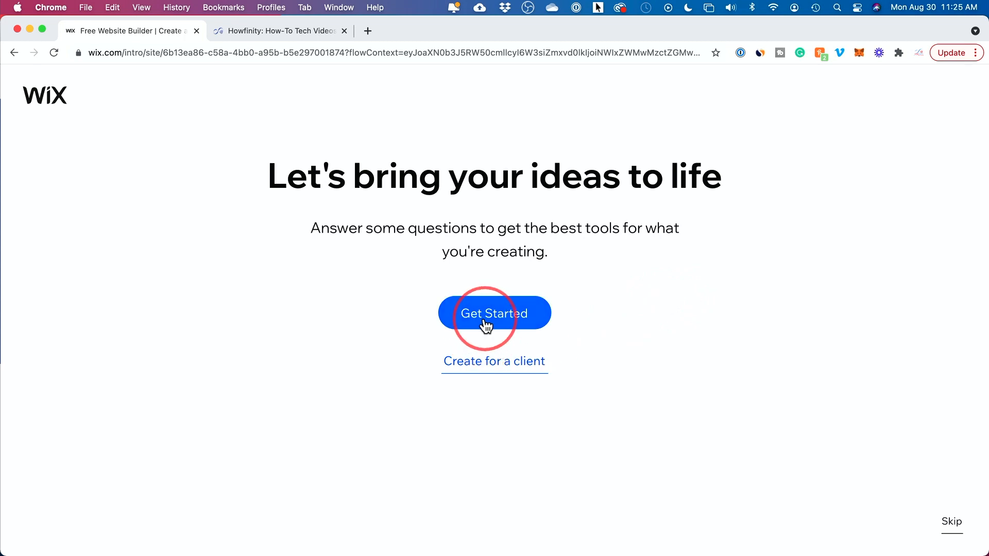
mouse_move(477, 379)
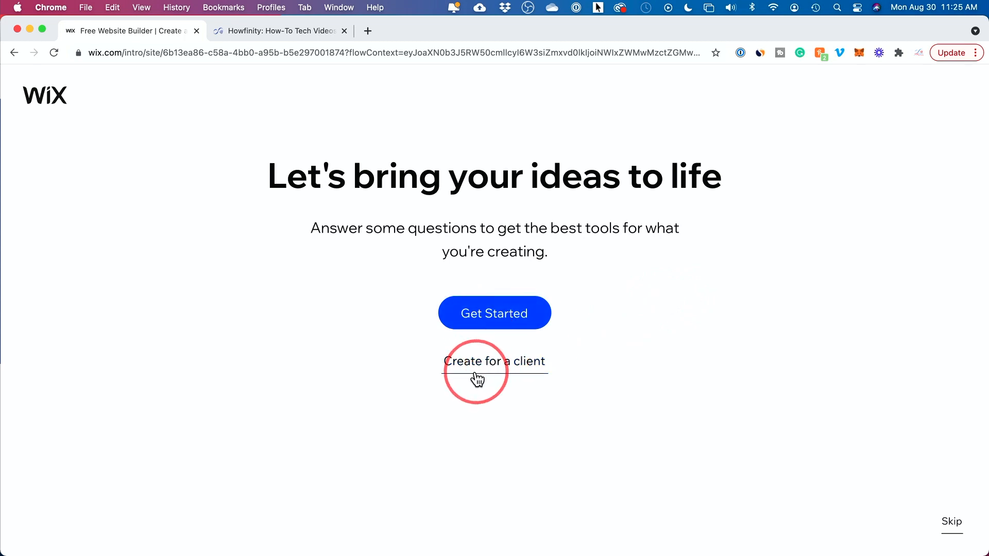
mouse_move(498, 375)
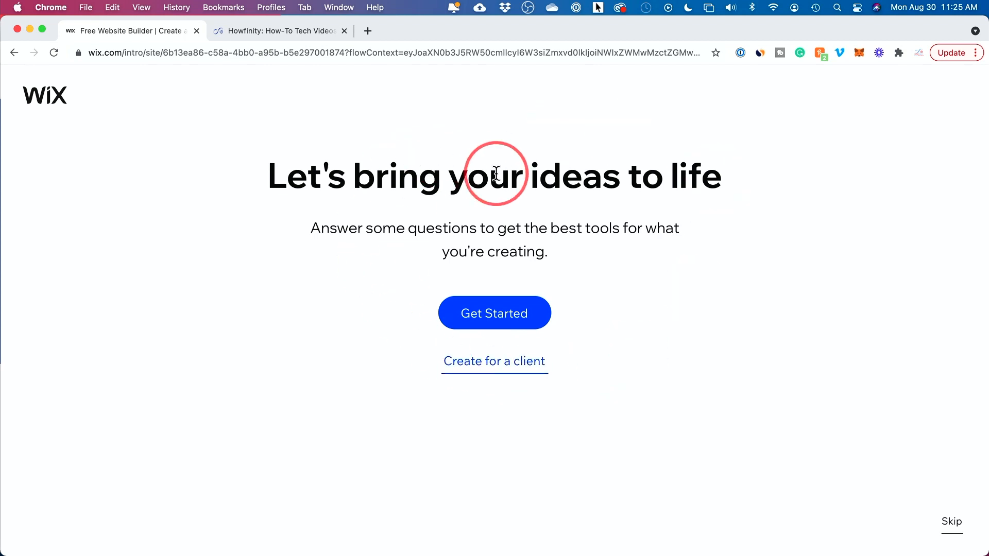
mouse_move(952, 521)
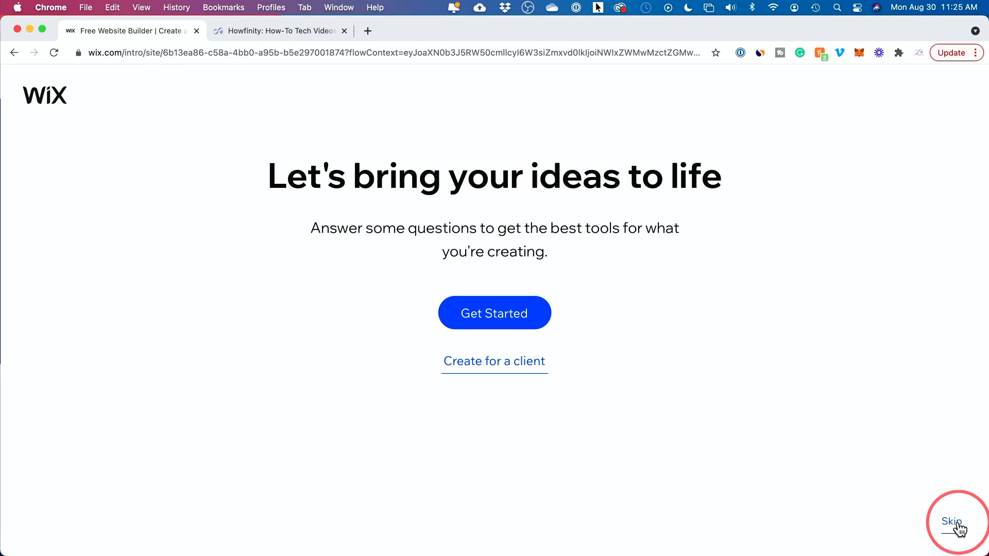
mouse_move(494, 314)
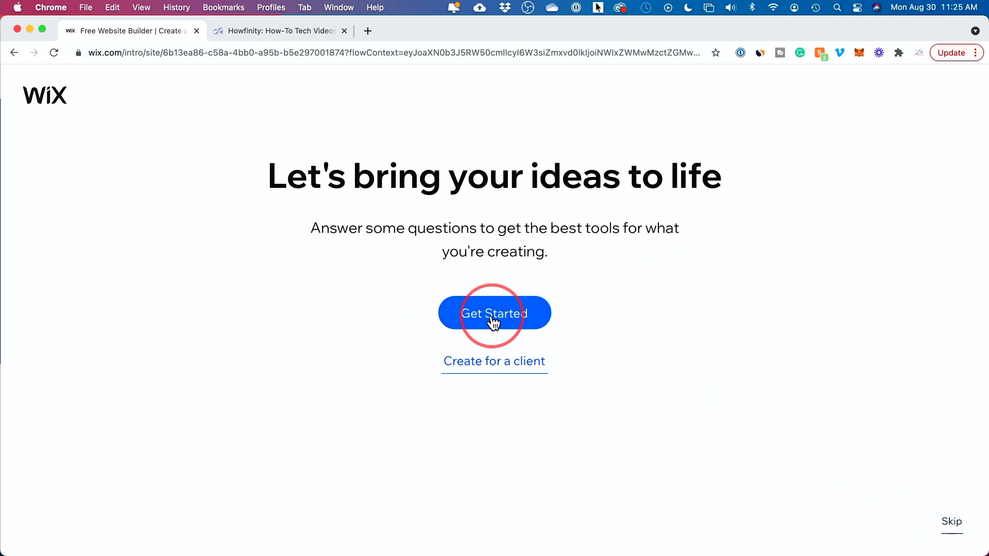
left_click(494, 314)
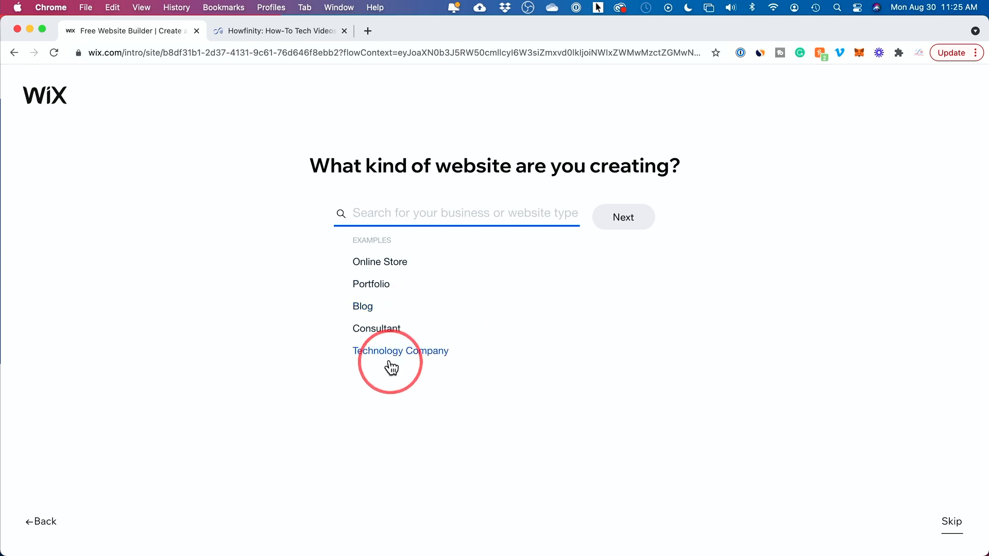
mouse_move(369, 217)
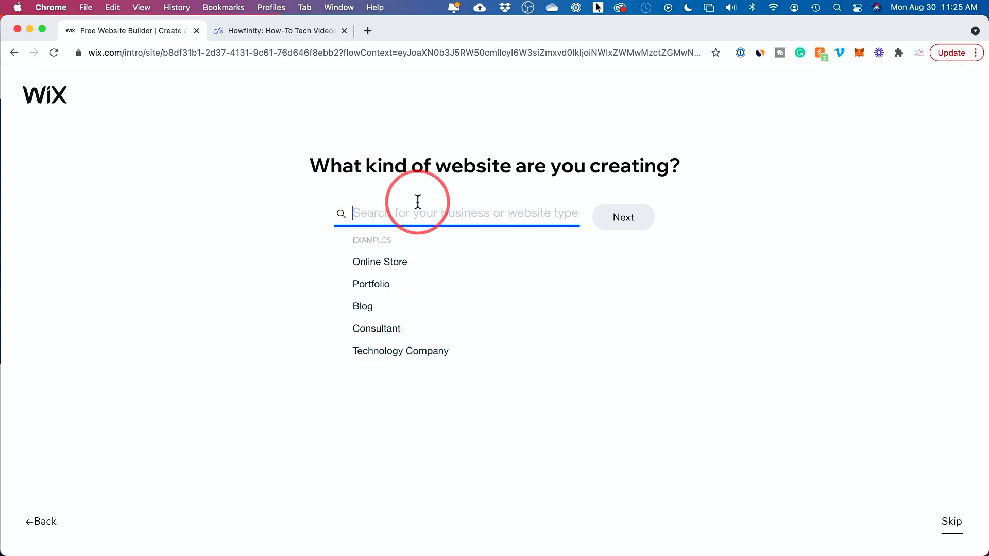
type("coaching")
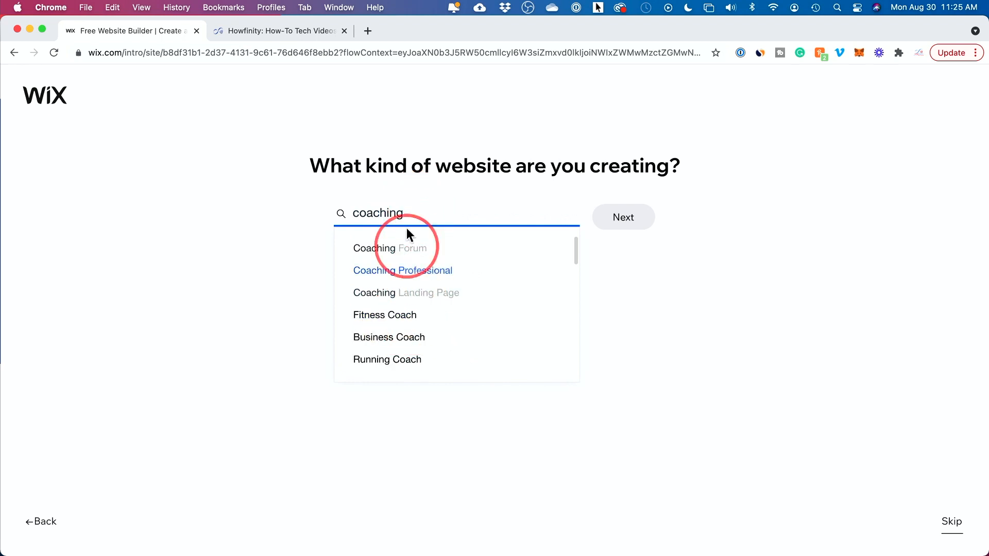
mouse_move(405, 212)
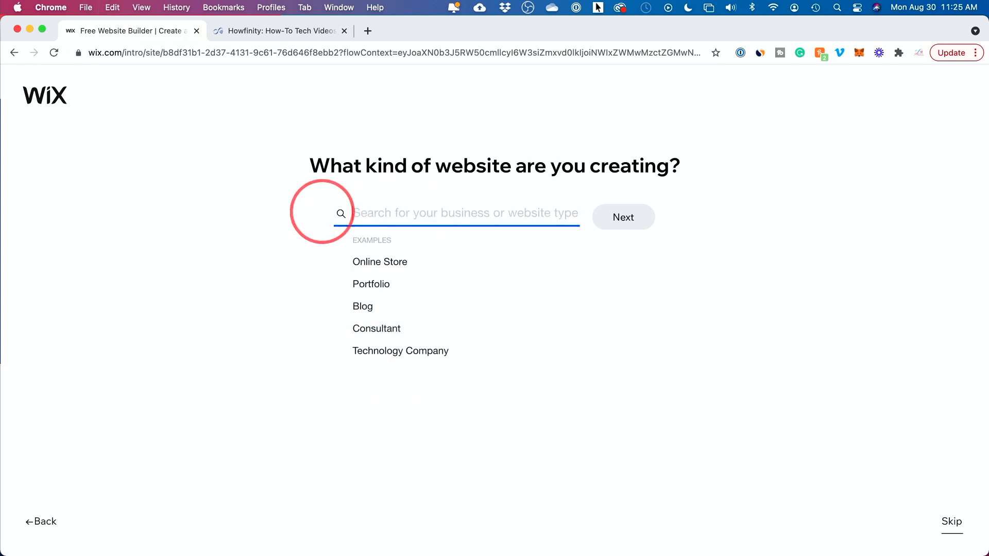
Skip choosing a website type and advance to the features page.
left_click(623, 217)
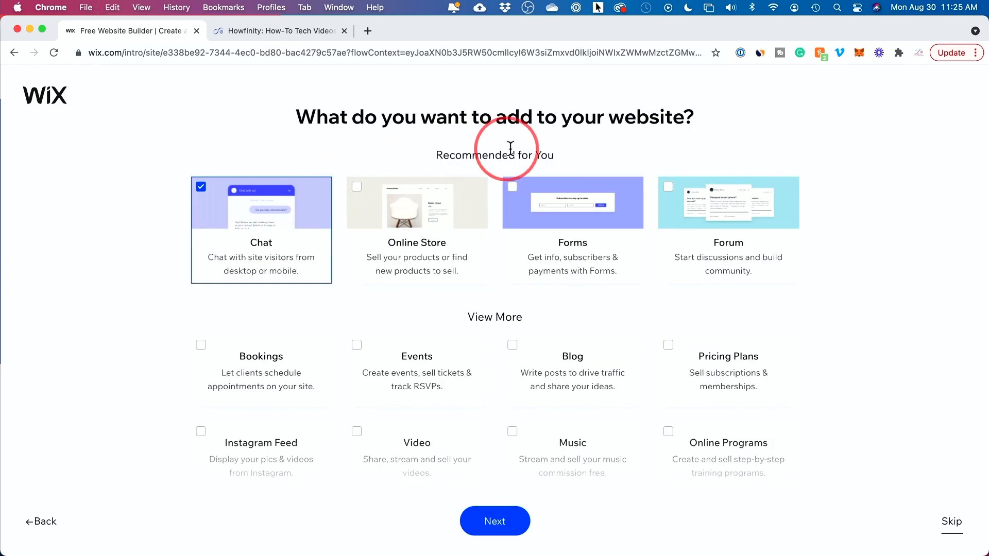
mouse_move(576, 155)
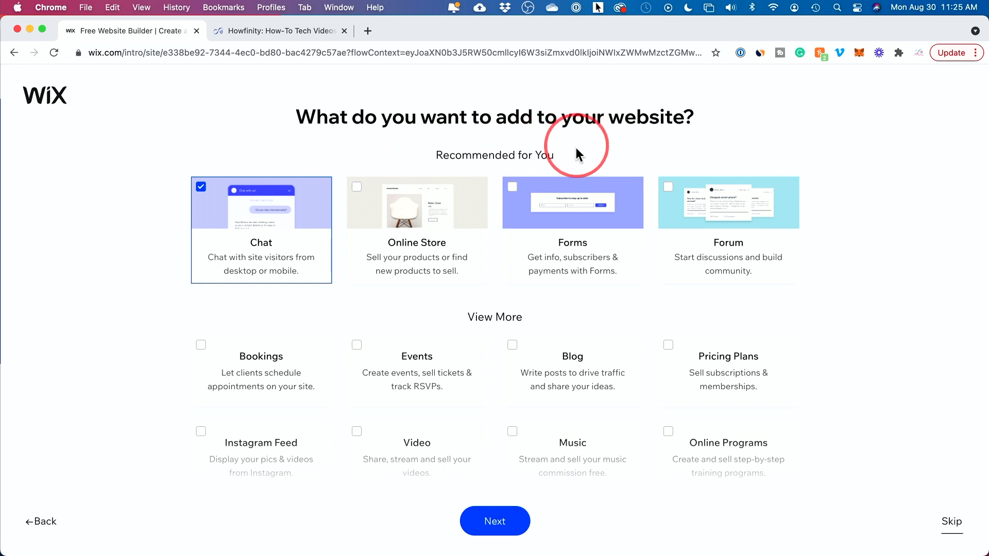
mouse_move(856, 233)
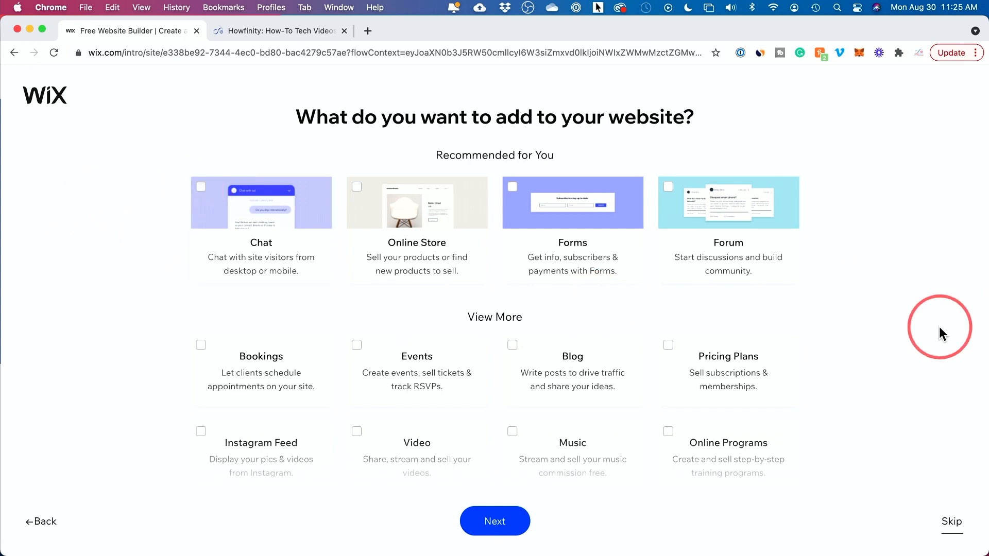
mouse_move(770, 270)
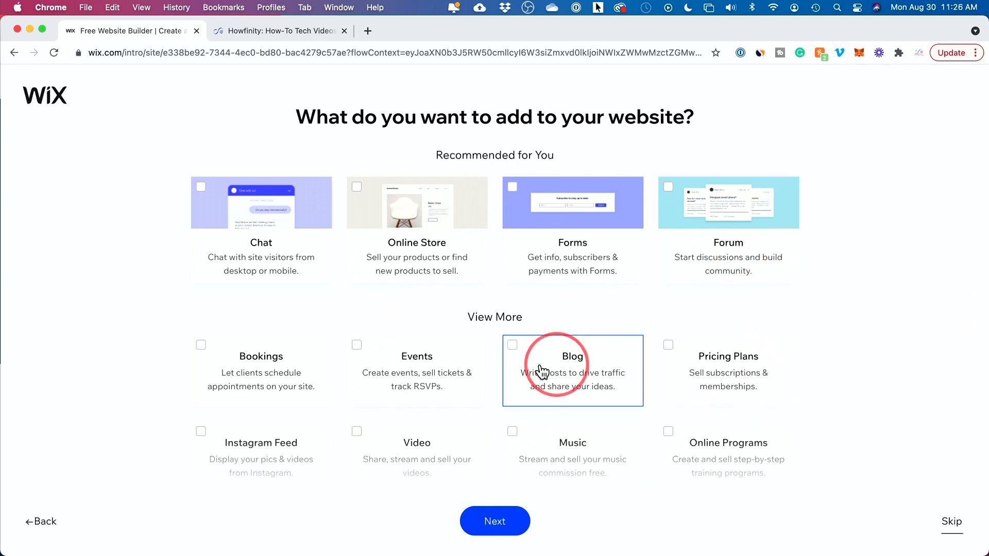
mouse_move(610, 336)
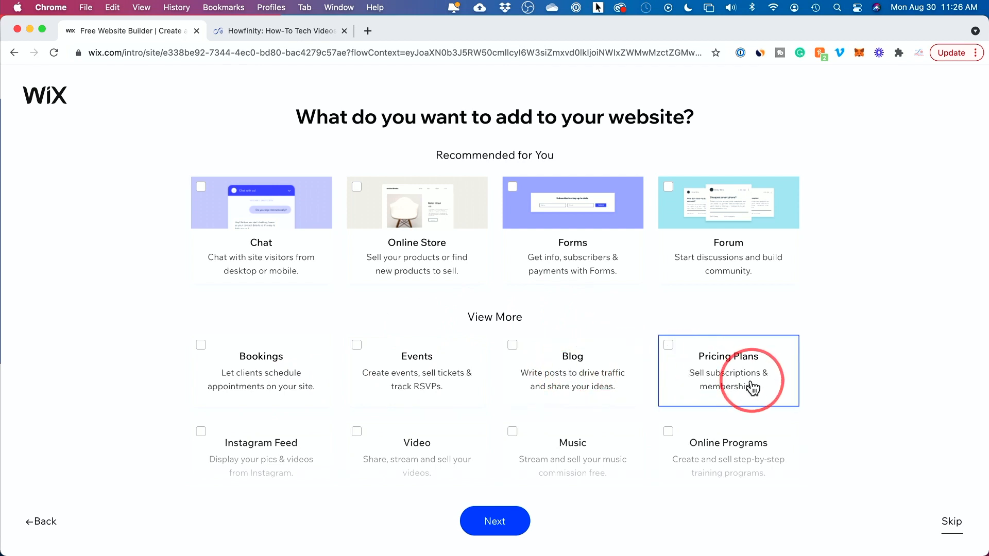
mouse_move(750, 495)
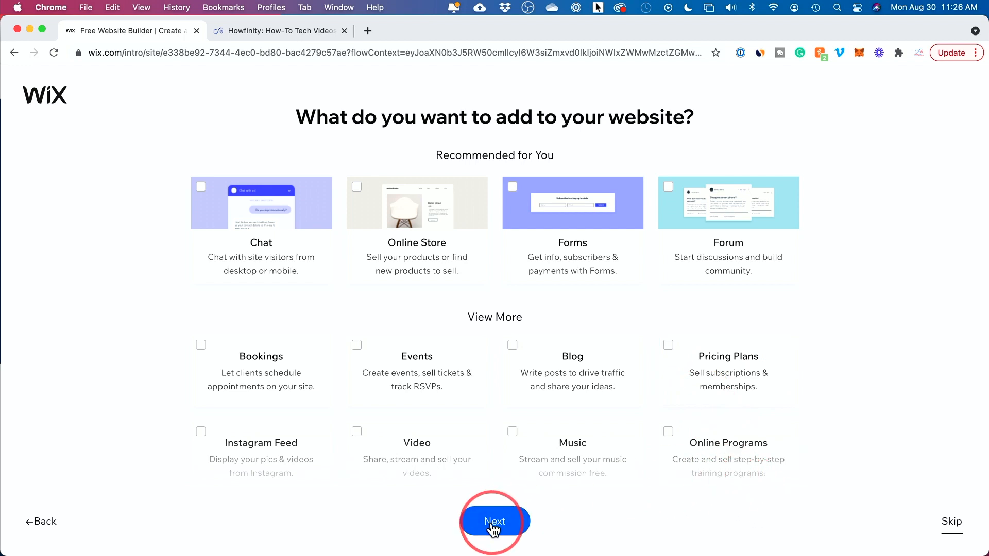
Answer the business questions: already open, 1-10 clients, no goals, first website.
left_click(495, 522)
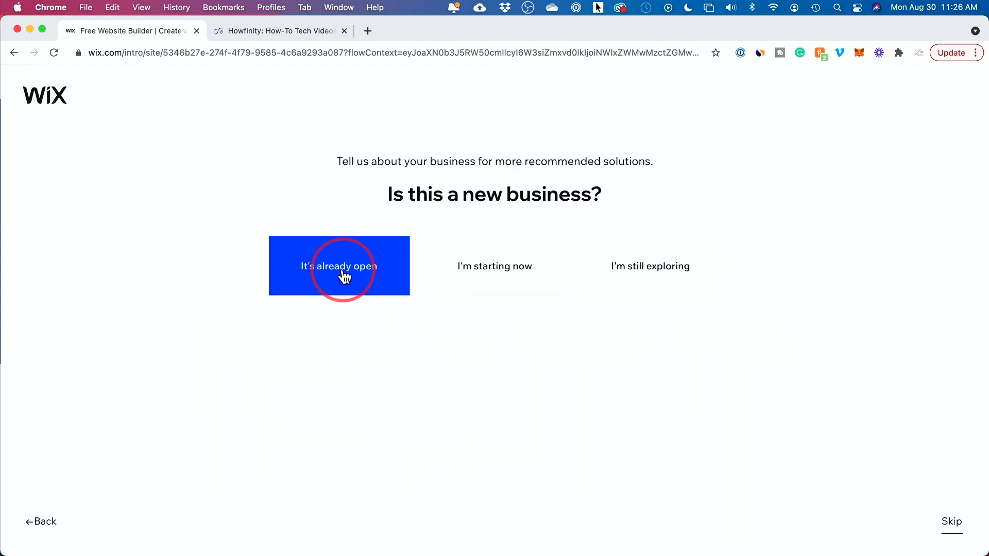
left_click(339, 266)
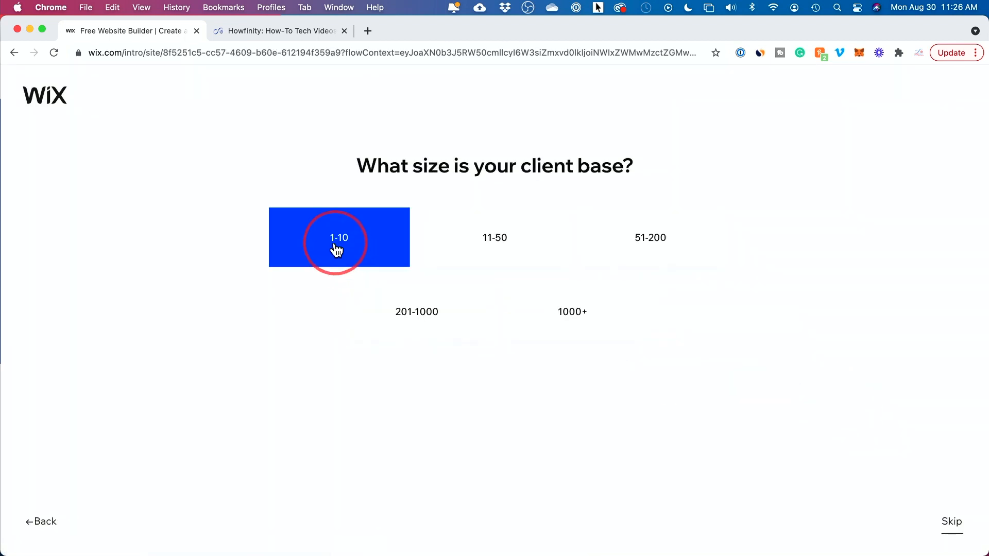
left_click(339, 238)
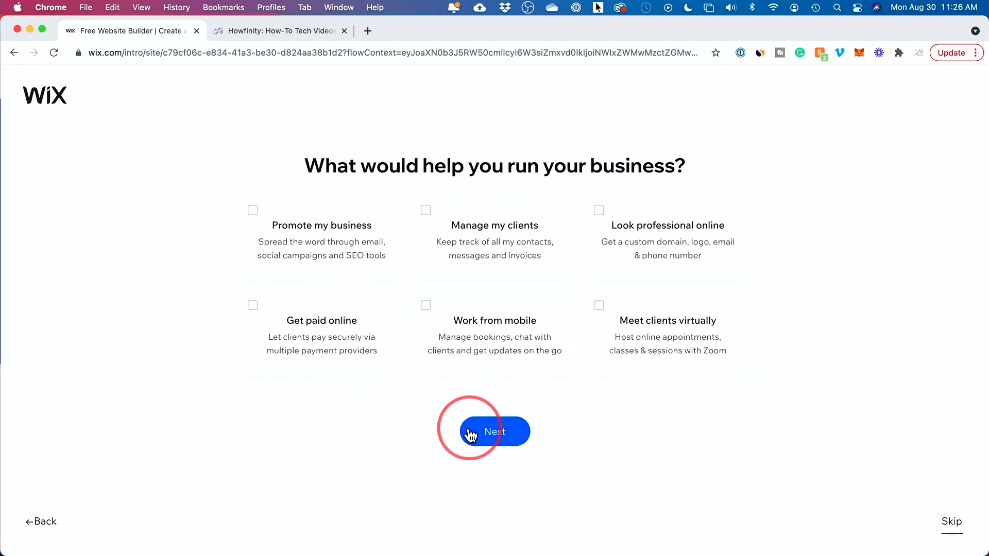
left_click(495, 431)
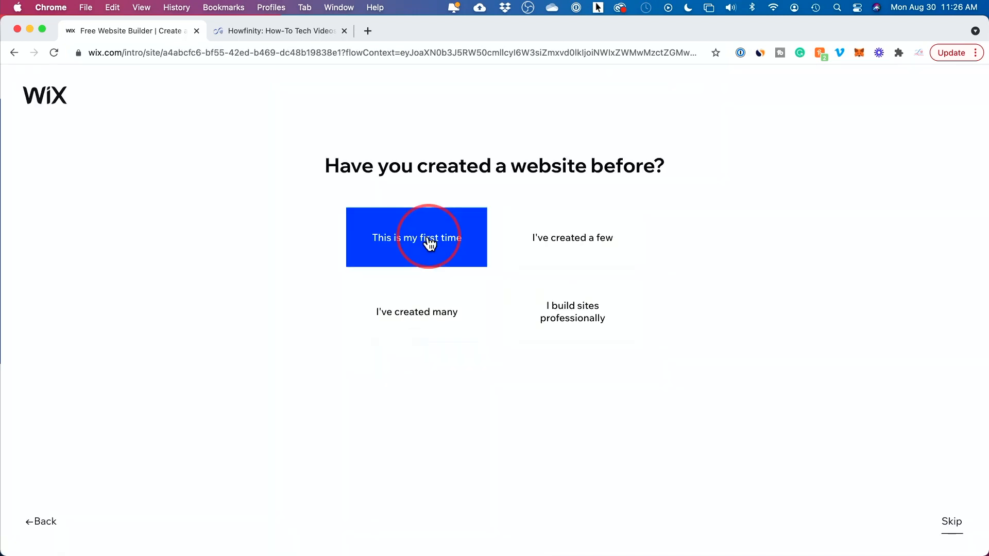
left_click(417, 237)
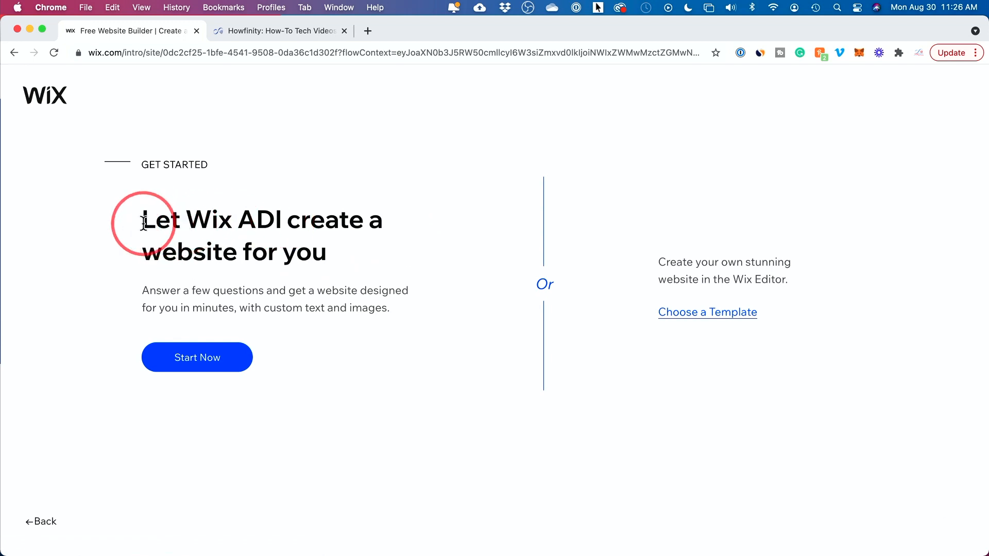
mouse_move(292, 262)
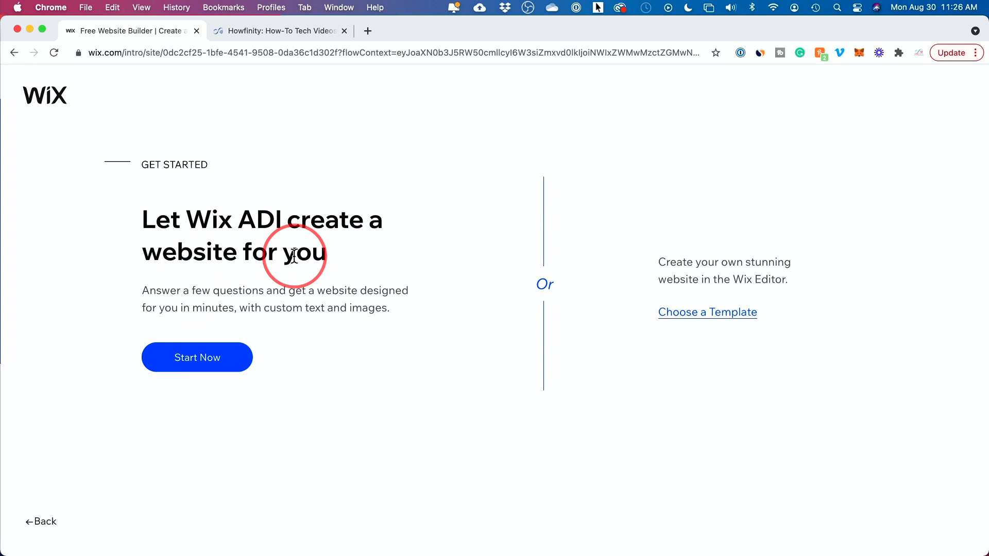
mouse_move(713, 321)
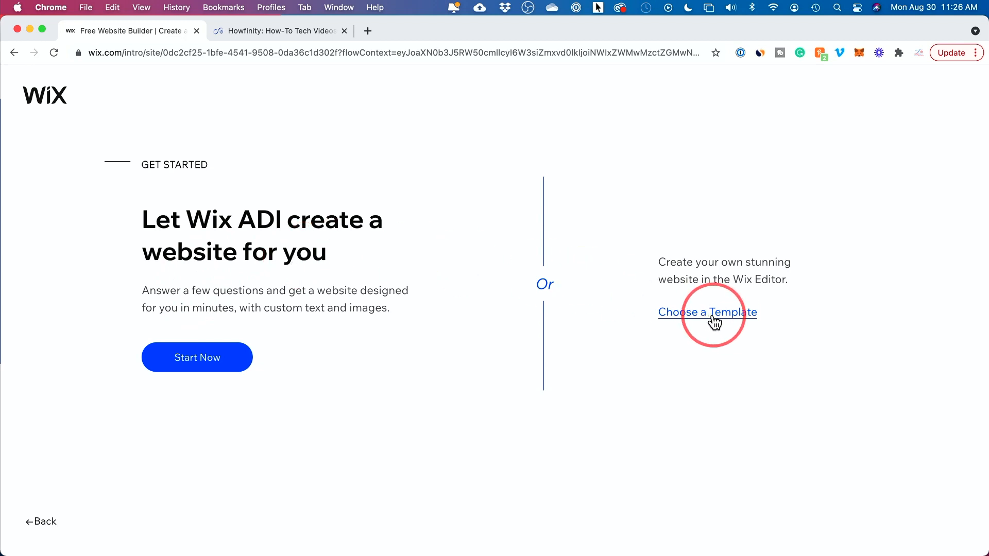
mouse_move(698, 320)
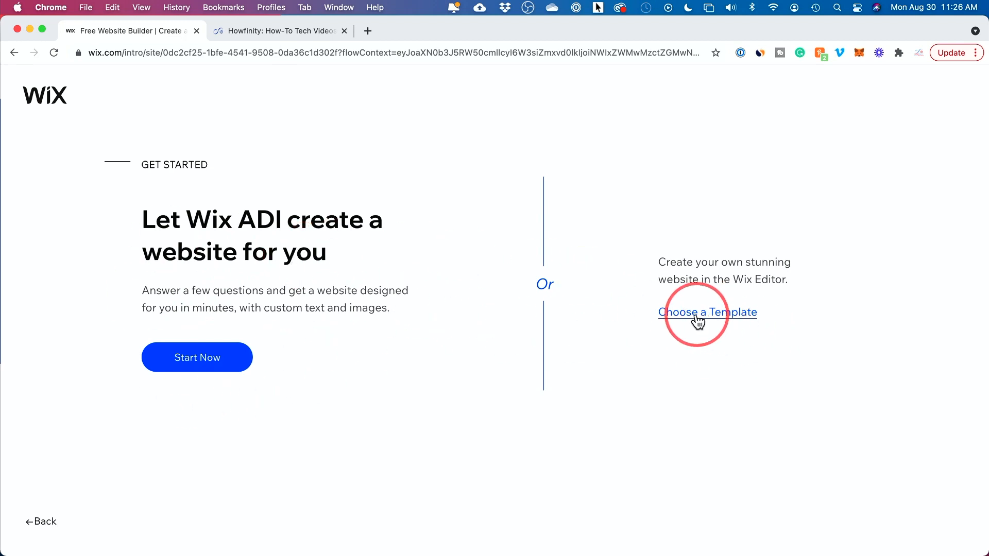
Choose to build from a template, opening the Technology Company template gallery.
left_click(708, 312)
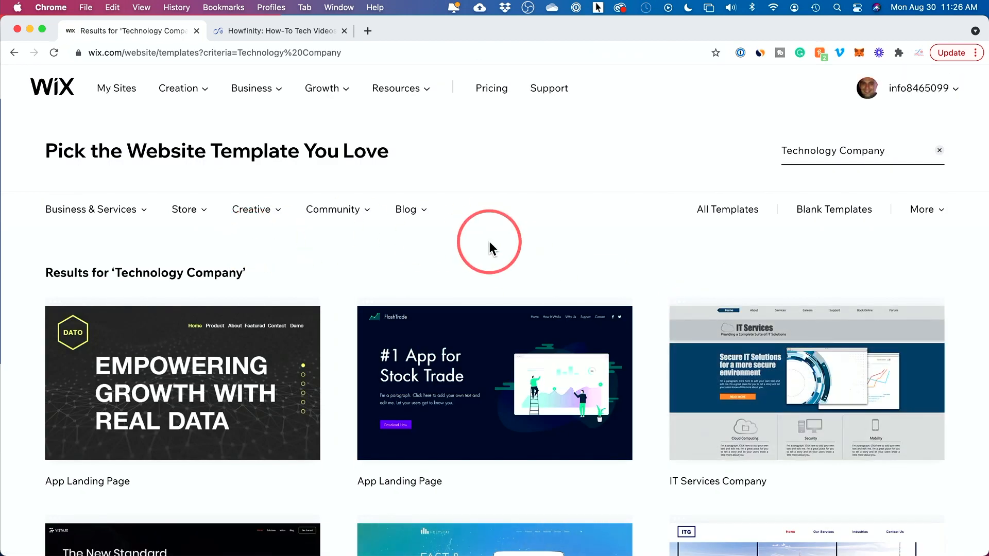
mouse_move(129, 160)
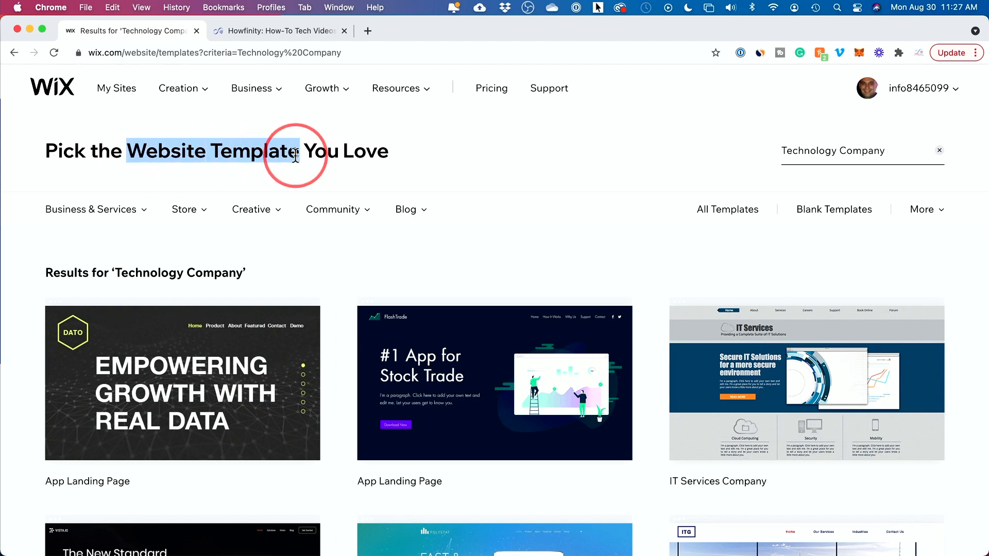
mouse_move(44, 105)
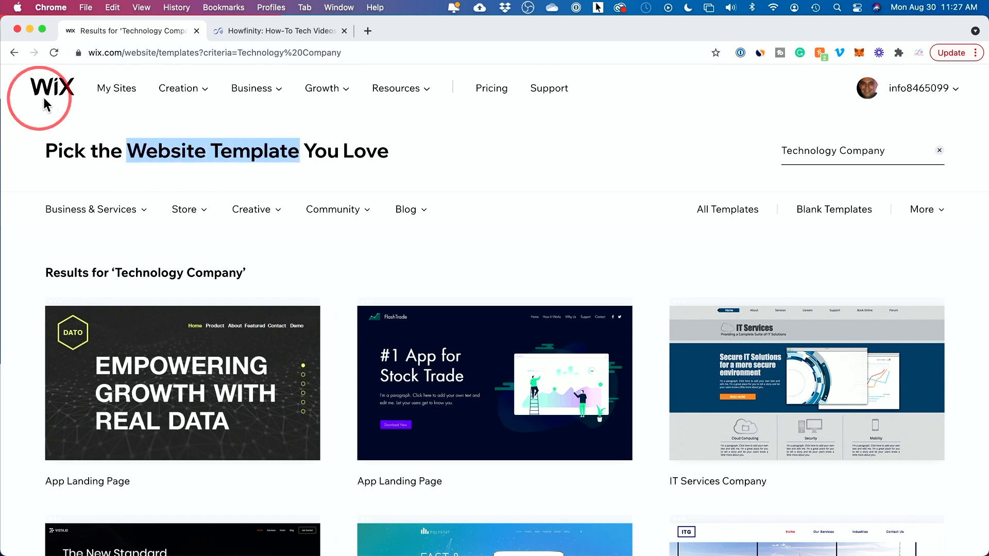
mouse_move(577, 217)
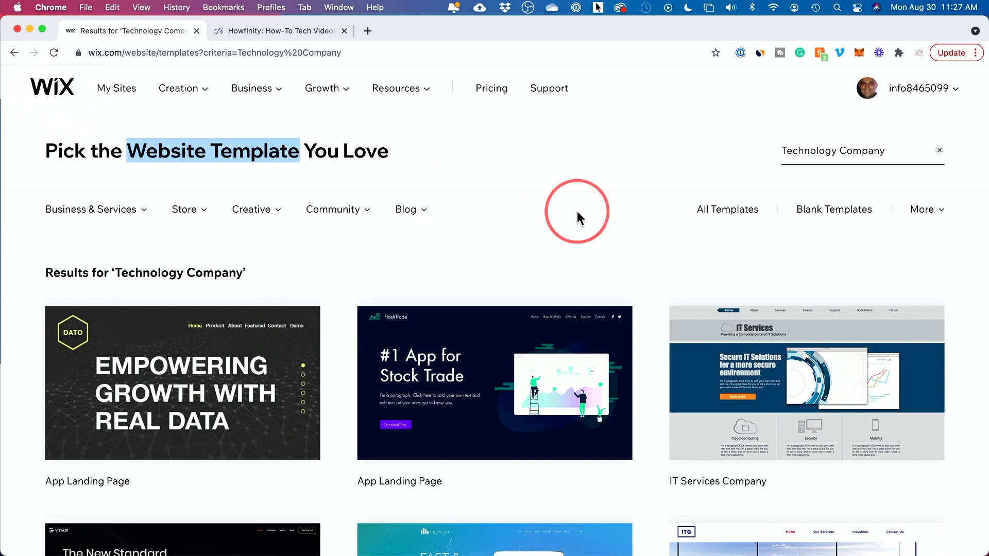
mouse_move(551, 220)
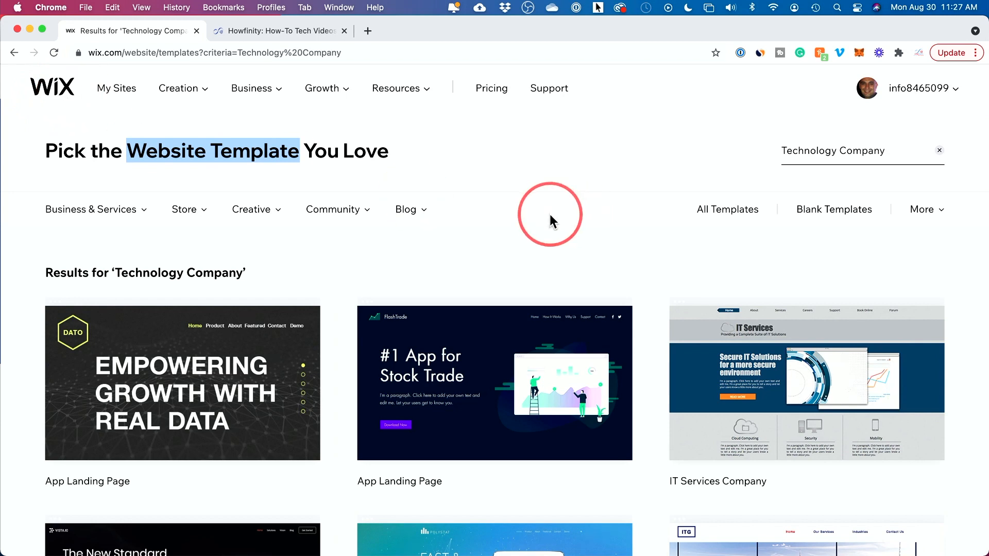
mouse_move(224, 163)
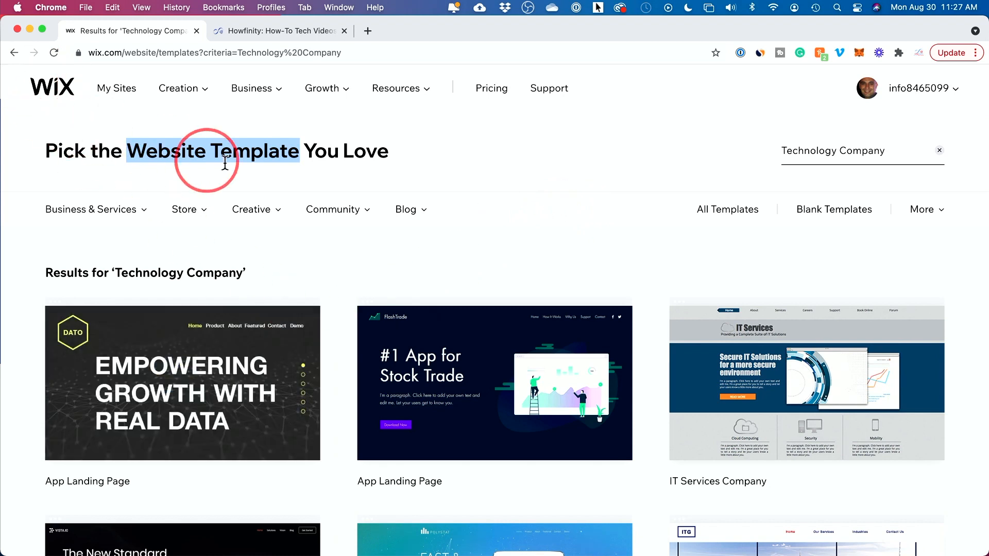
mouse_move(185, 178)
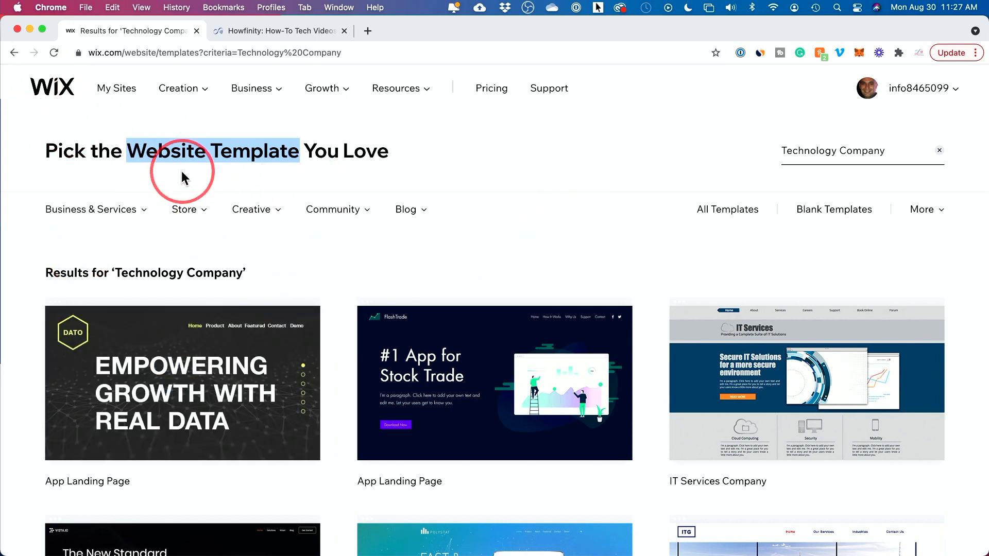
Browse the Technology Company templates and preview the App Landing Page template.
scroll("down", 3)
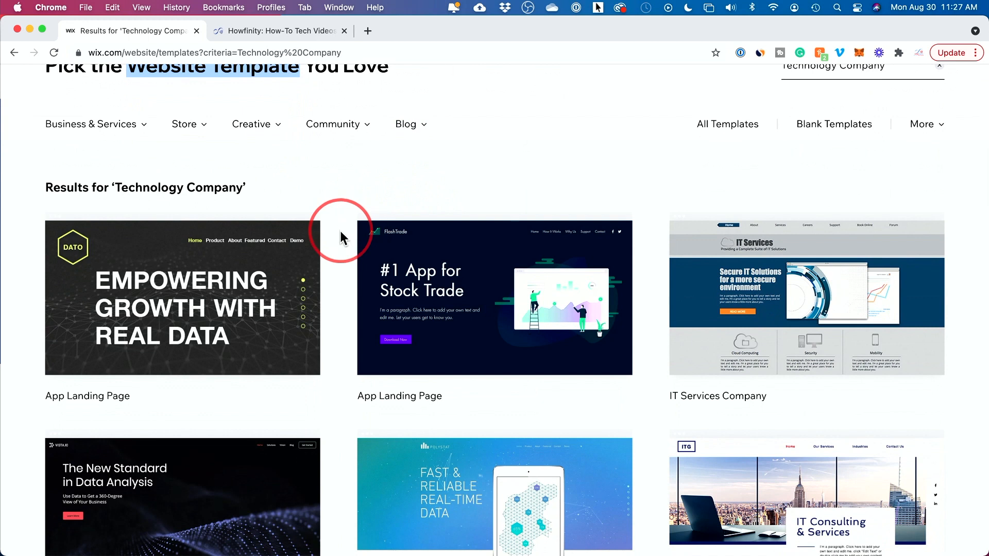
scroll("up", 3)
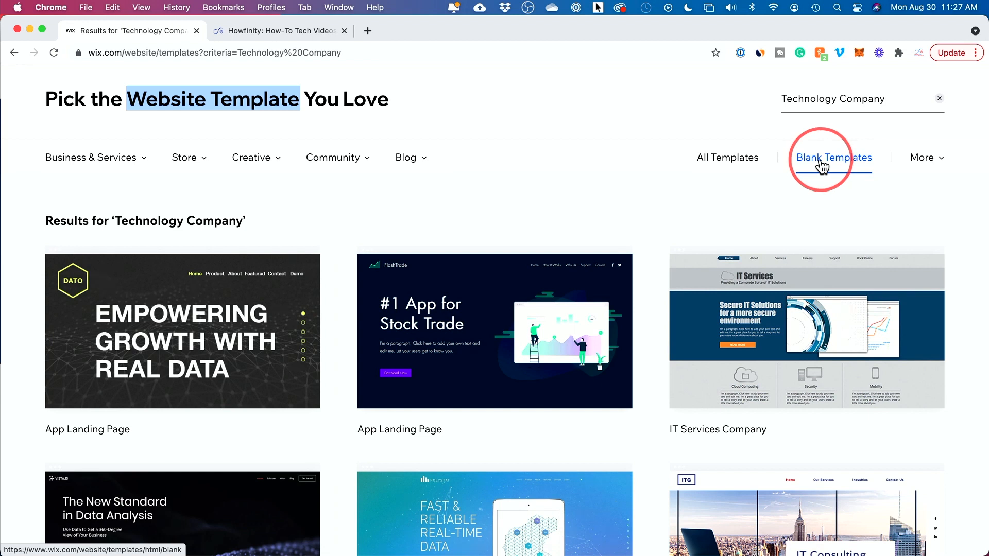
mouse_move(661, 297)
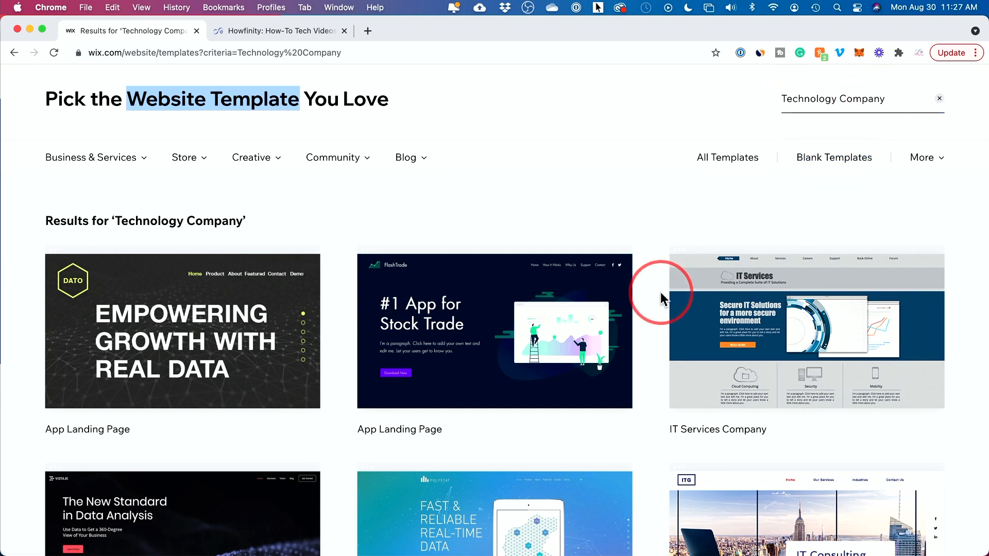
scroll("down", 3)
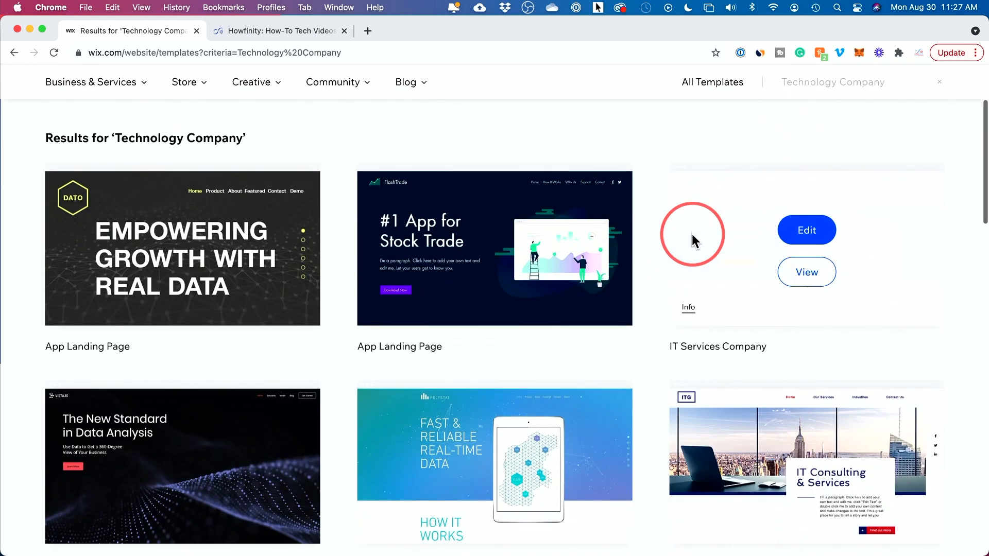
left_click(251, 119)
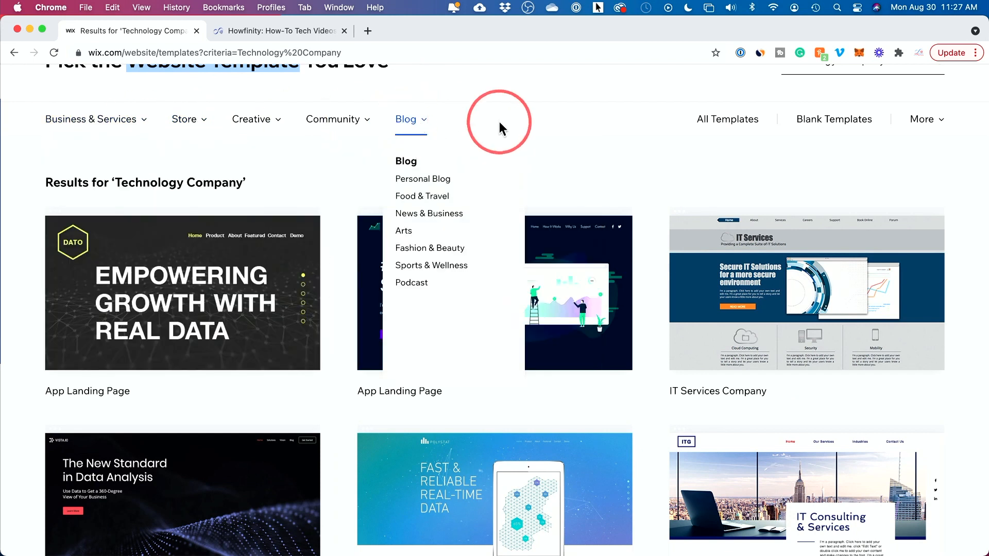
scroll("down", 3)
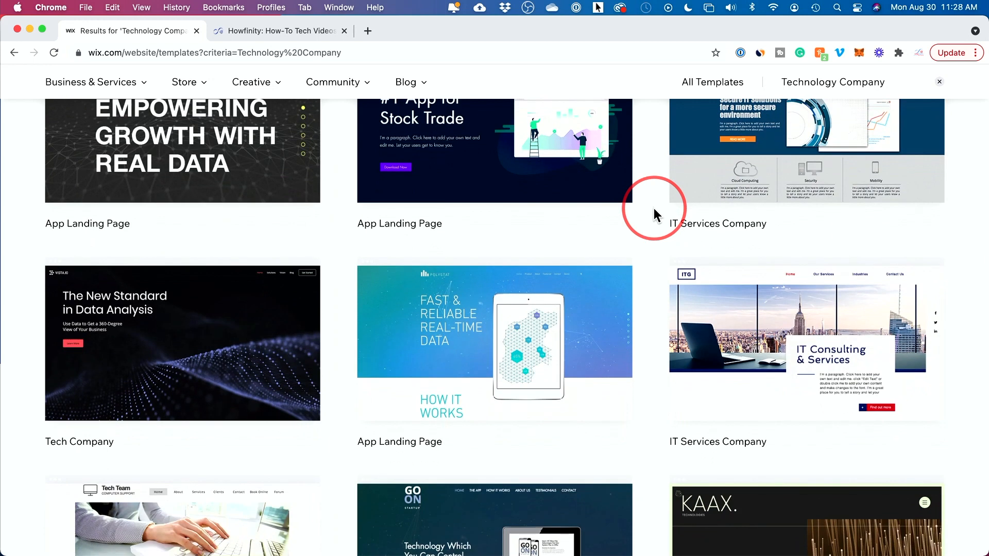
mouse_move(183, 343)
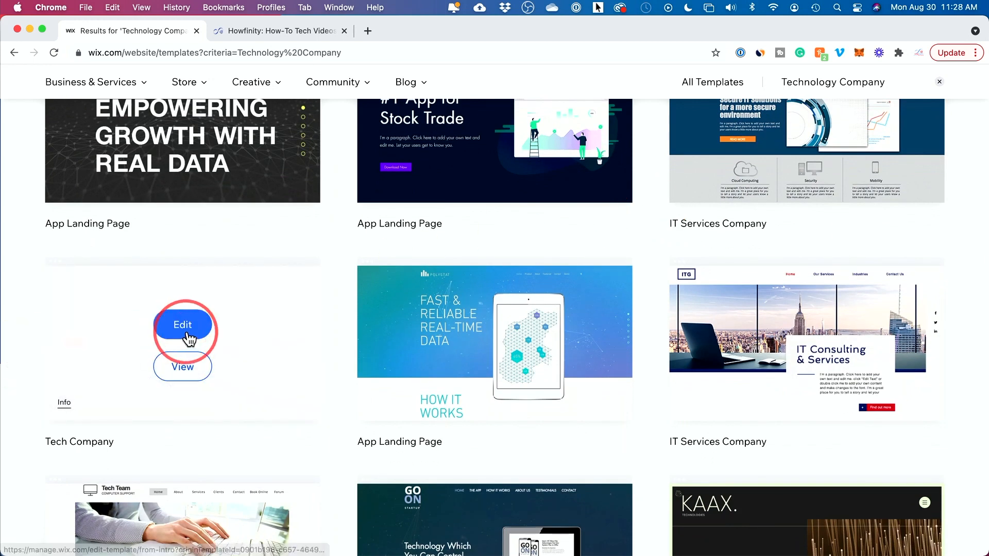
mouse_move(574, 343)
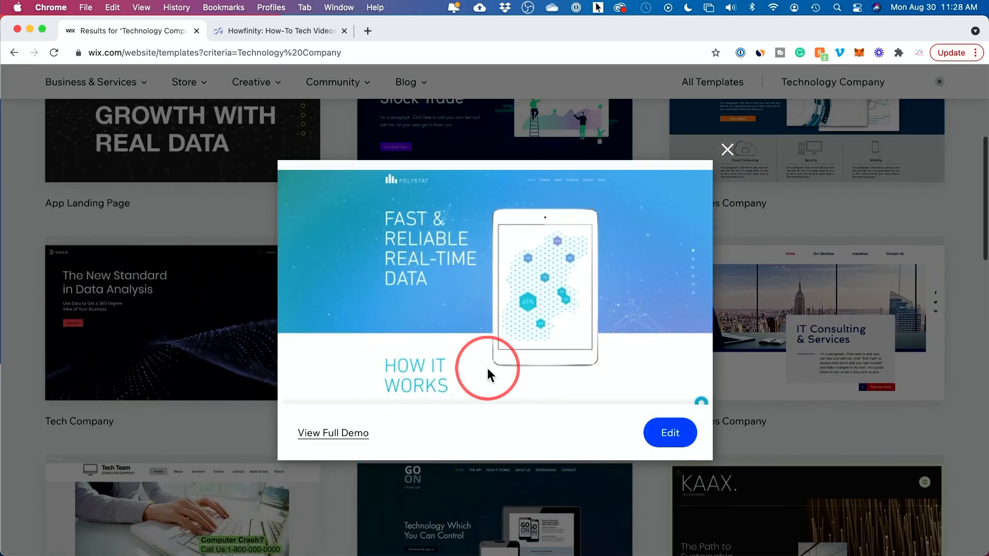
View the Polystat full demo on desktop and mobile, then return to results.
left_click(332, 433)
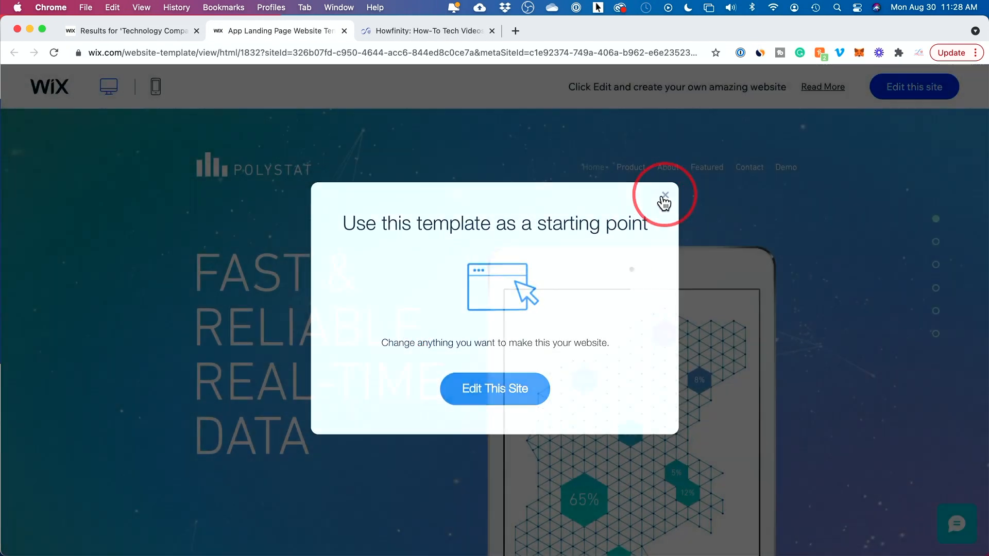
left_click(665, 195)
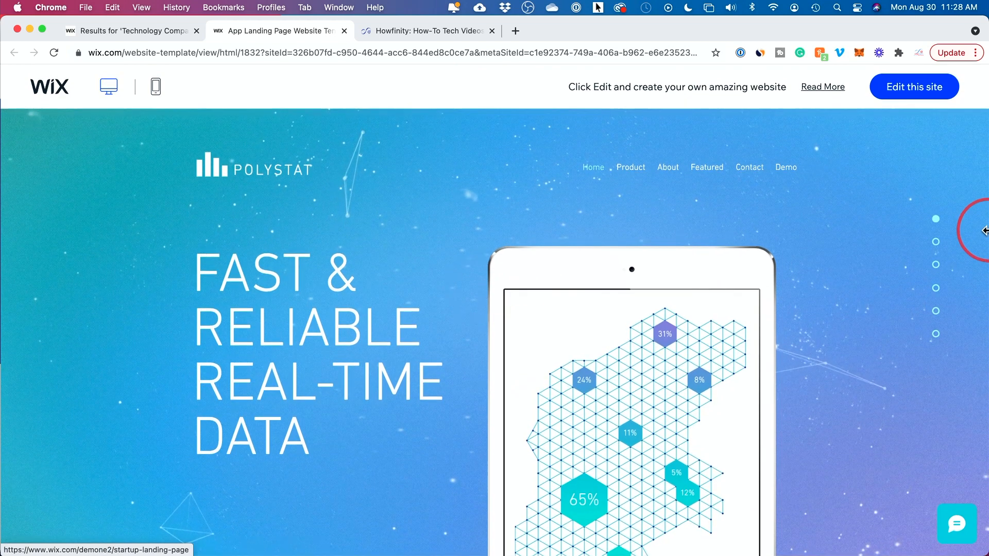
scroll("down", 3)
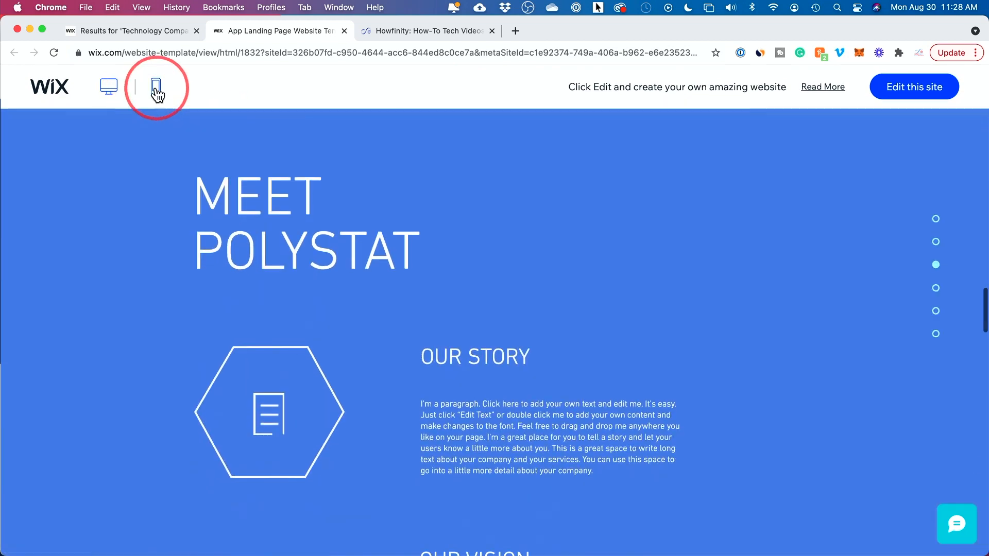
left_click(155, 87)
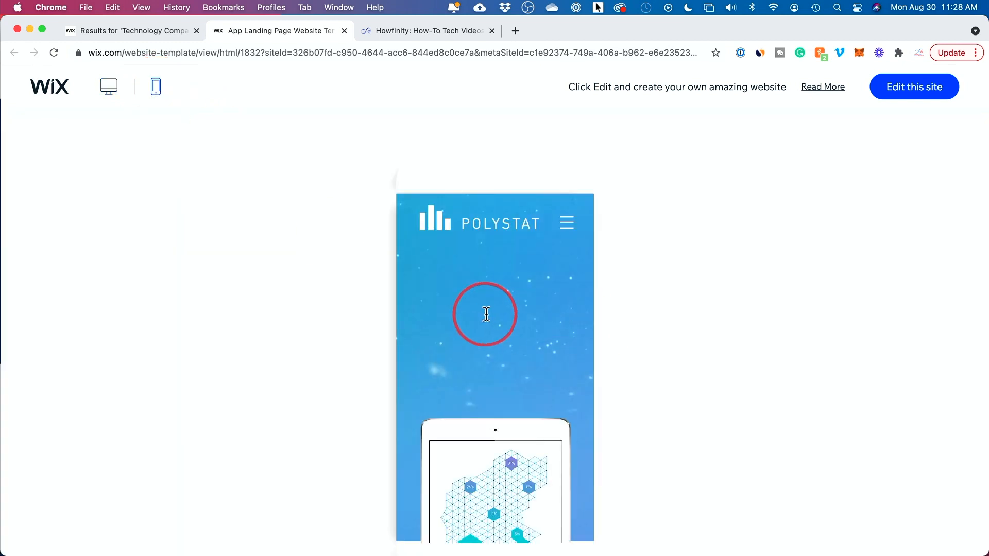
left_click(344, 30)
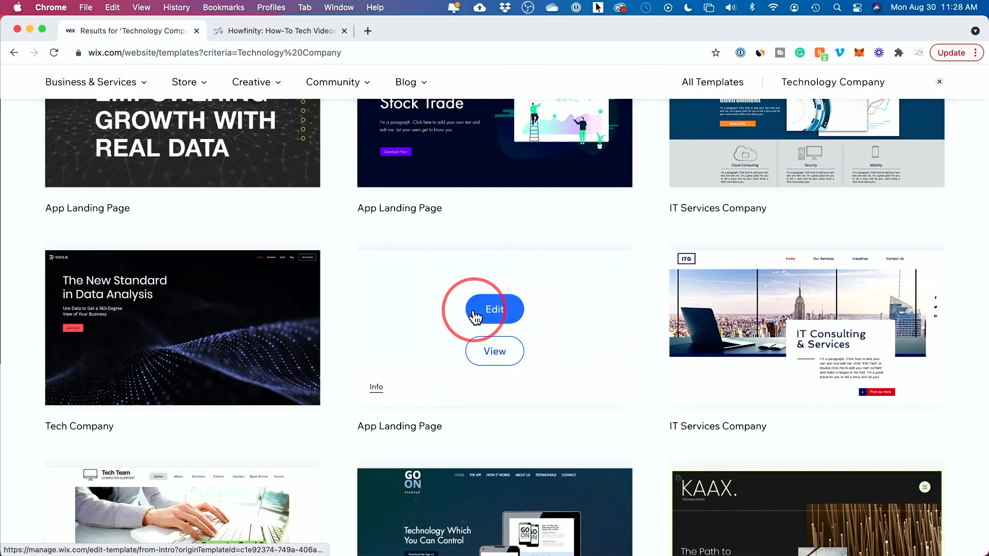
left_click(494, 309)
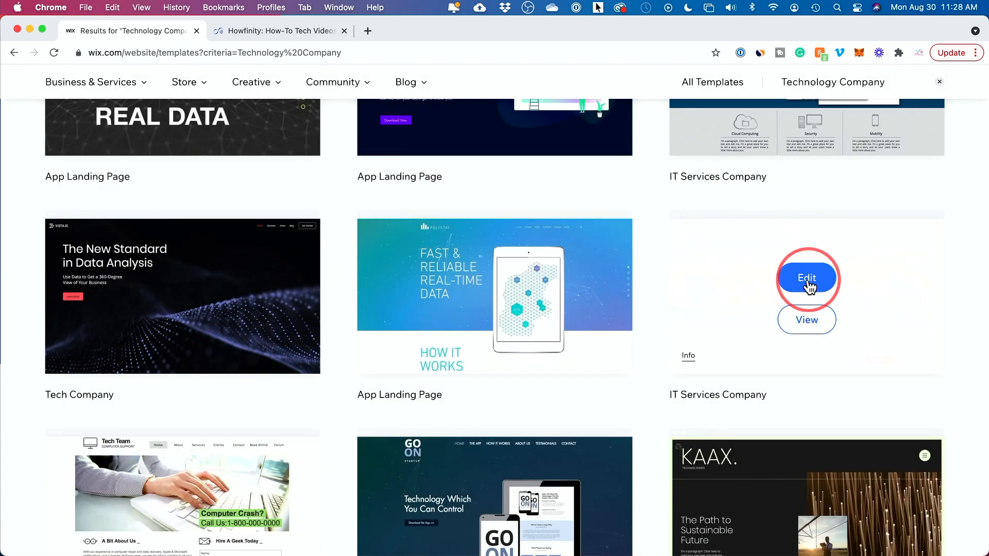
left_click(807, 278)
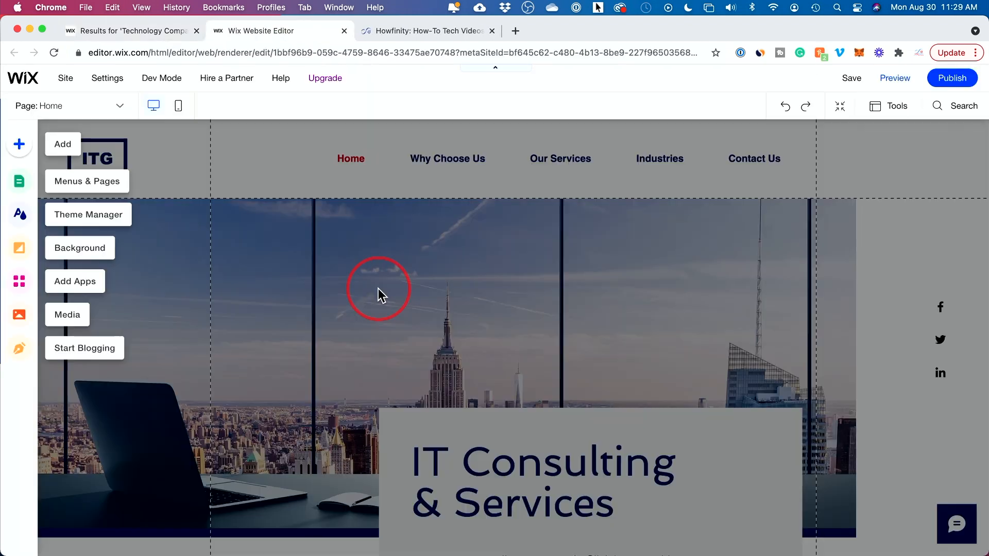
mouse_move(391, 328)
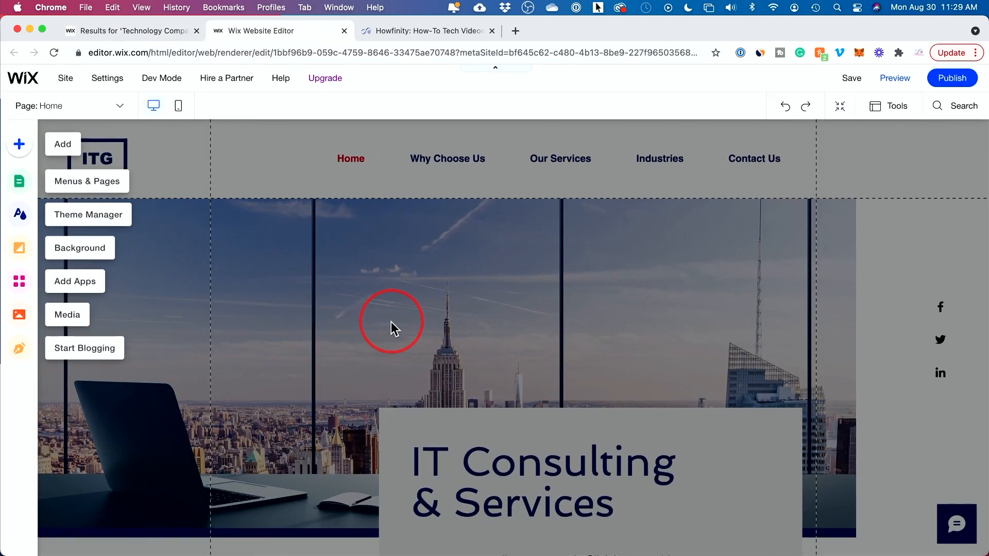
mouse_move(275, 303)
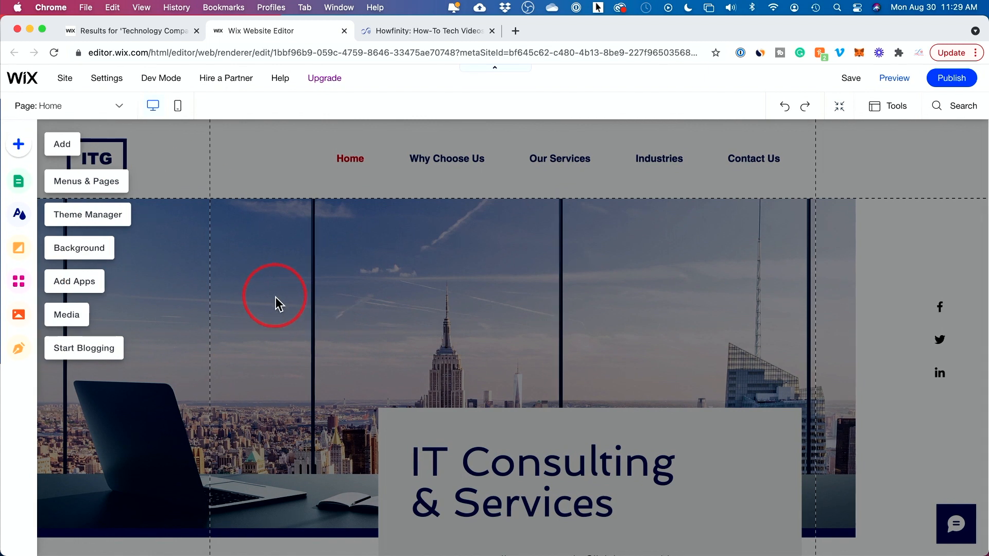
mouse_move(335, 263)
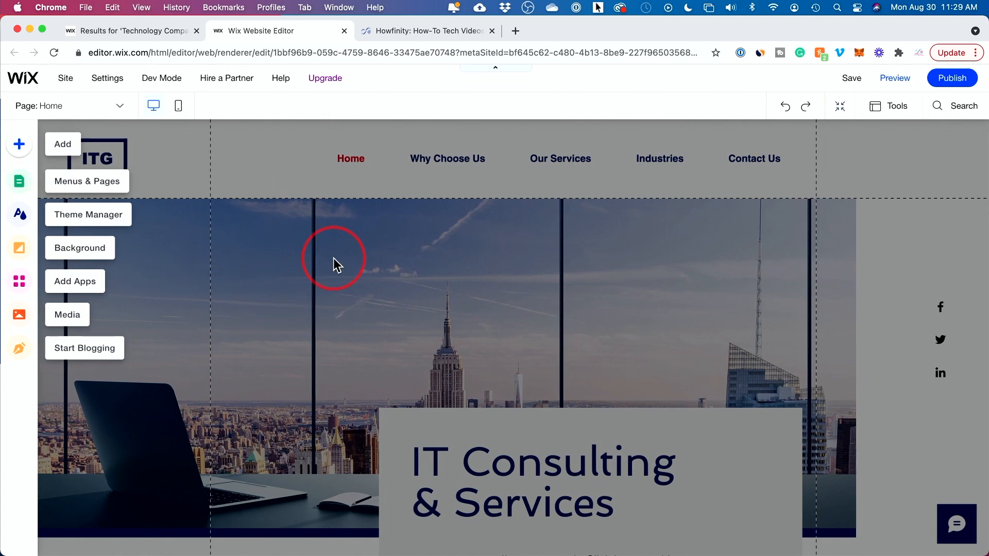
mouse_move(323, 394)
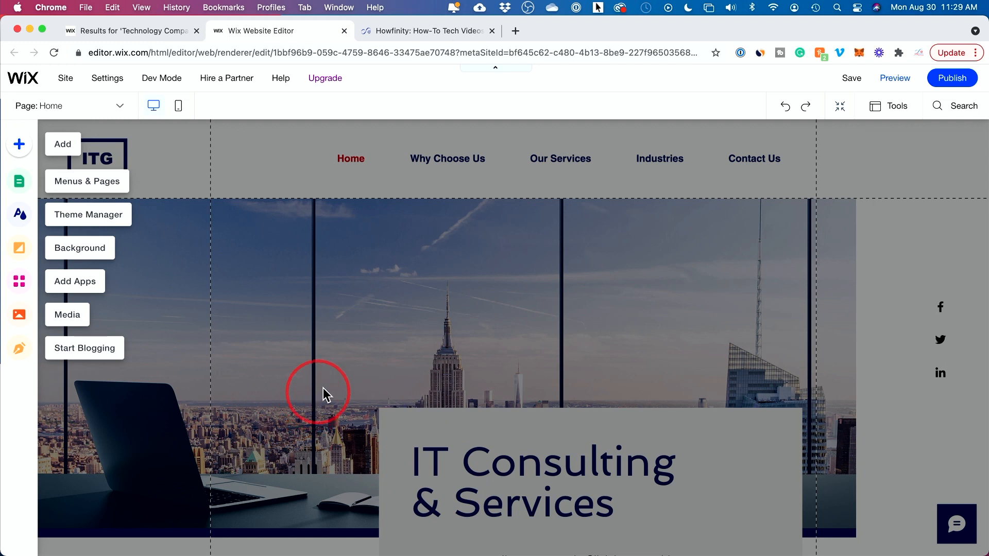
mouse_move(340, 387)
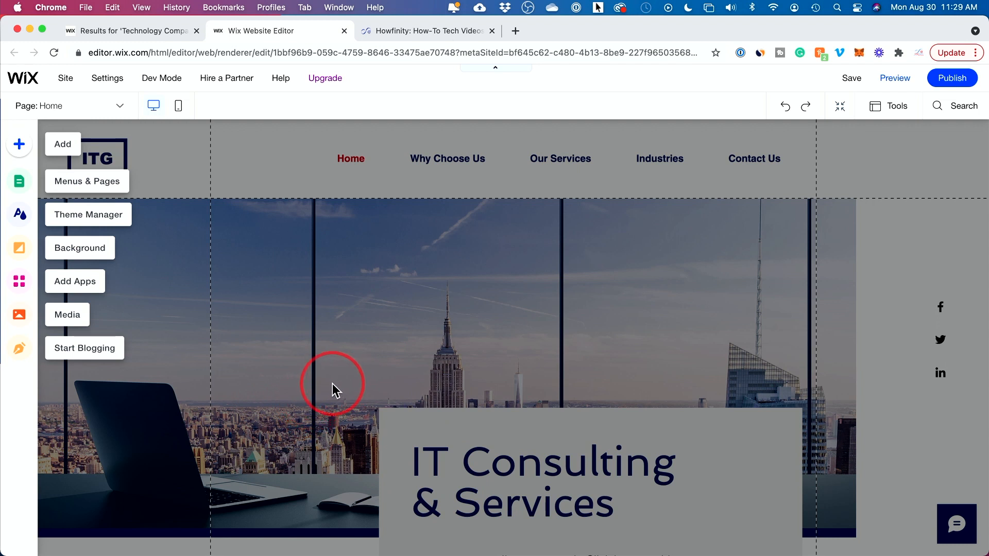
mouse_move(157, 312)
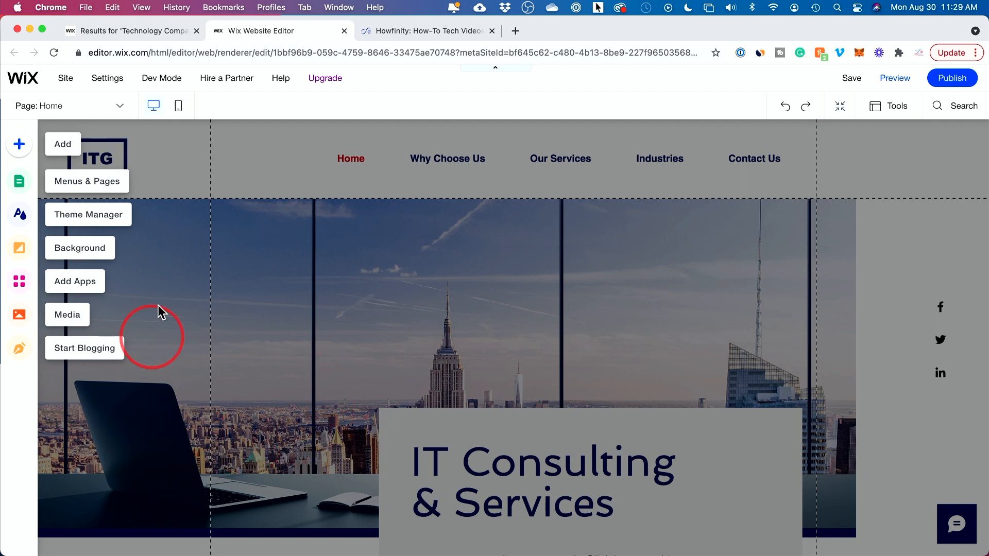
mouse_move(179, 106)
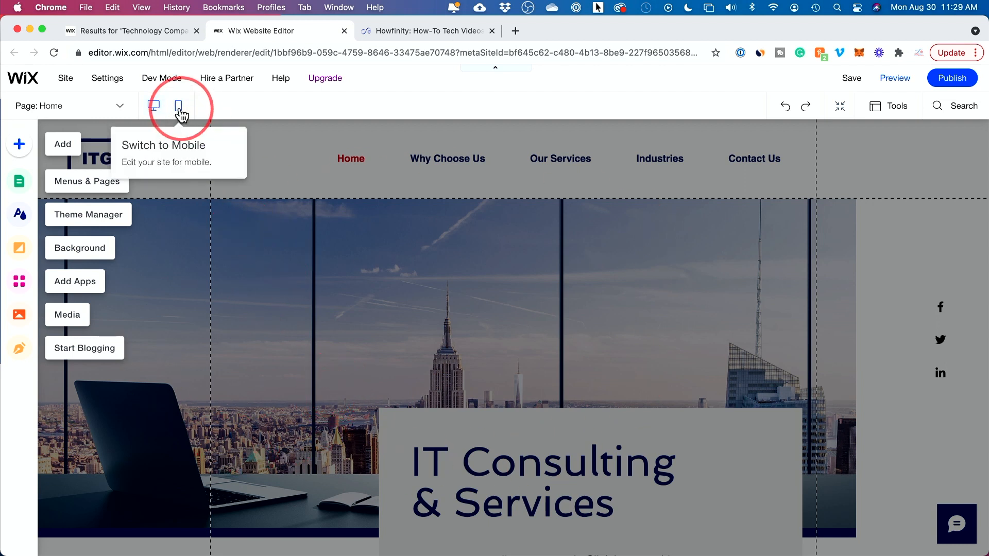
left_click(180, 105)
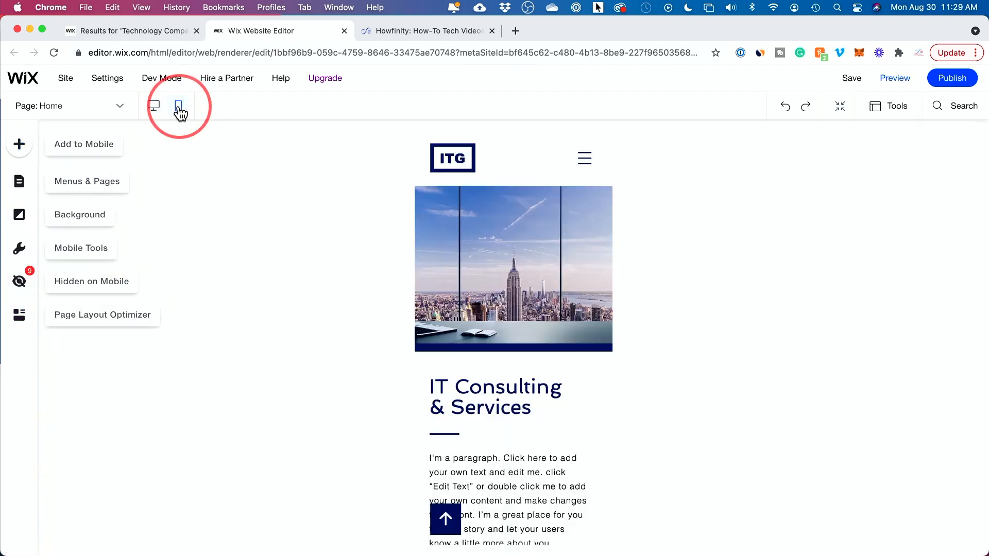
left_click(179, 105)
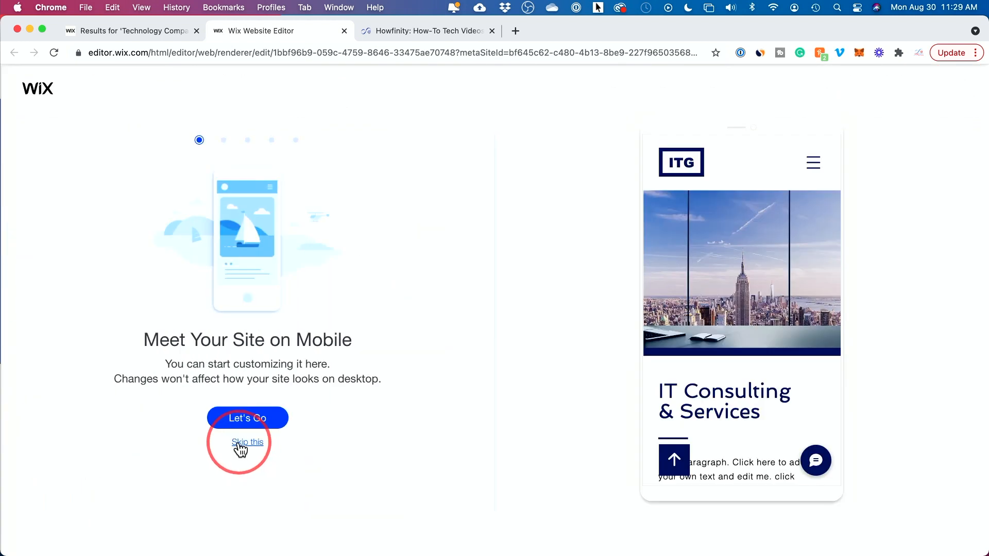
left_click(247, 442)
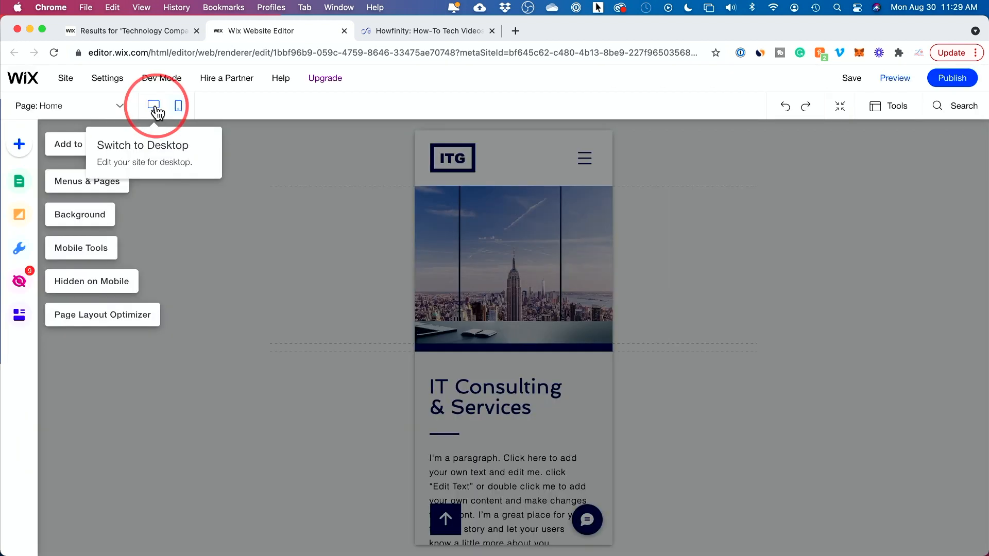
left_click(153, 105)
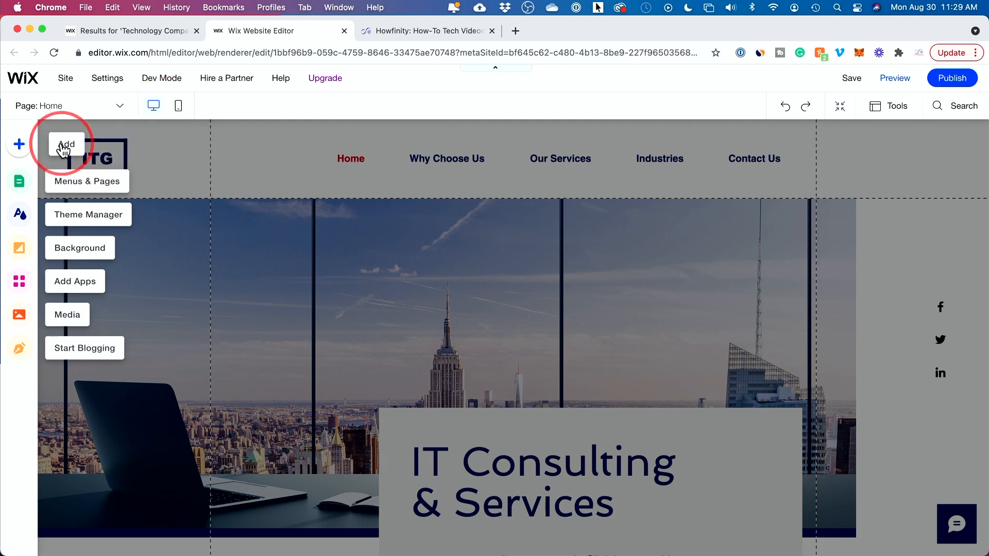
mouse_move(19, 315)
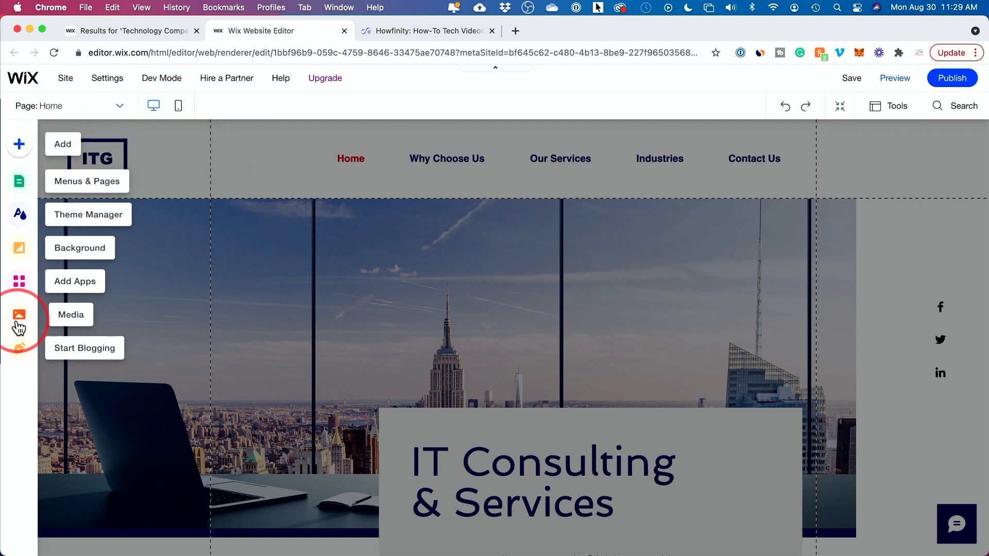
mouse_move(19, 189)
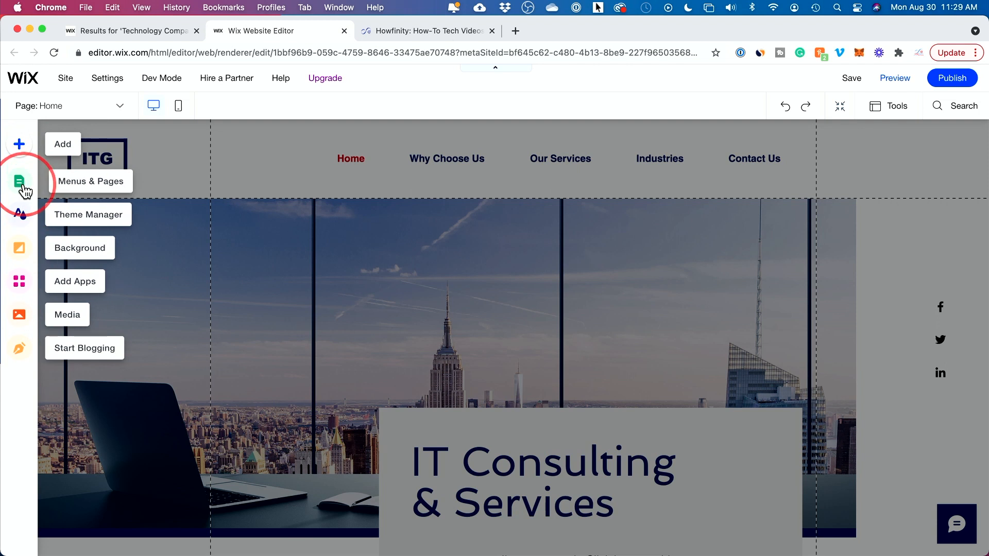
mouse_move(76, 186)
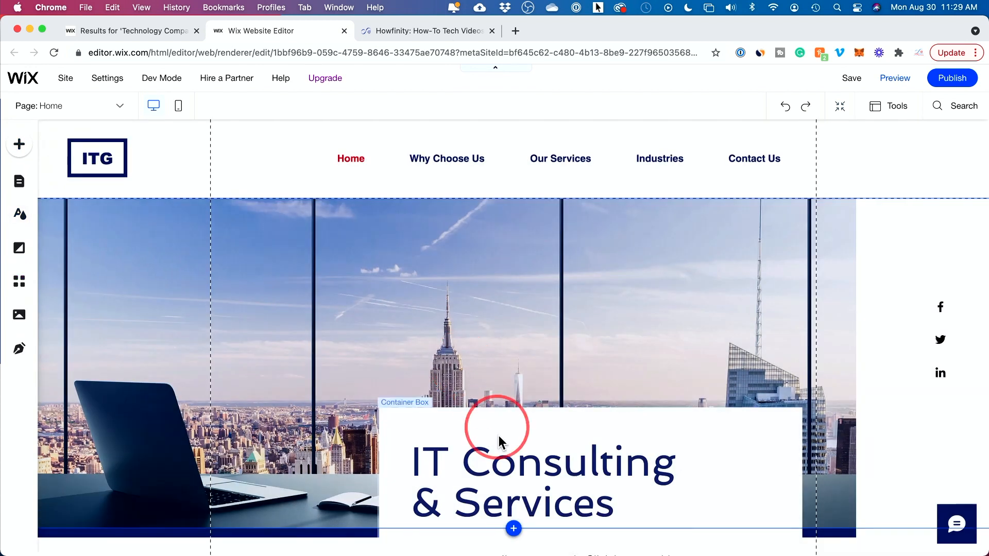
Replace the 'IT Consulting & Services' heading with 'Top Technology firm in Chicago'.
scroll("down", 3)
type("Welcome to my website")
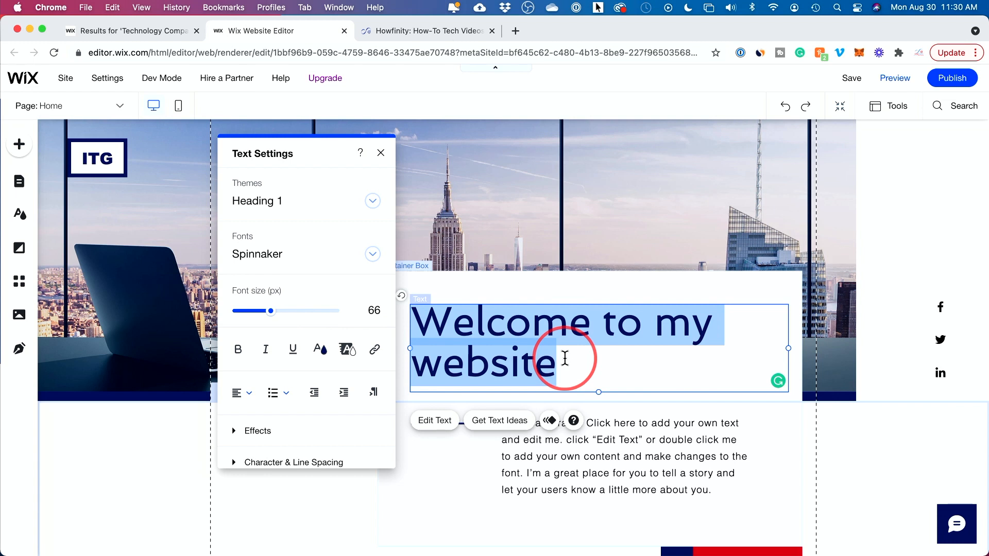
type("Top")
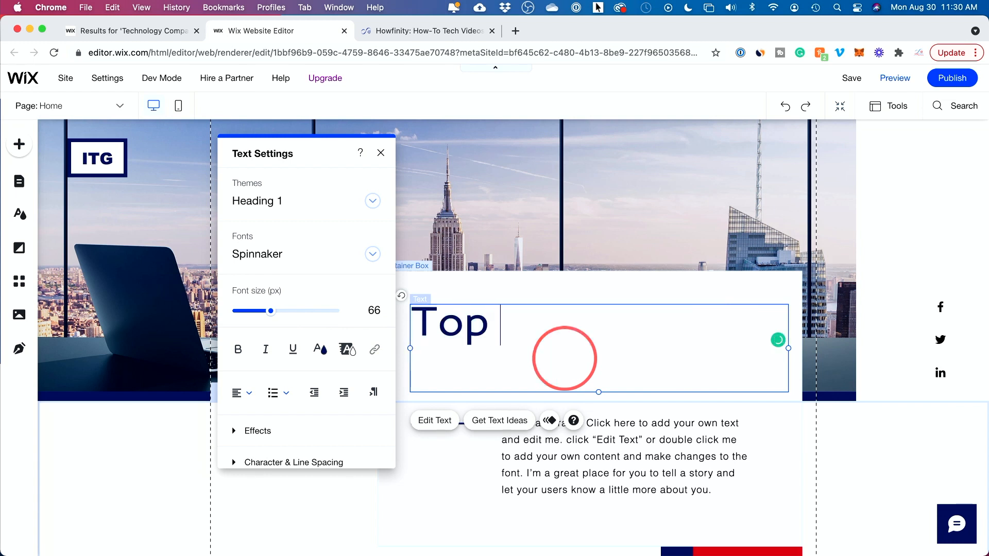
type("Technology firm in Chicago")
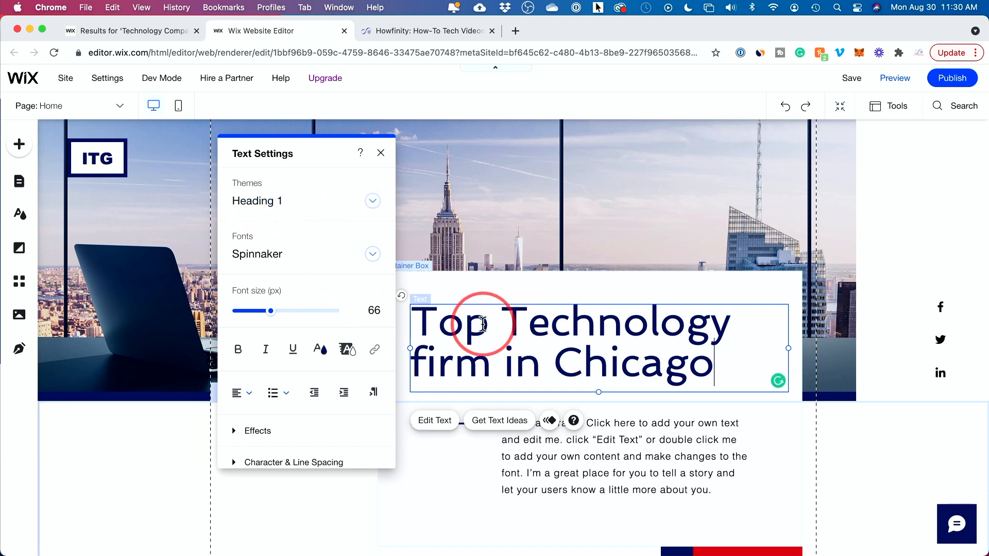
mouse_move(533, 274)
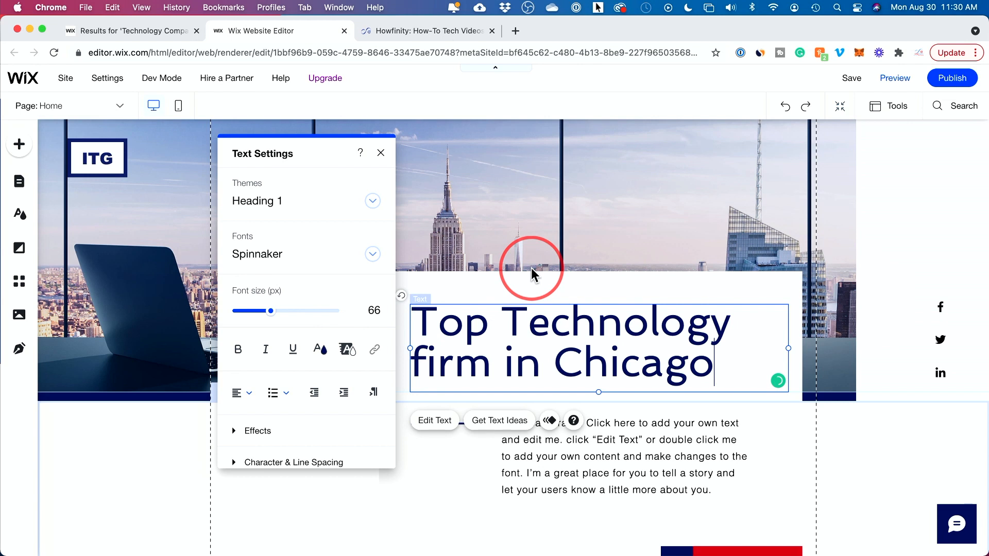
mouse_move(524, 256)
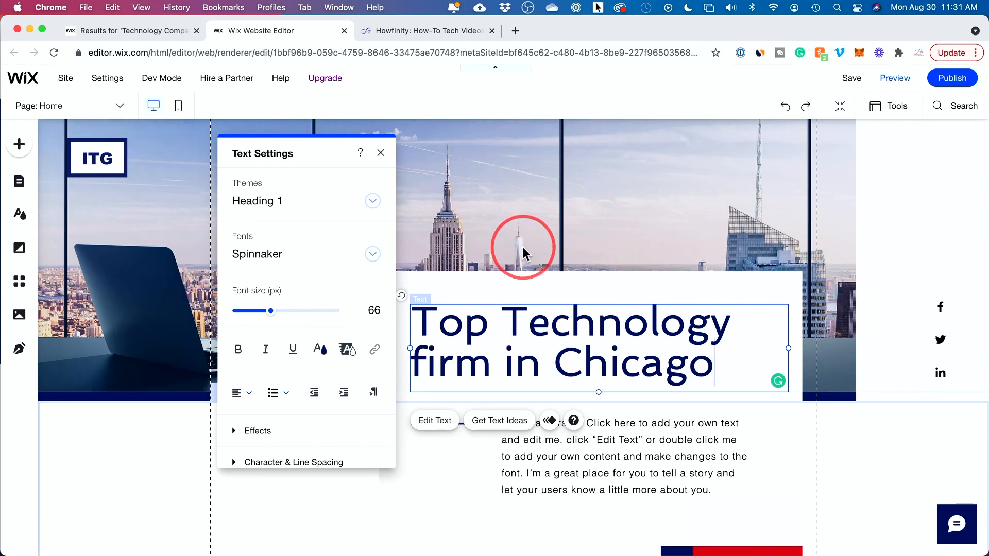
left_click(380, 152)
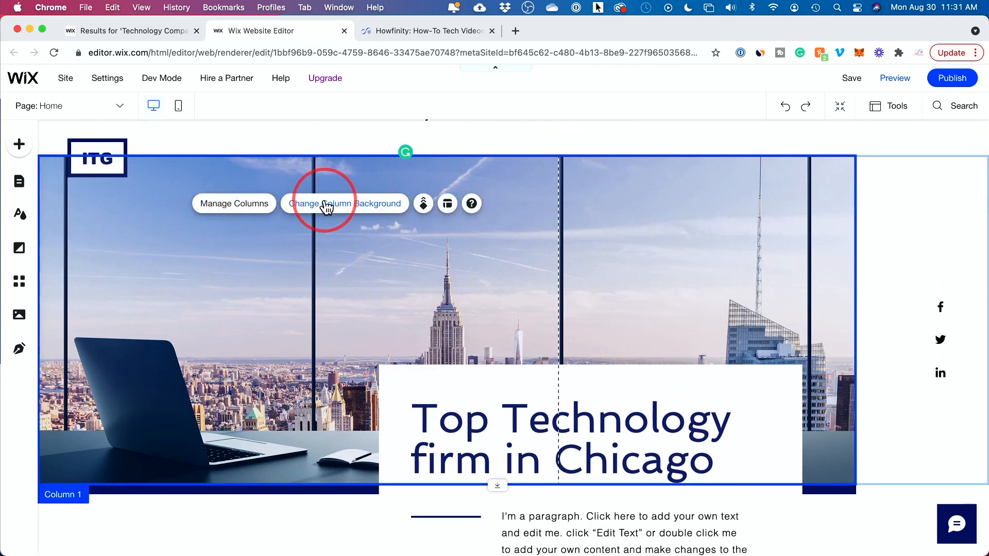
Open the hero column's background options and browse for a background image.
left_click(344, 203)
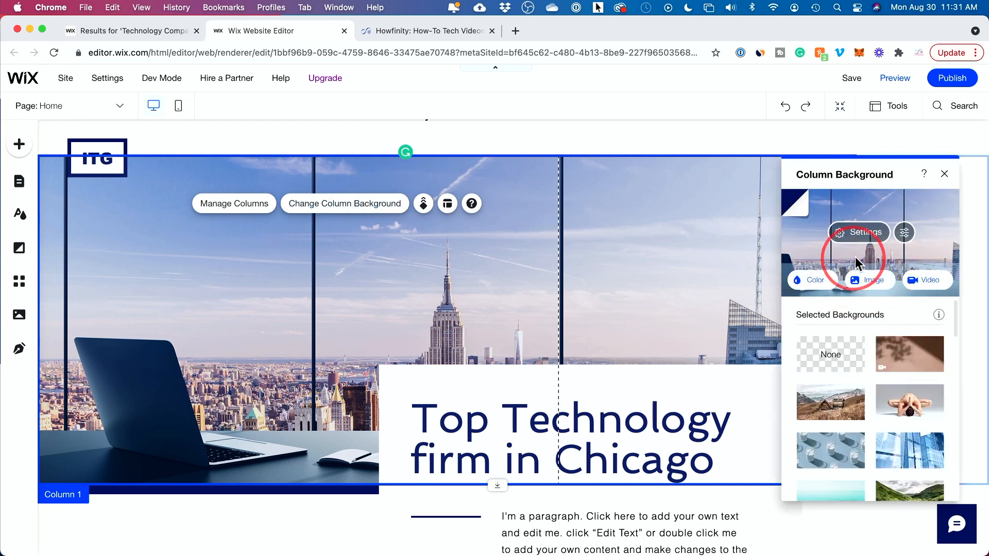
mouse_move(852, 290)
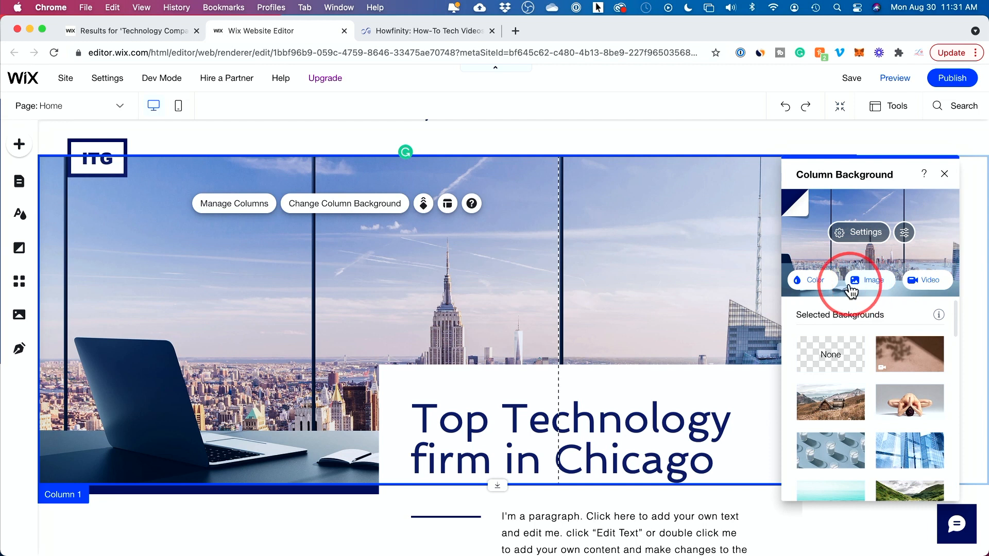
mouse_move(865, 283)
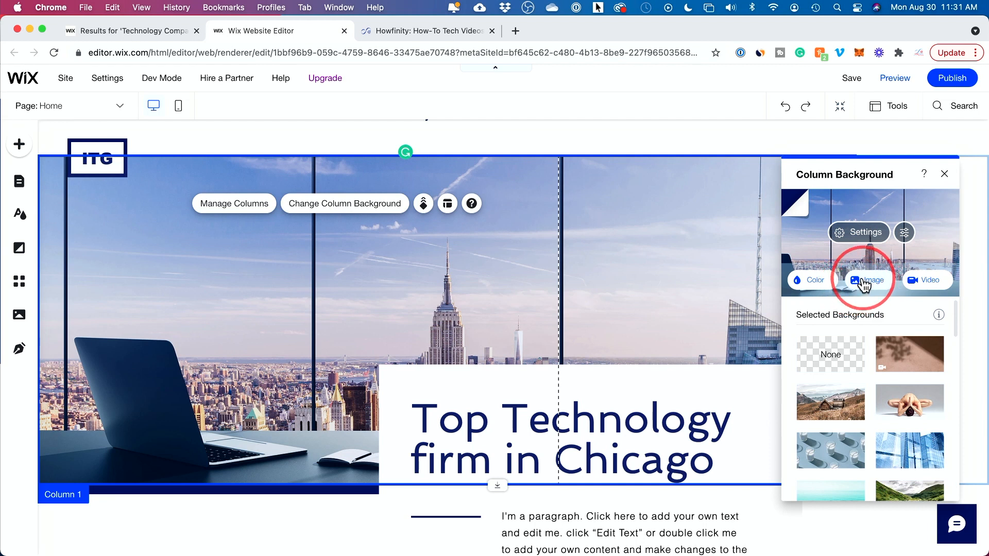
mouse_move(927, 281)
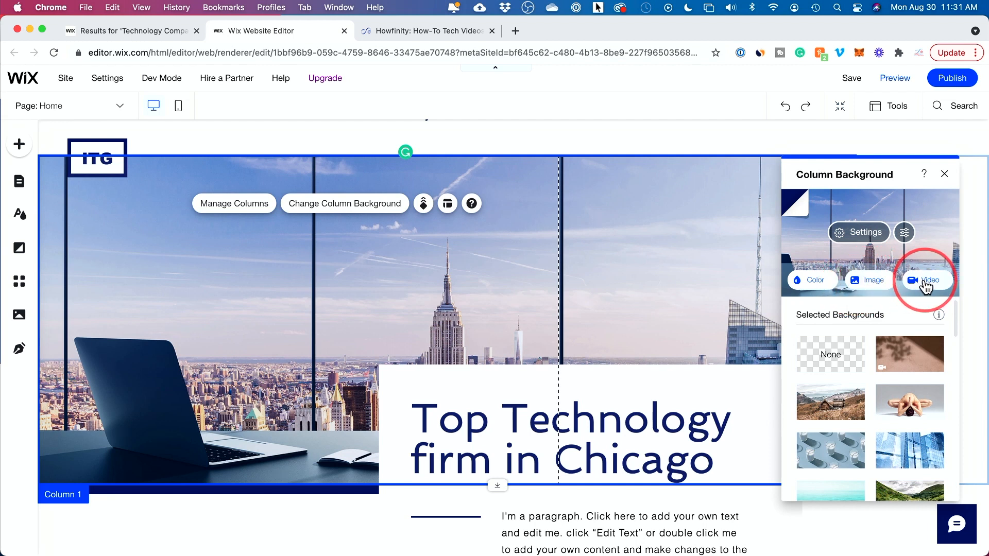
mouse_move(890, 378)
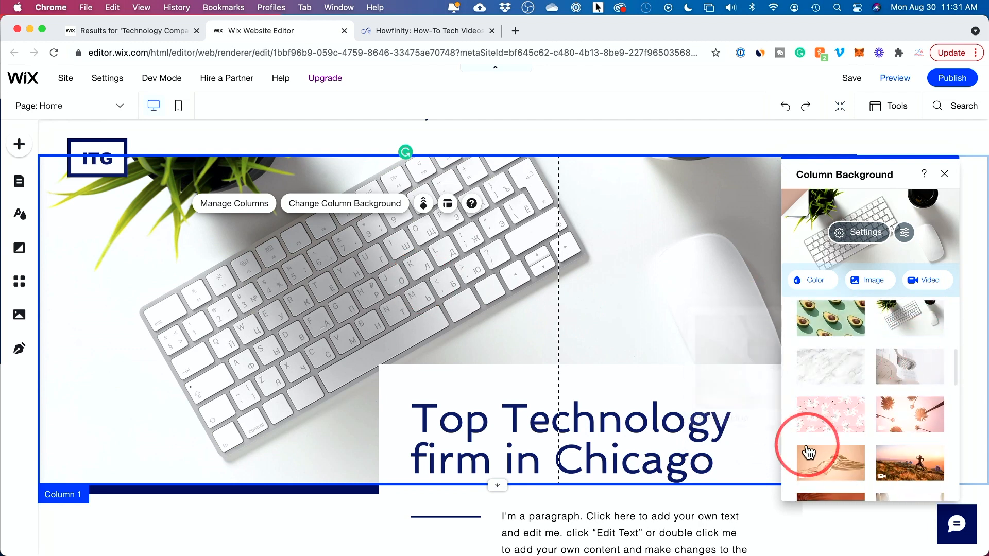
left_click(869, 280)
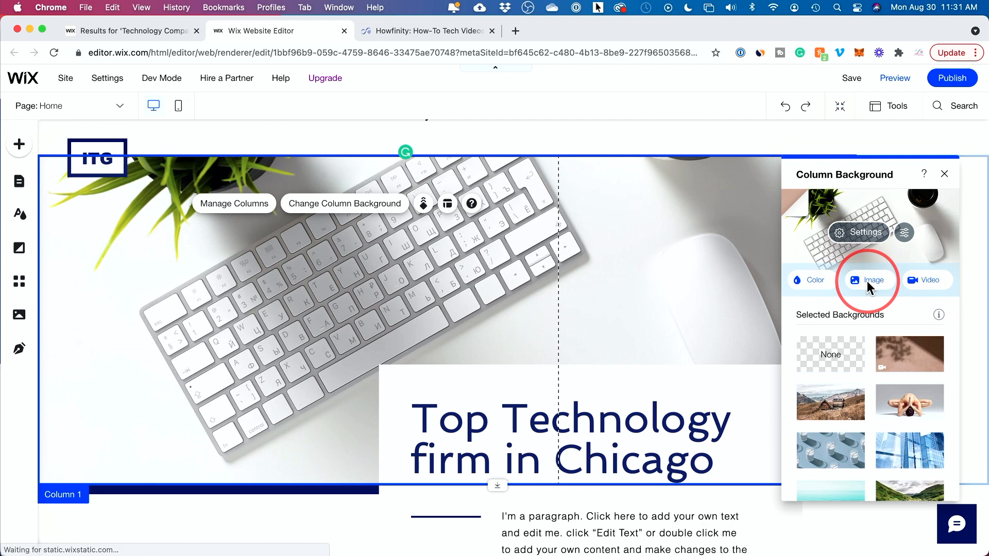
left_click(874, 280)
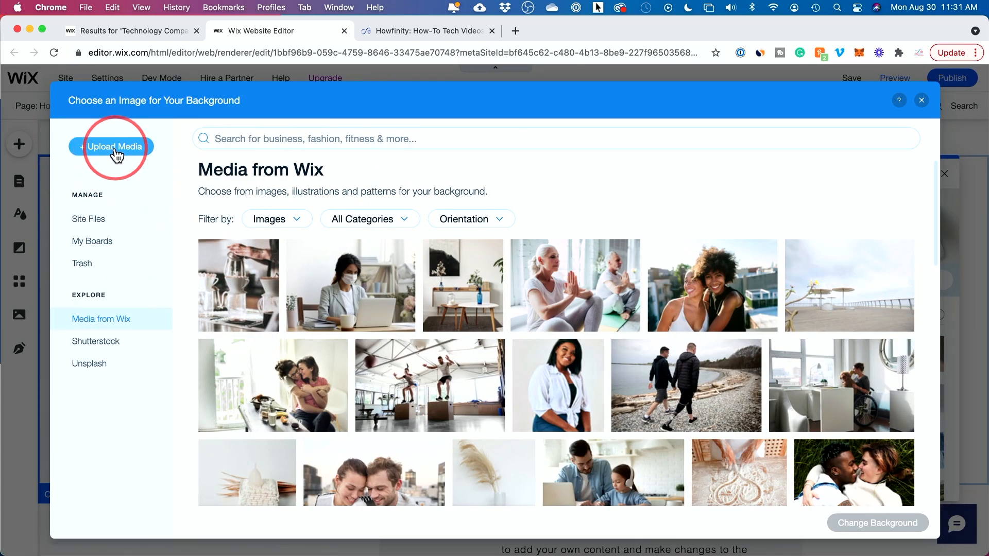
mouse_move(101, 318)
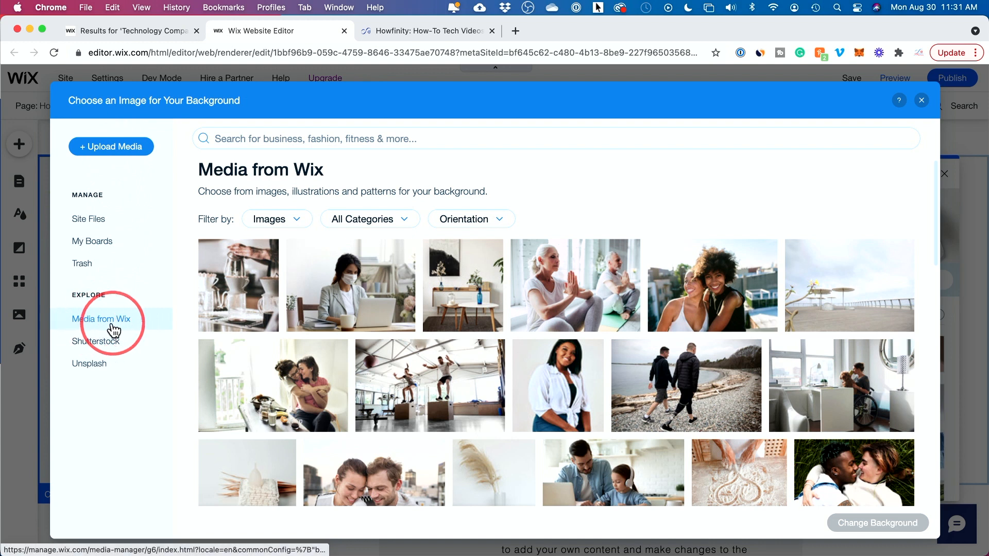
Set an Unsplash 'tech' photo of a neon laptop keyboard as the column background.
left_click(97, 341)
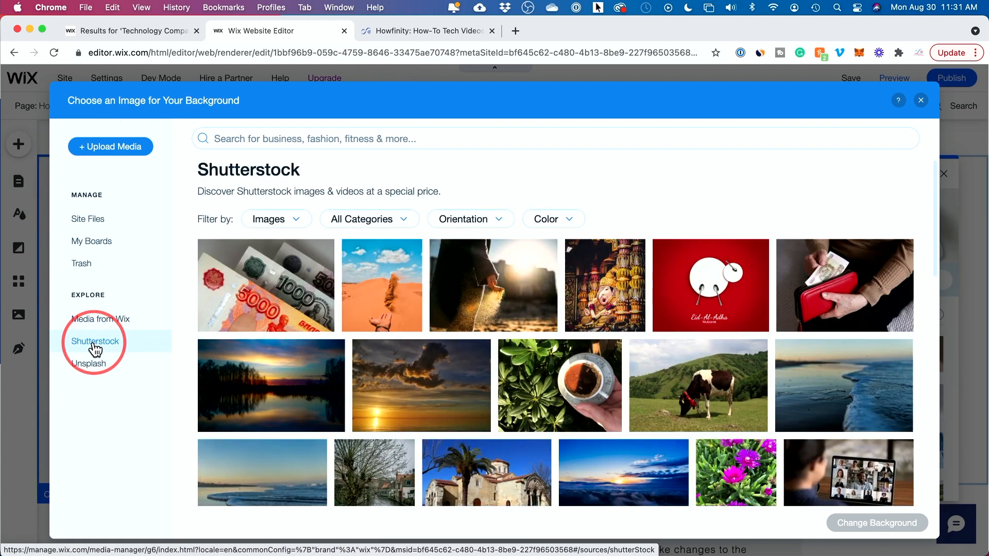
left_click(89, 364)
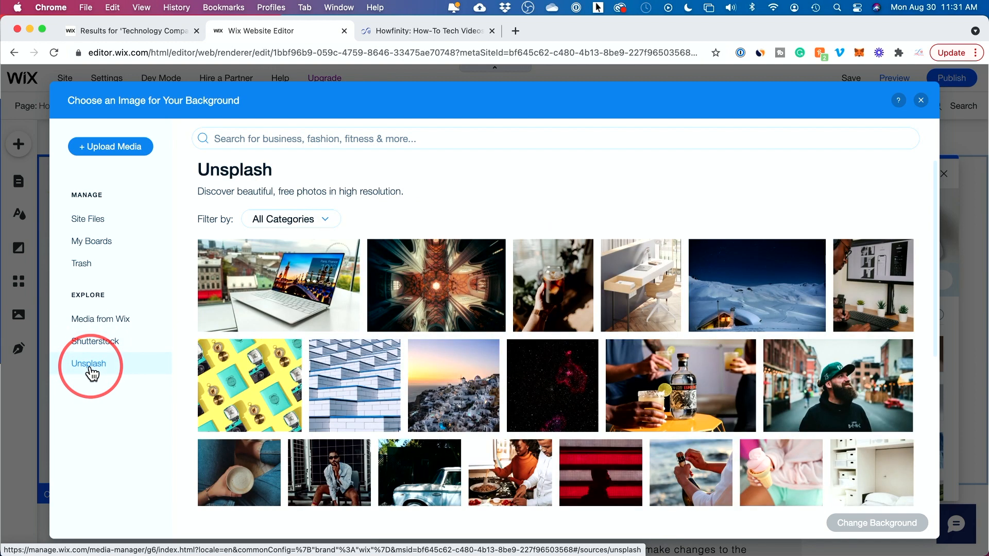
mouse_move(484, 285)
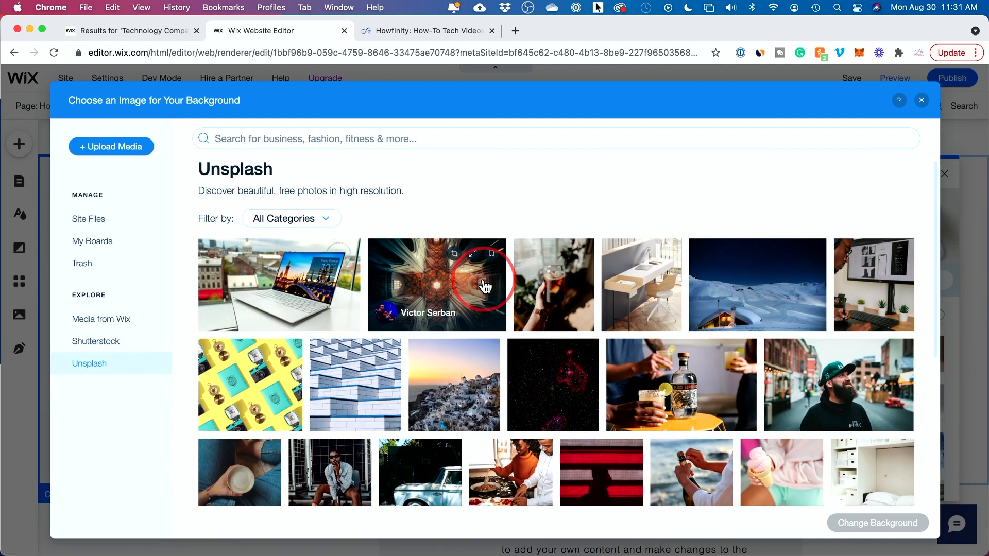
scroll("down", 3)
type("tech")
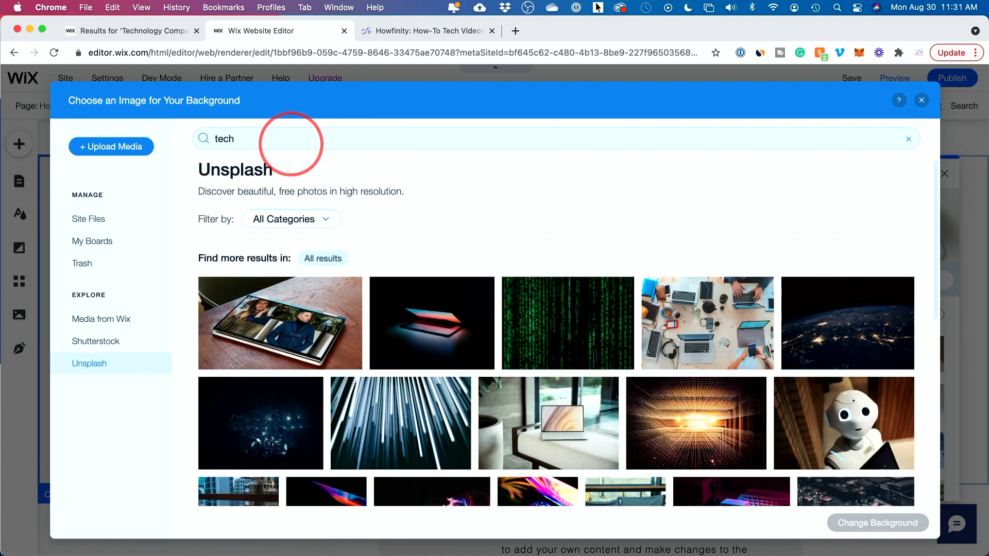
scroll("down", 3)
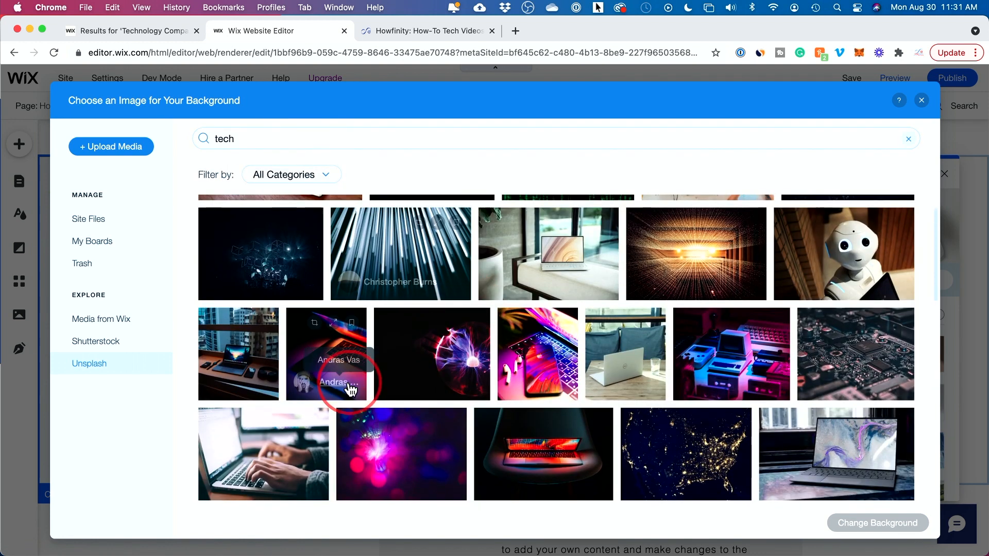
left_click(326, 353)
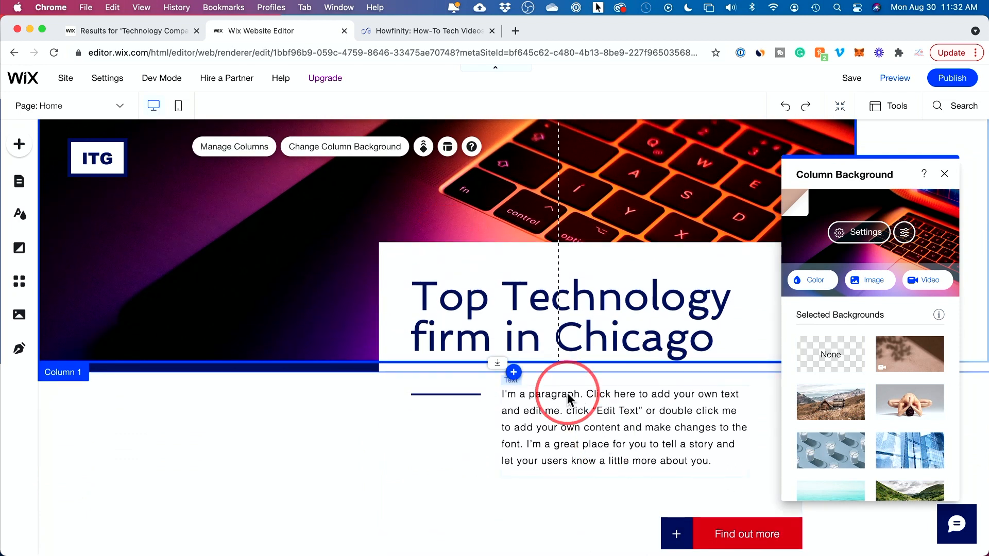
Apply the Paragraph 1 theme to the hero intro paragraph, then scroll to Our Services.
left_click(566, 416)
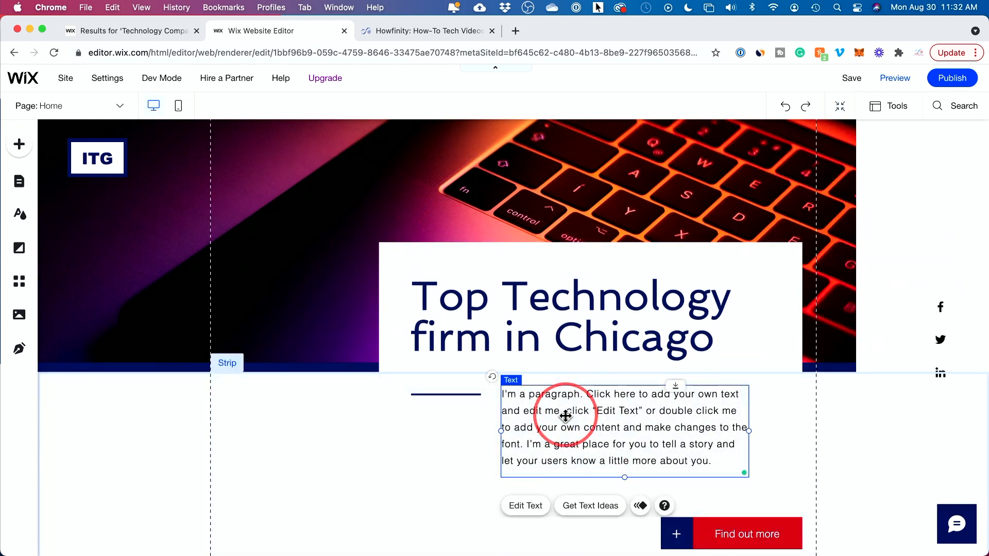
mouse_move(519, 489)
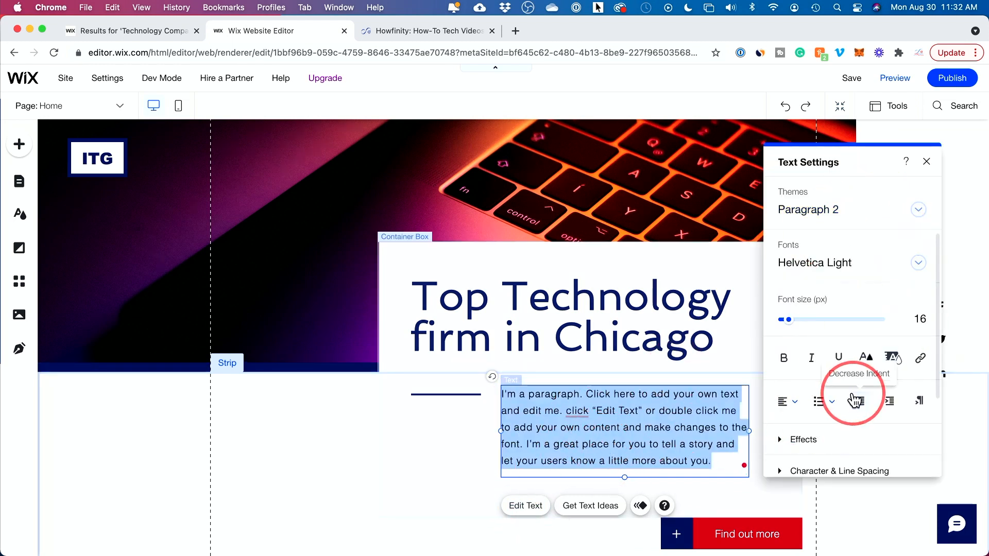
mouse_move(816, 210)
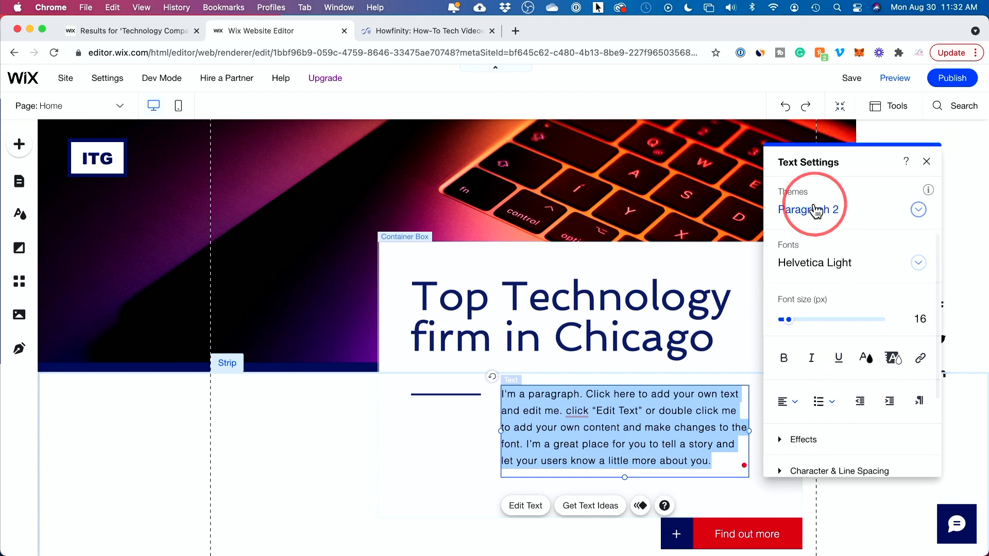
mouse_move(879, 217)
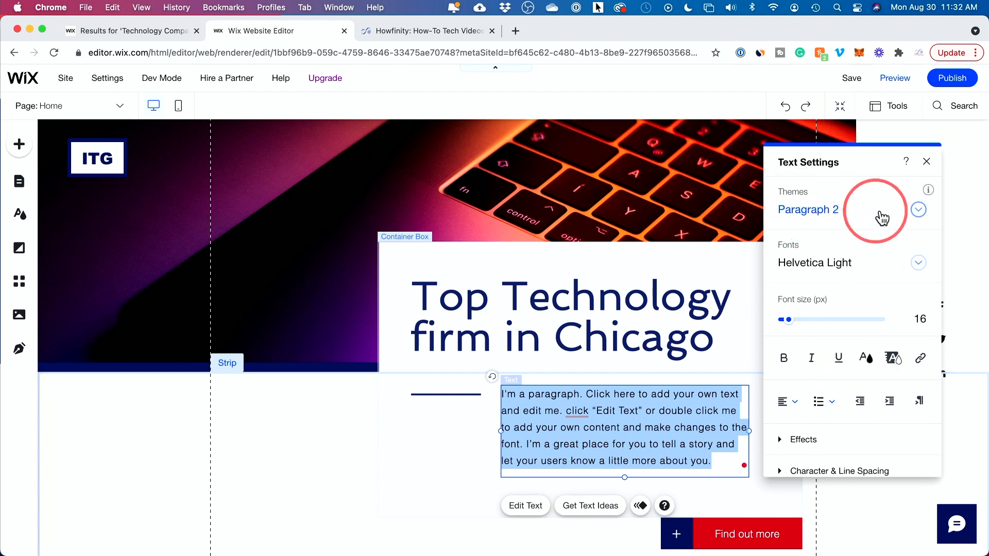
left_click(918, 210)
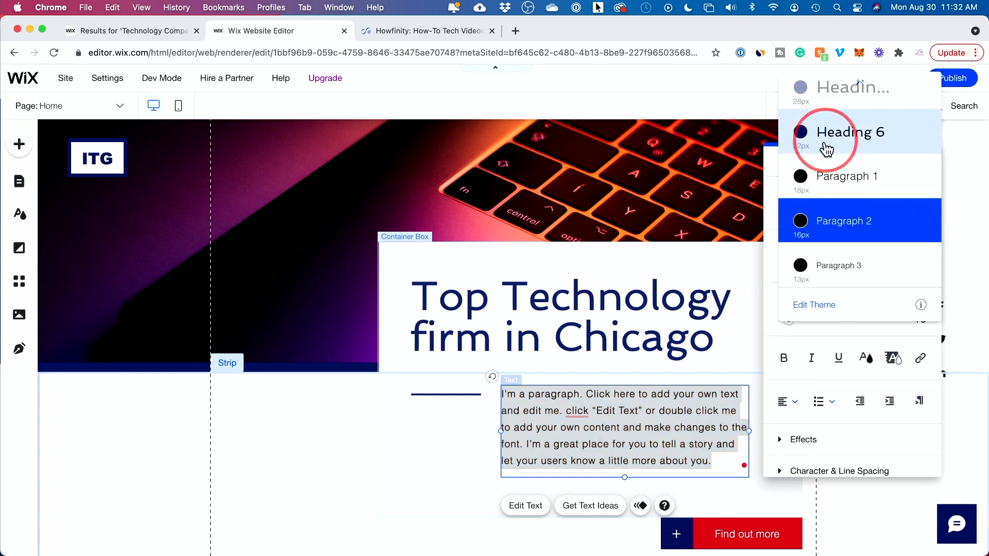
scroll("up", 3)
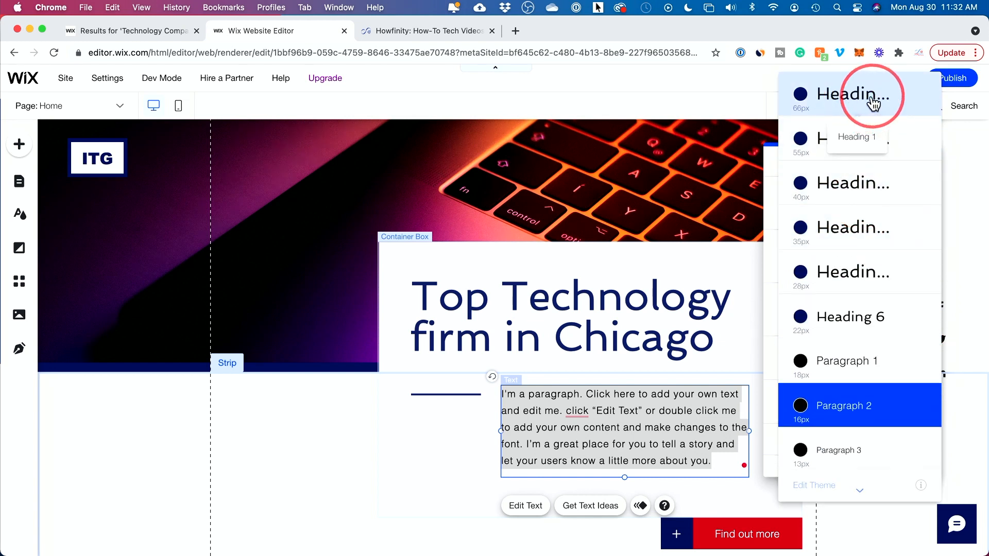
mouse_move(908, 139)
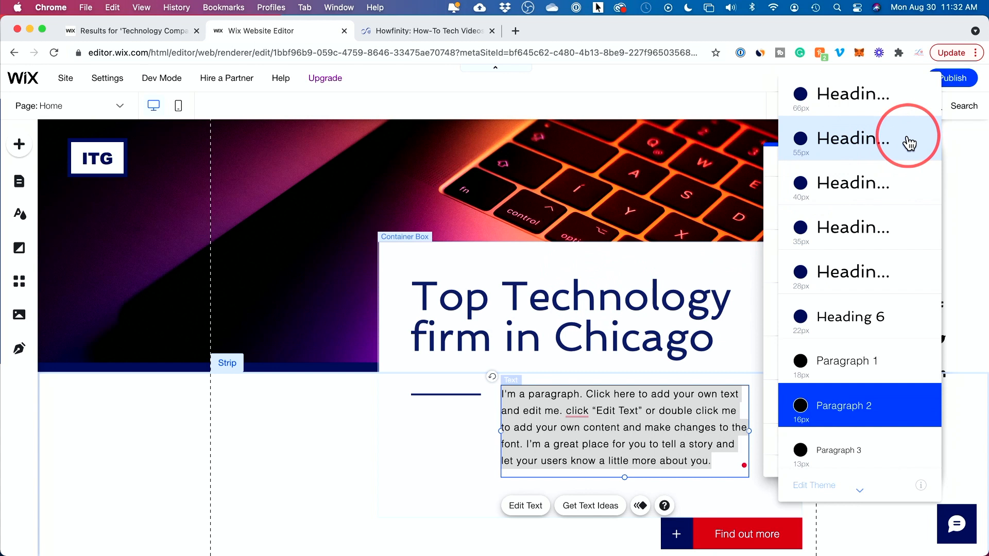
mouse_move(896, 157)
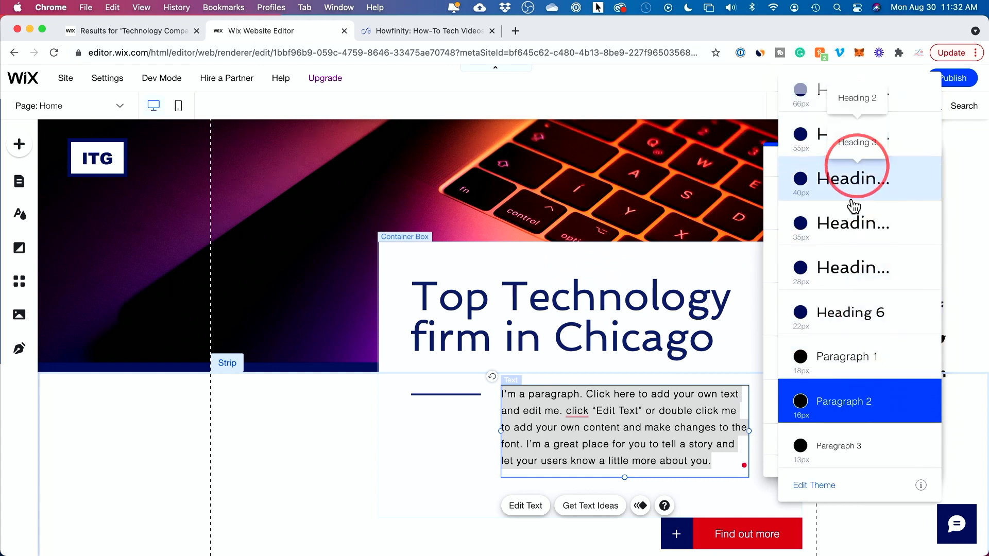
left_click(845, 357)
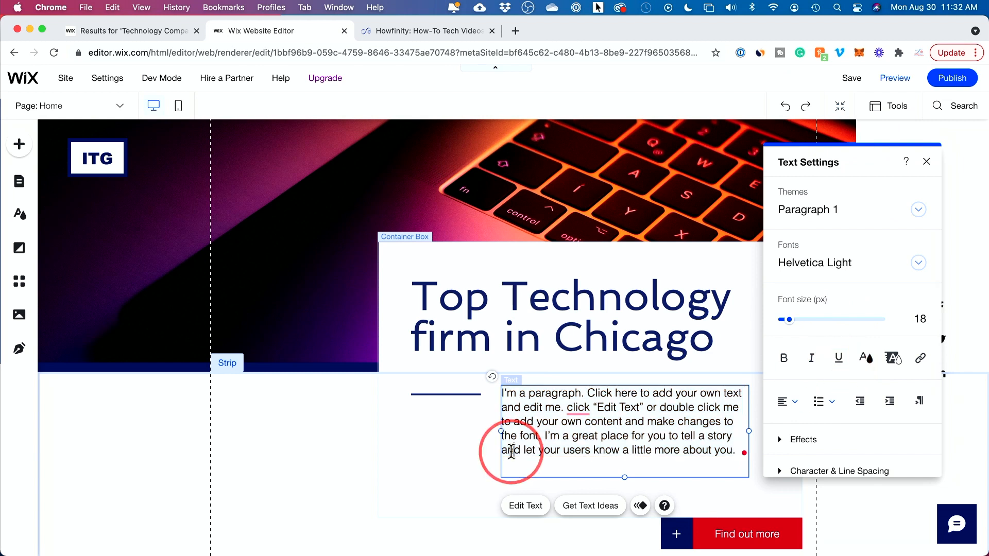
scroll("down", 3)
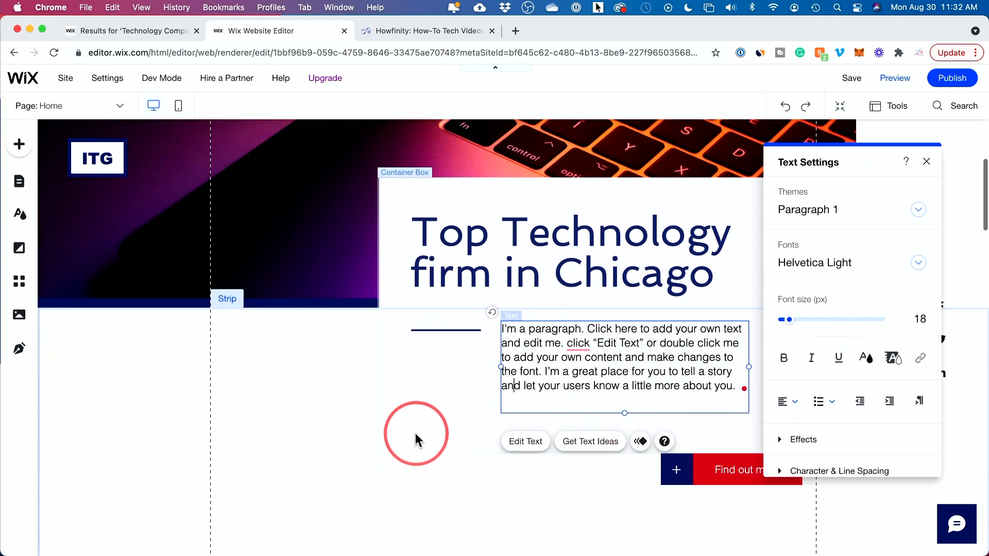
scroll("down", 3)
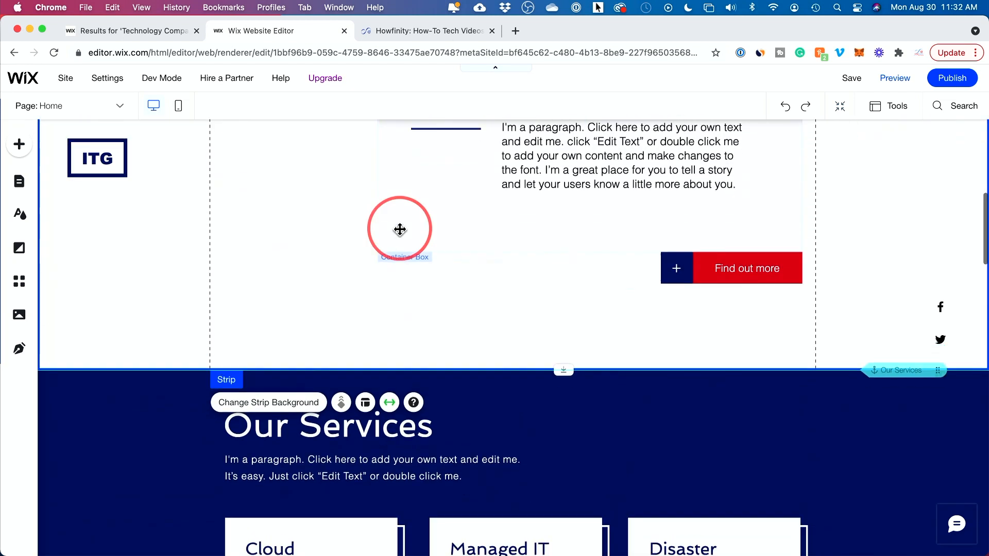
scroll("down", 3)
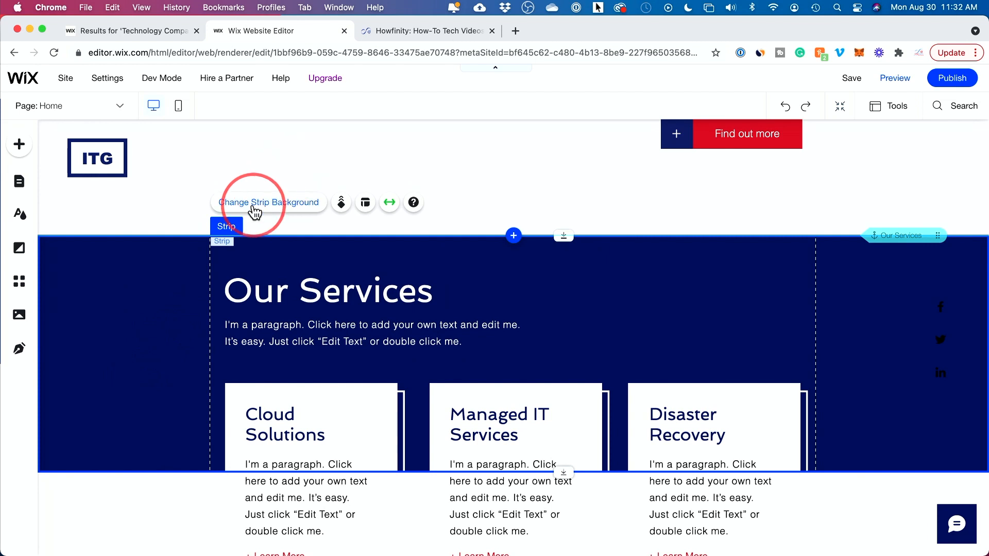
Try light blue and dark red, then give the Our Services strip a darkest maroon background.
left_click(268, 202)
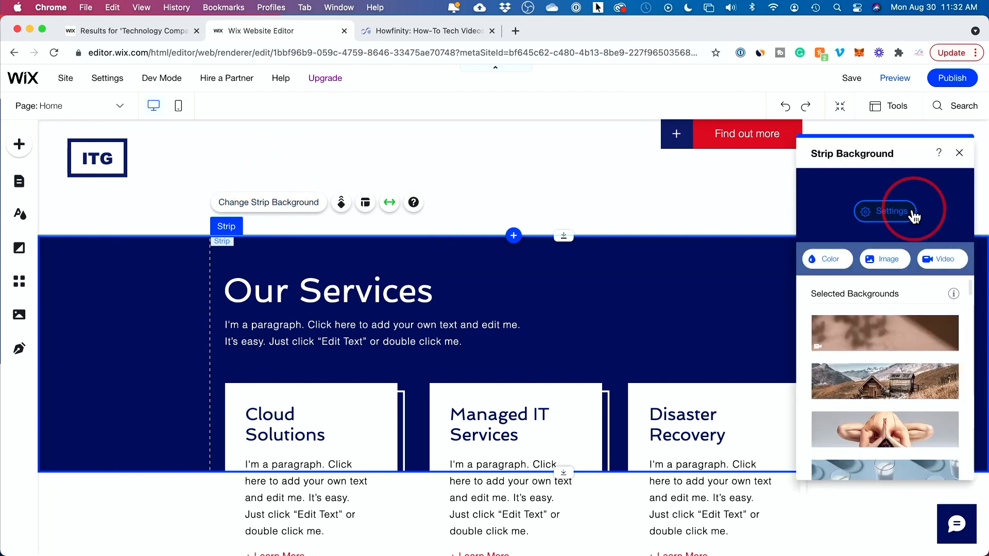
left_click(827, 258)
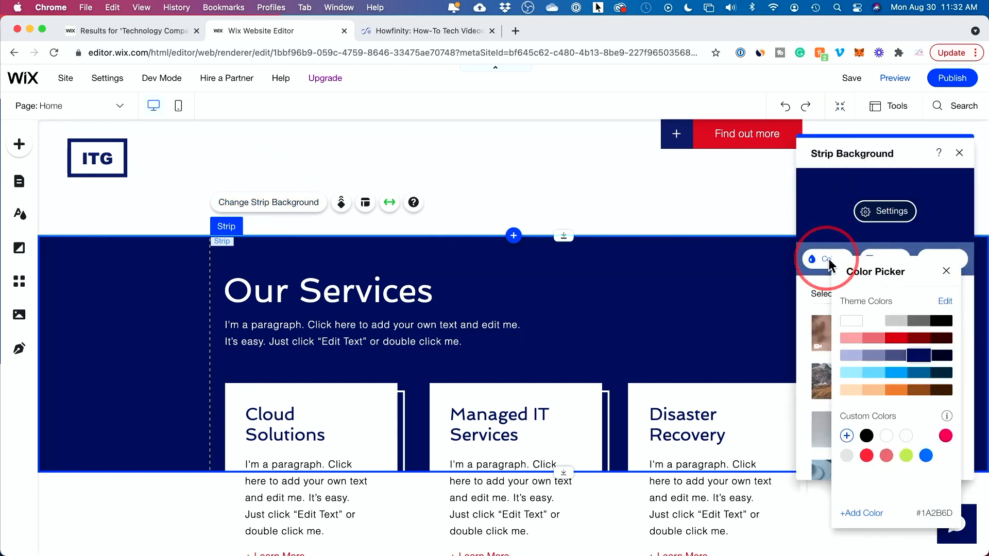
left_click(872, 372)
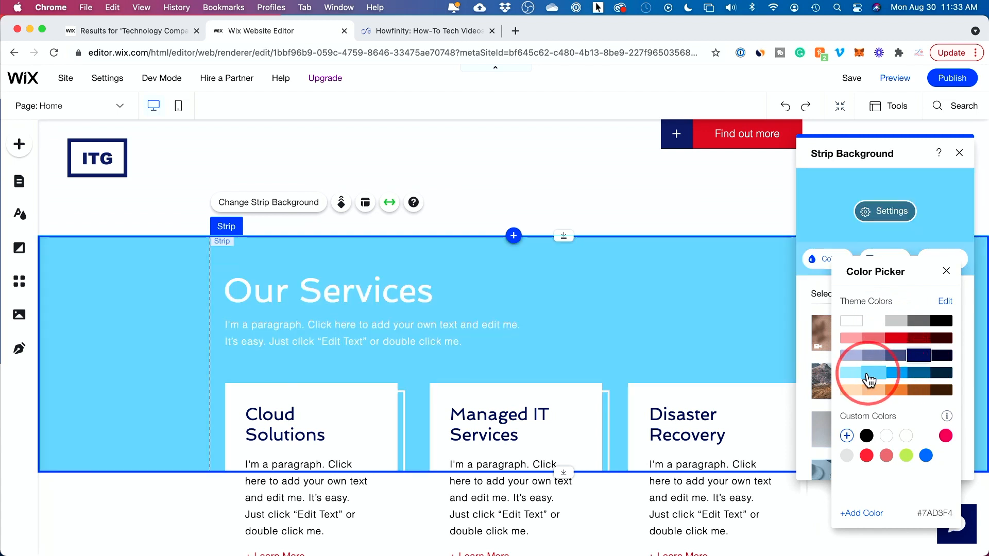
left_click(919, 338)
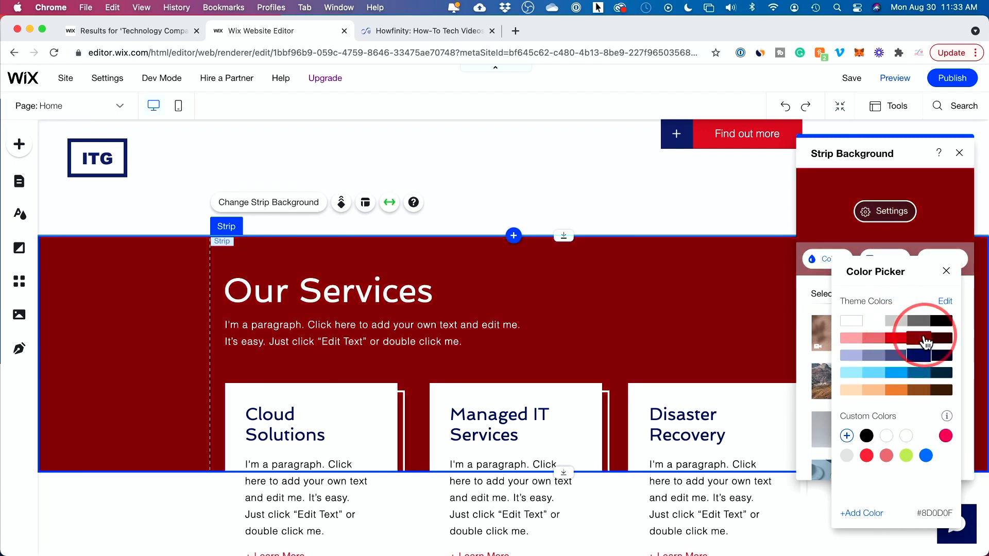
left_click(943, 339)
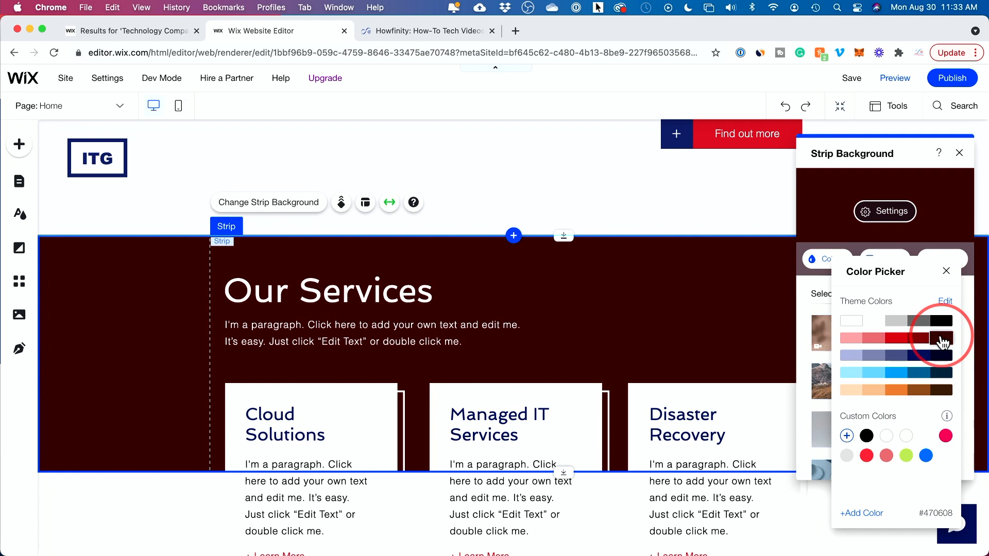
left_click(942, 340)
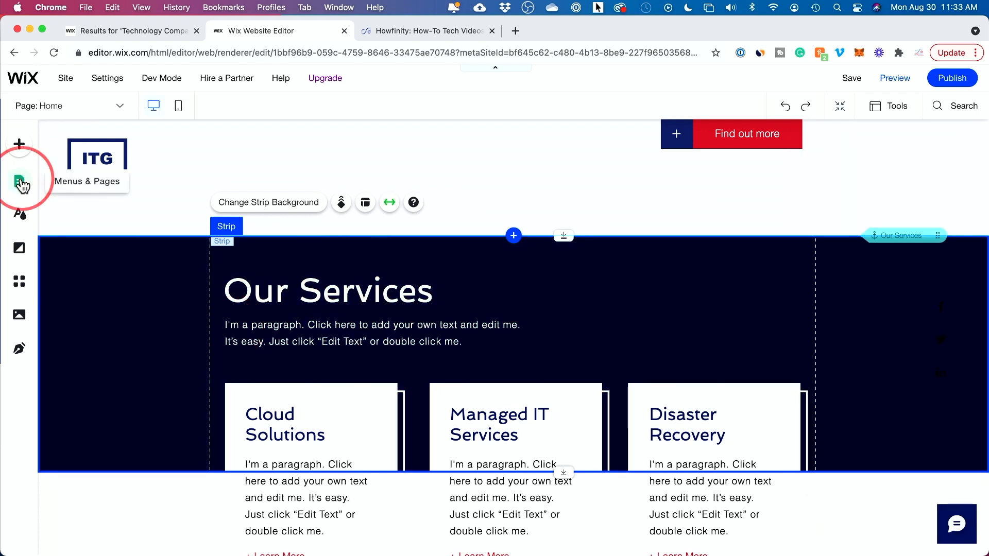
Hide Why Choose Us from the top menu and bring up the Industries page options.
scroll("down", 3)
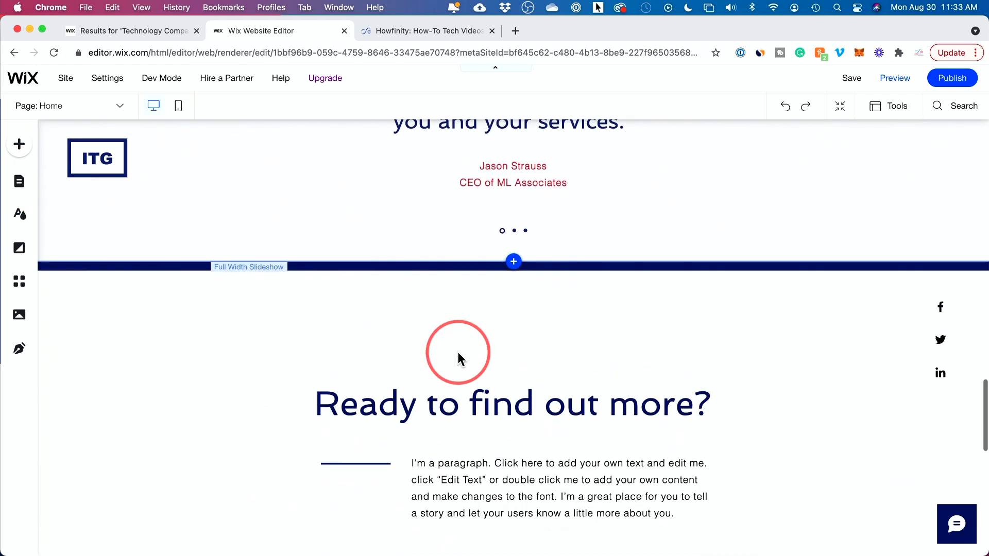
scroll("up", 3)
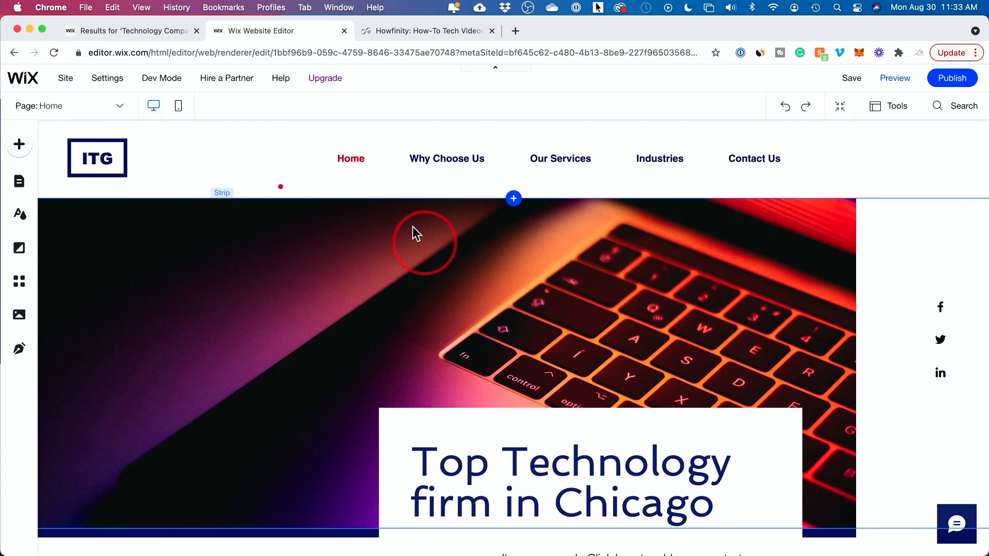
left_click(446, 159)
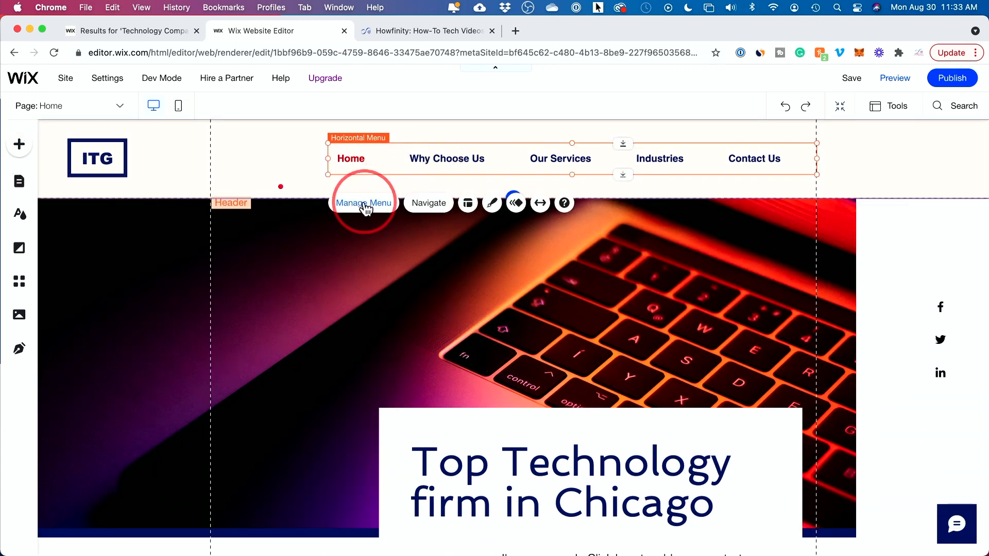
left_click(364, 203)
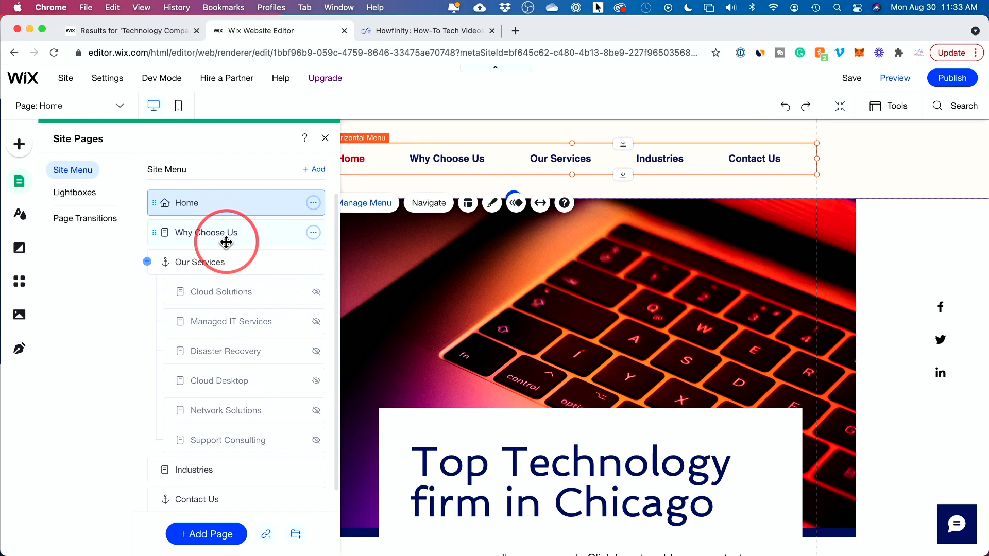
mouse_move(290, 231)
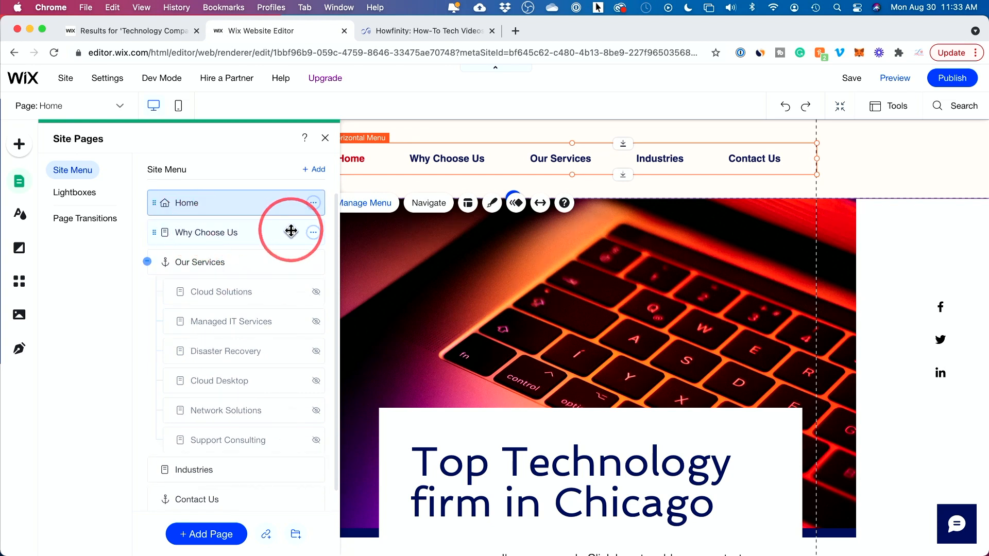
left_click(314, 232)
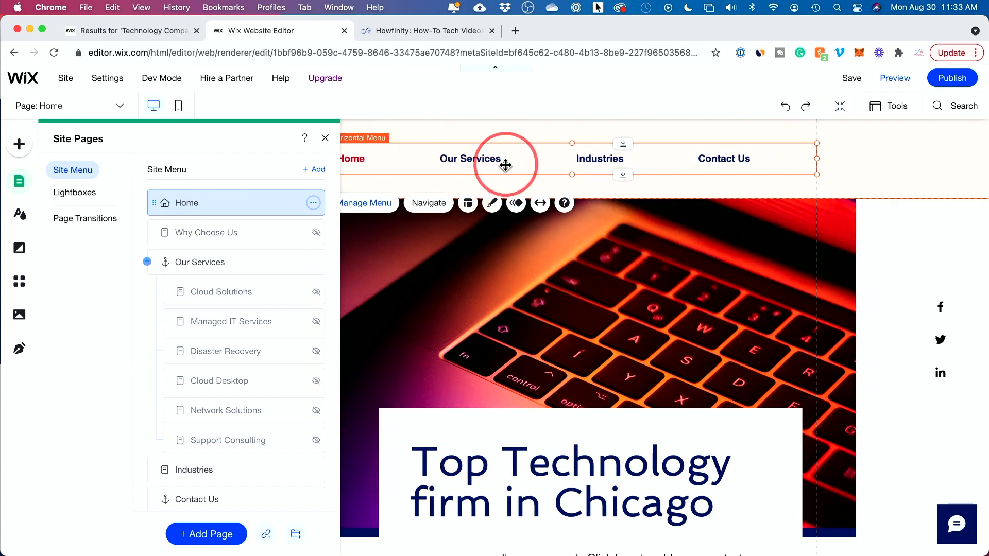
mouse_move(283, 257)
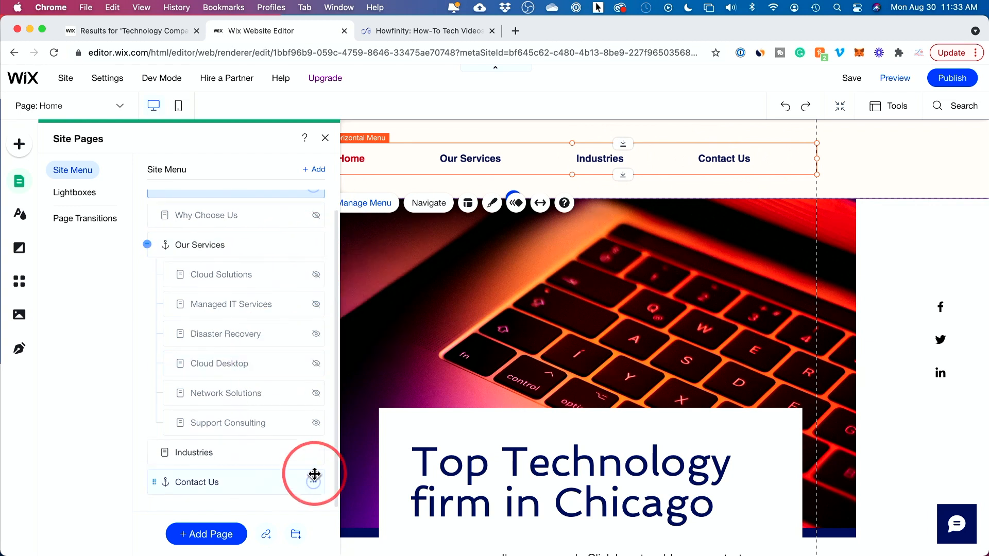
left_click(313, 453)
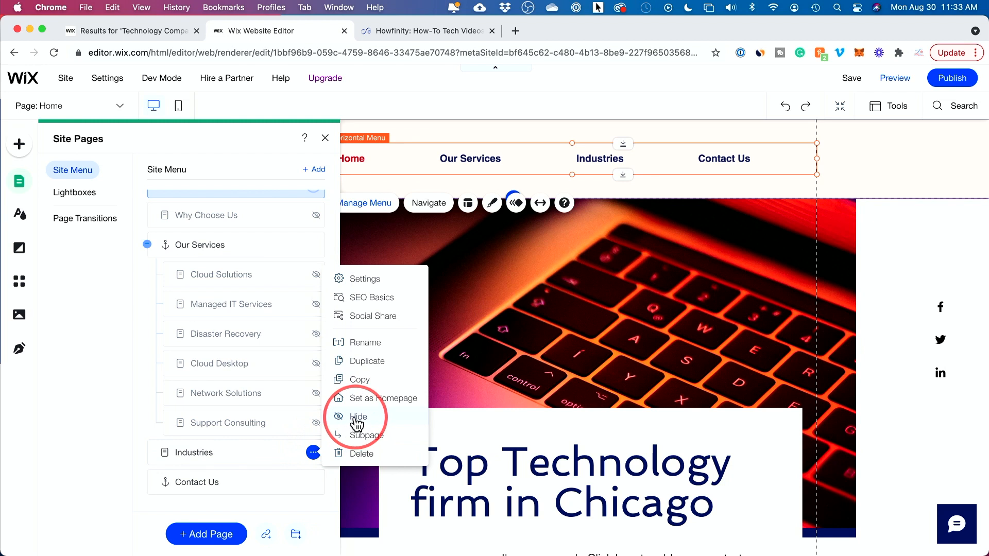
mouse_move(371, 365)
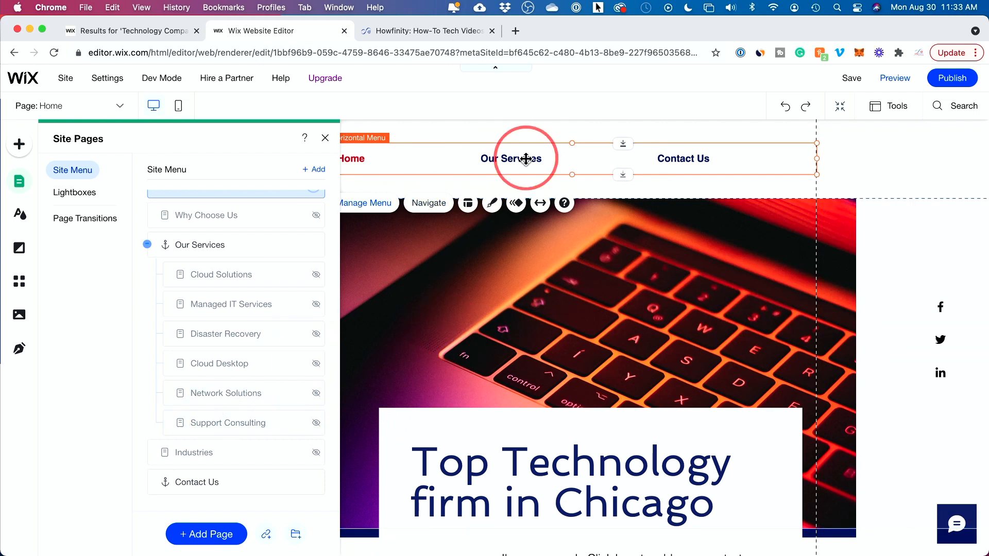
mouse_move(641, 164)
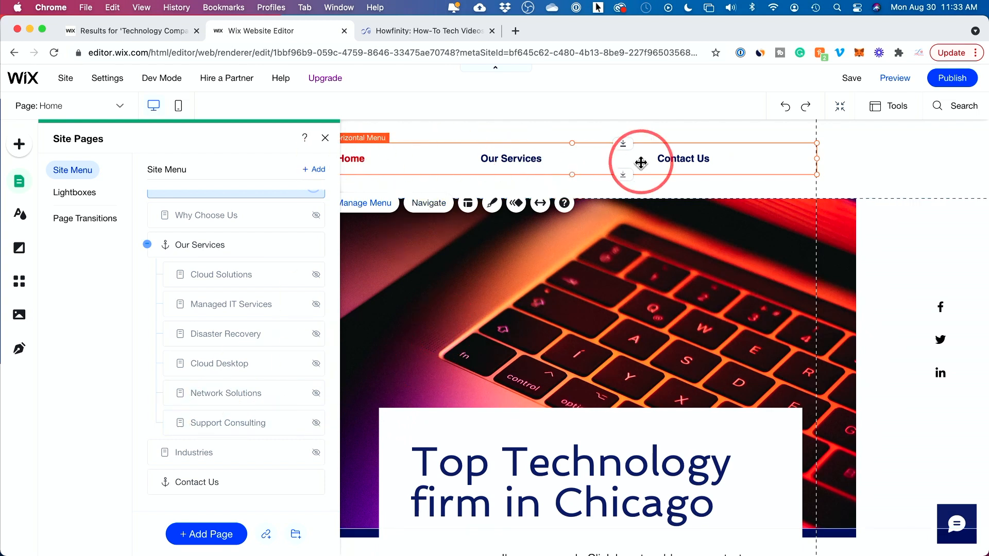
mouse_move(325, 140)
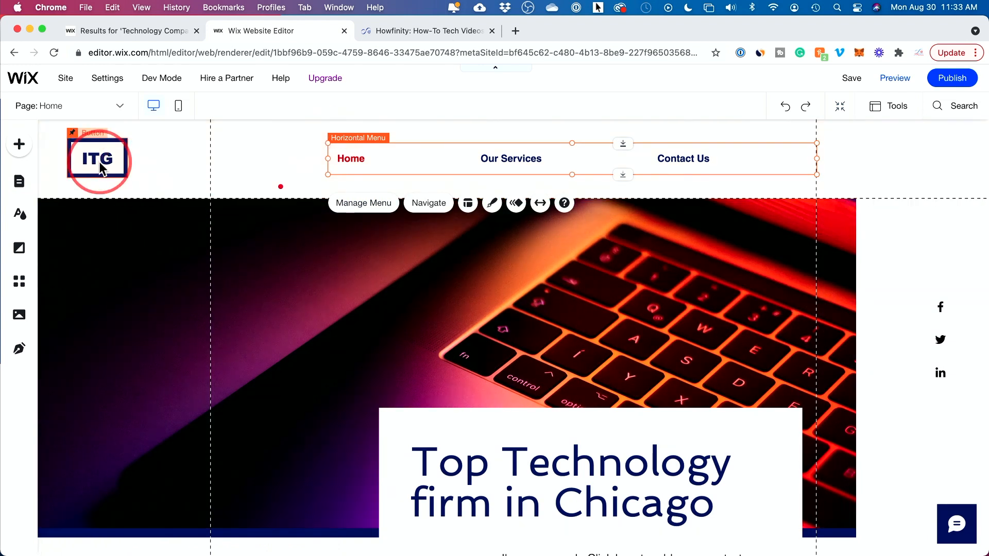
Replace the ITG logo button lettering with 'ADI'.
left_click(98, 159)
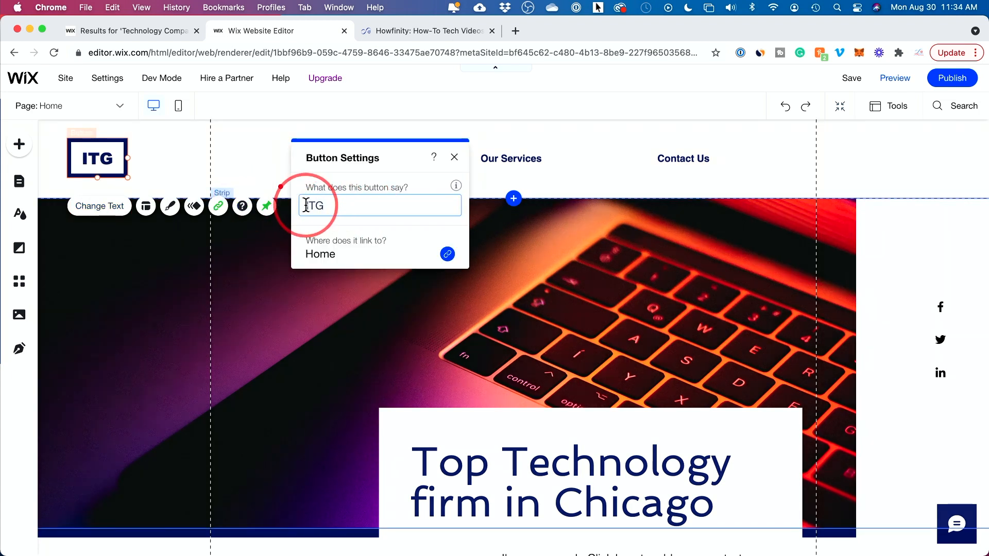
key("Backspace")
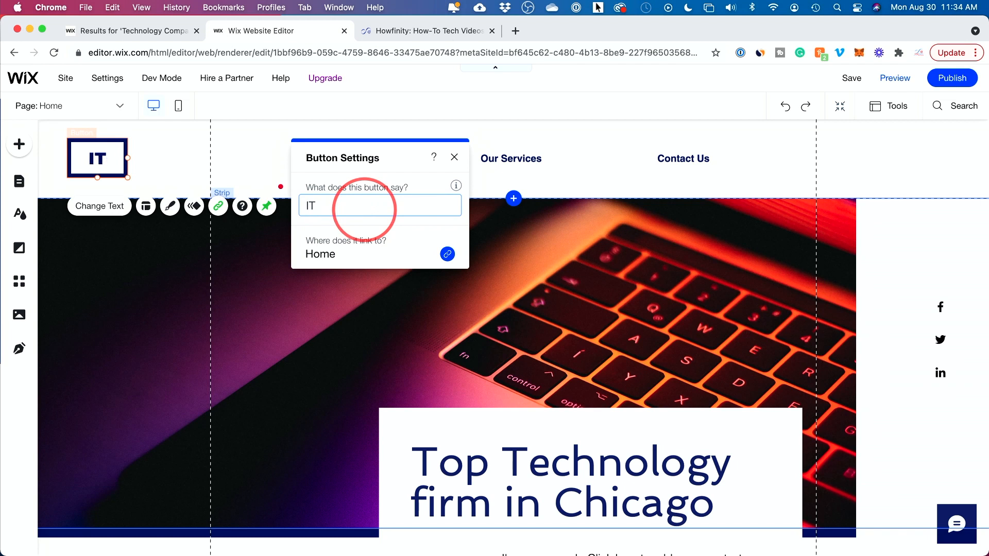
type("ADI")
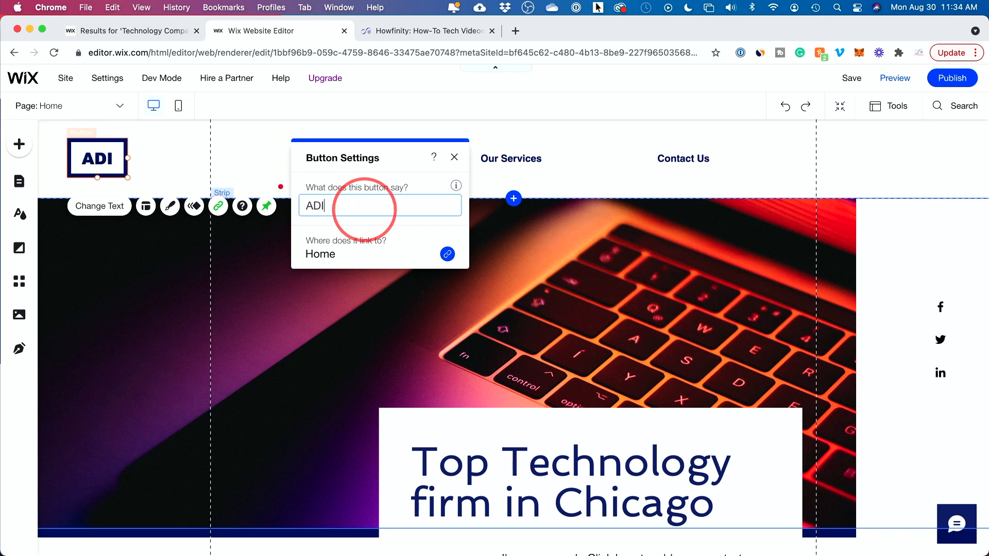
left_click(20, 215)
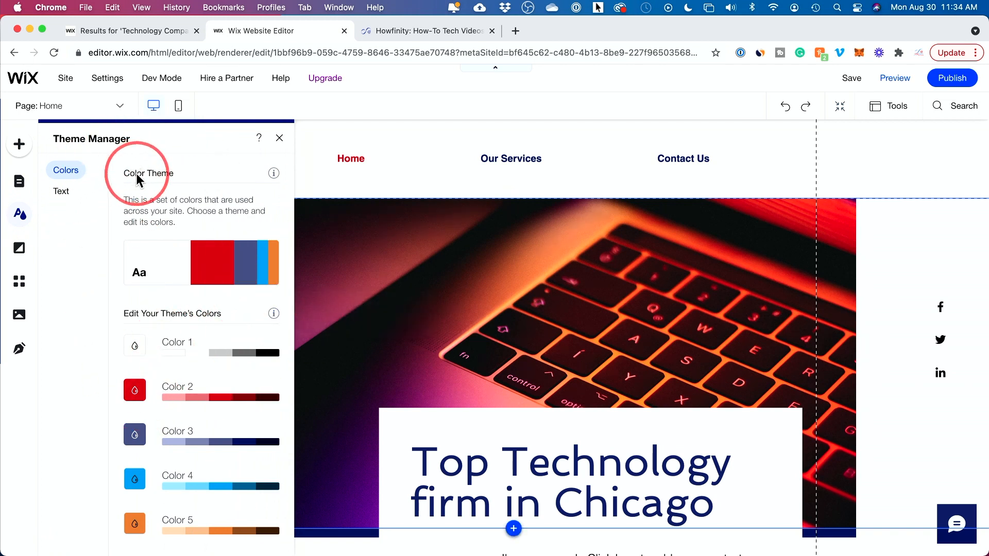
mouse_move(283, 363)
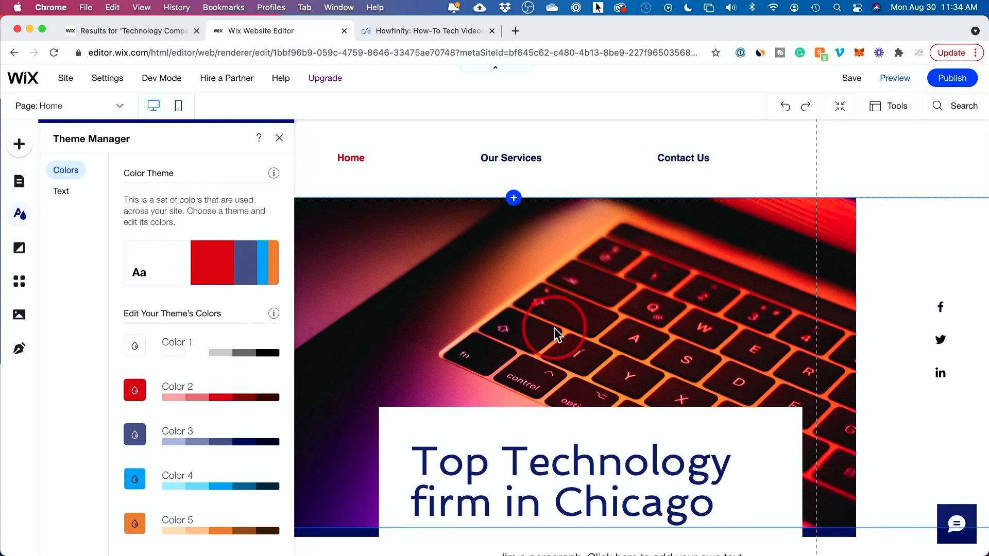
mouse_move(309, 264)
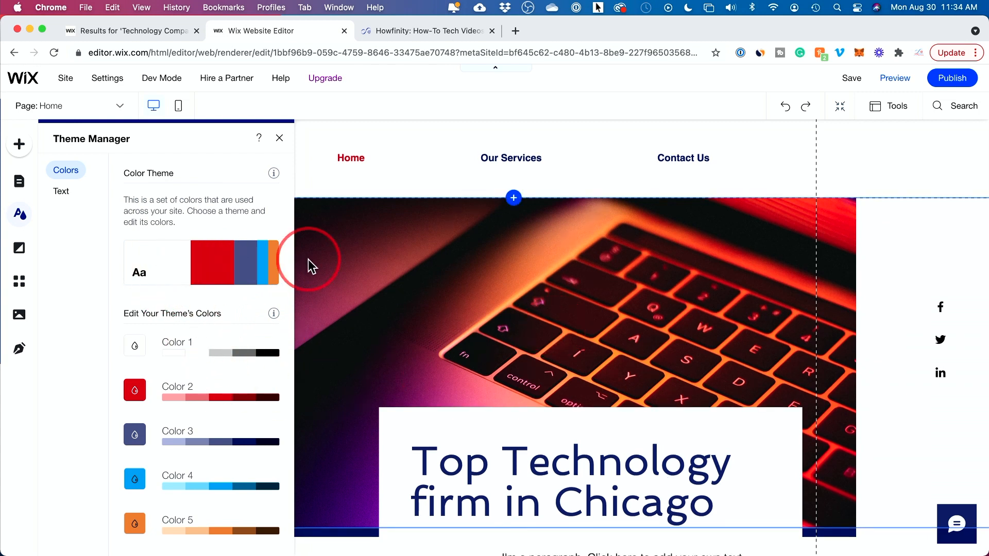
mouse_move(52, 207)
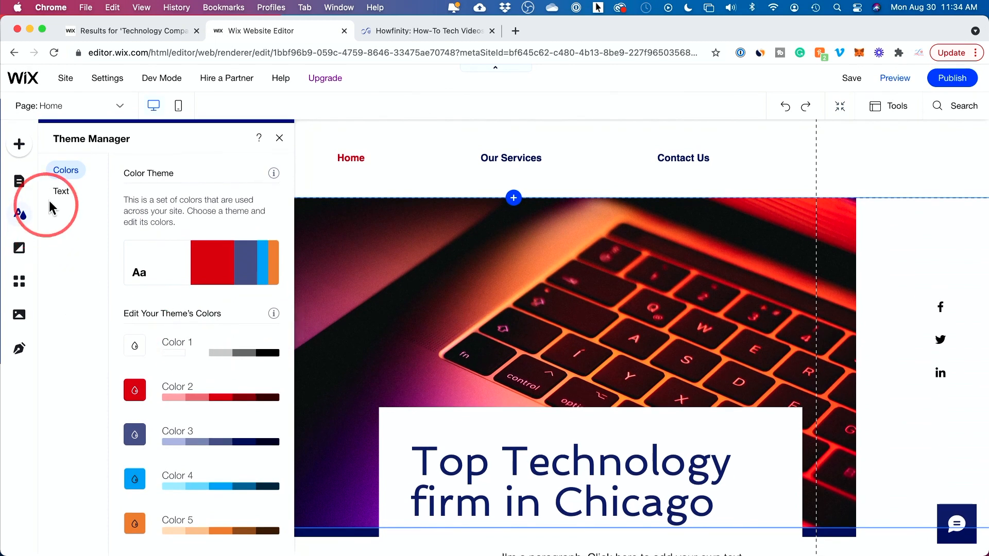
Review the text theme styles, opening Heading 2 and closing it without changes.
left_click(61, 191)
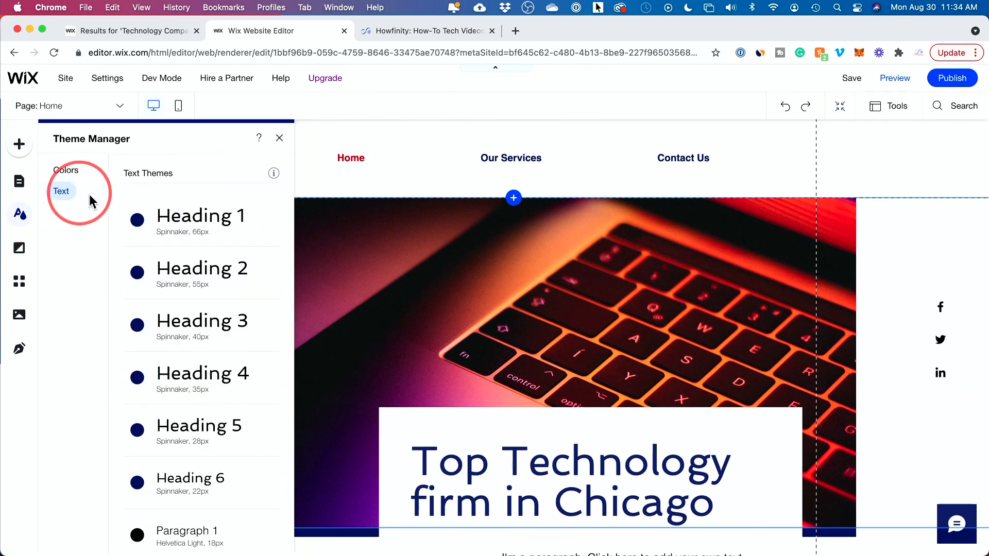
mouse_move(178, 282)
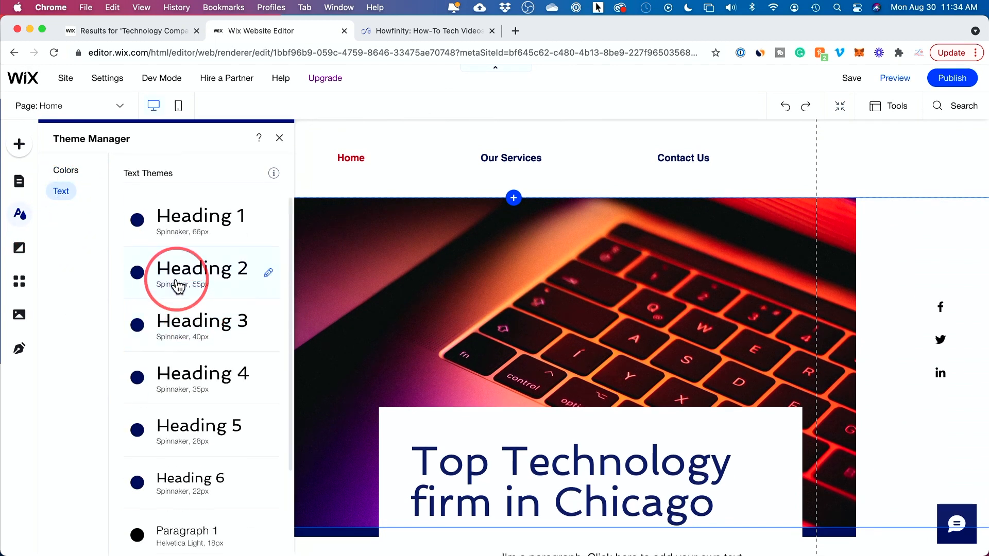
left_click(267, 273)
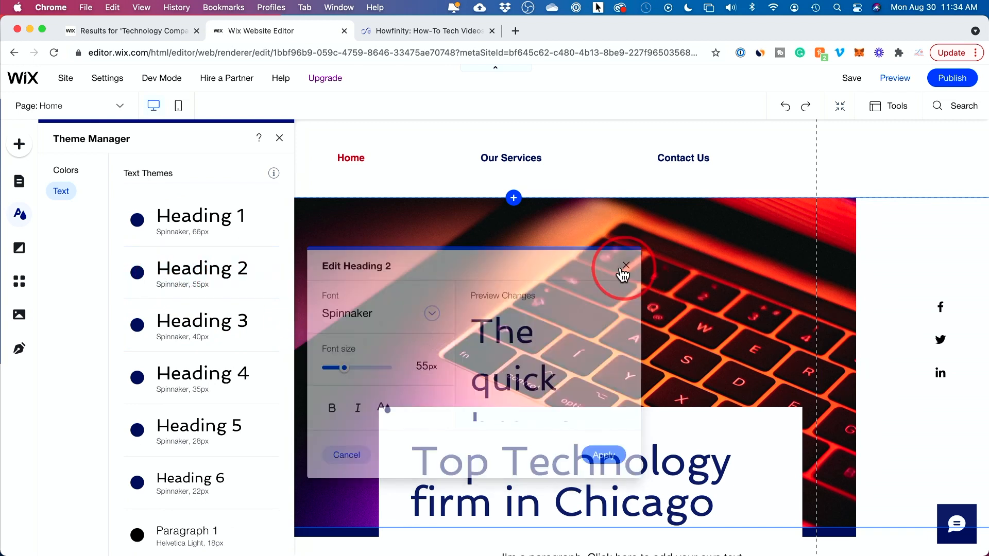
left_click(625, 264)
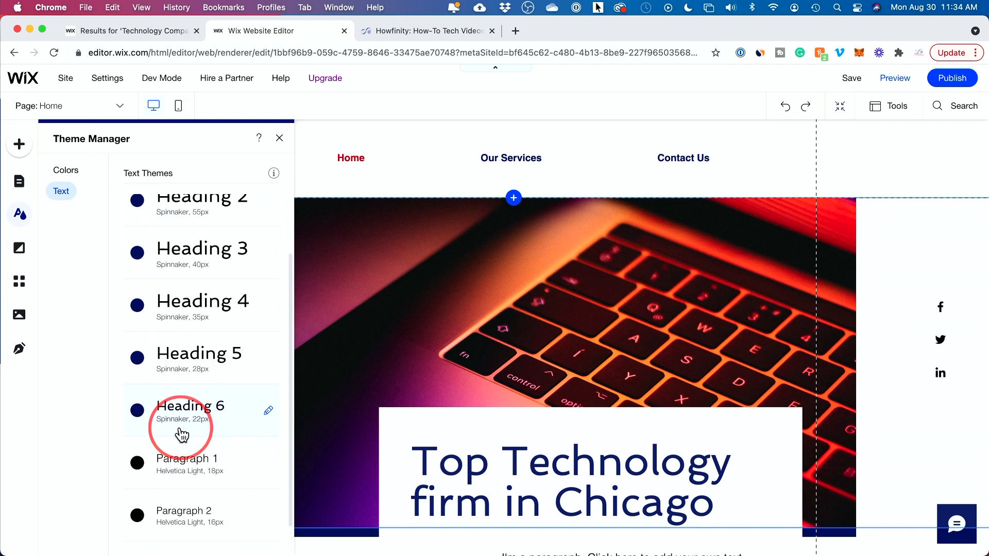
scroll("up", 3)
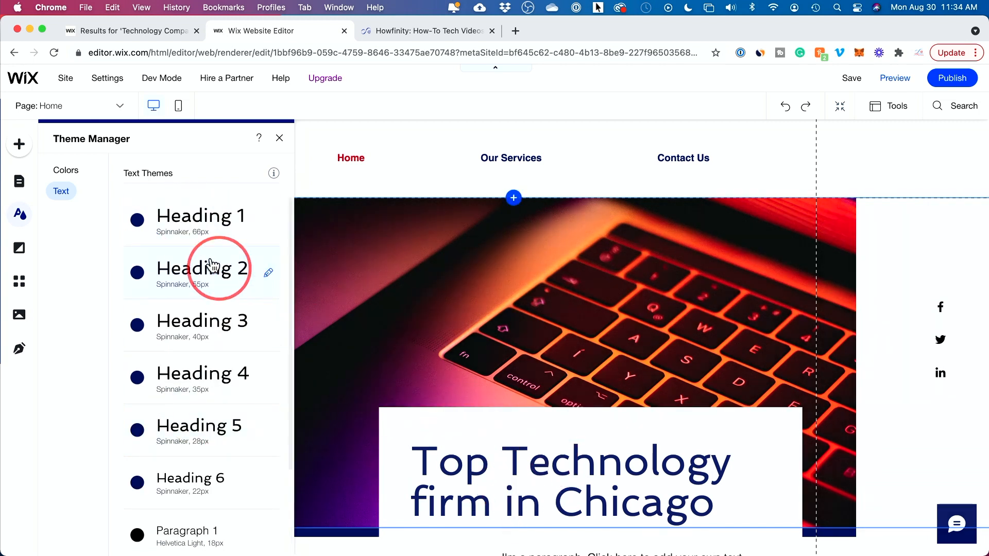
scroll("down", 3)
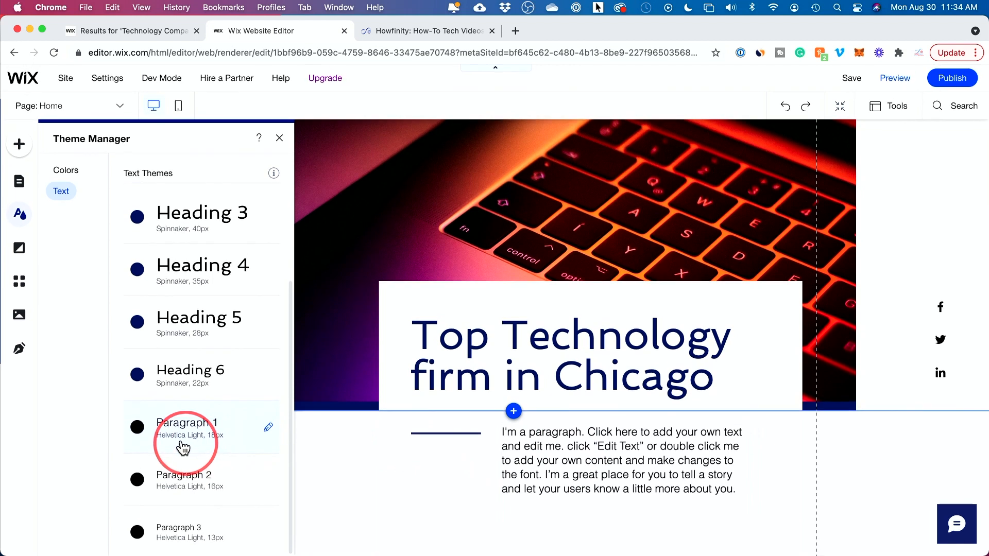
mouse_move(191, 365)
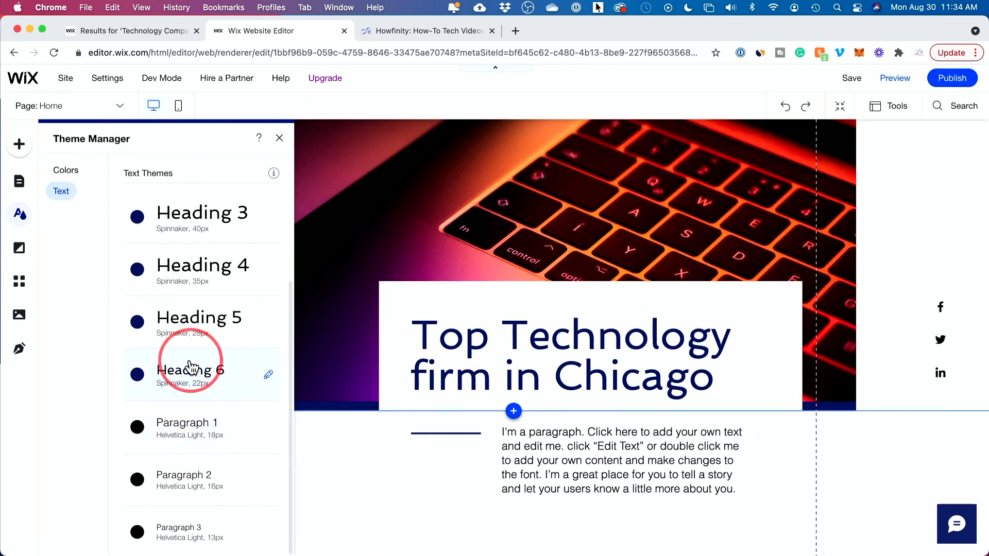
mouse_move(210, 421)
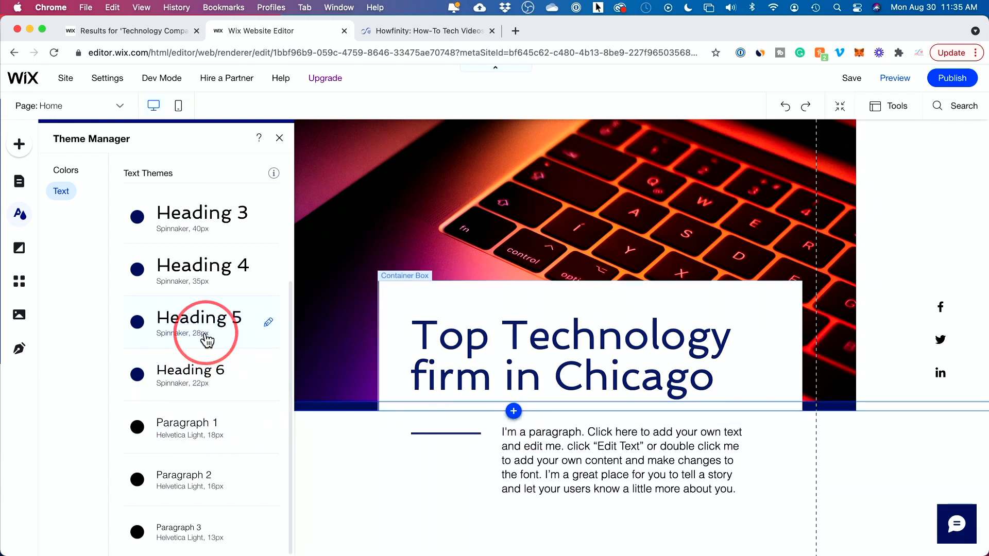
left_click(268, 322)
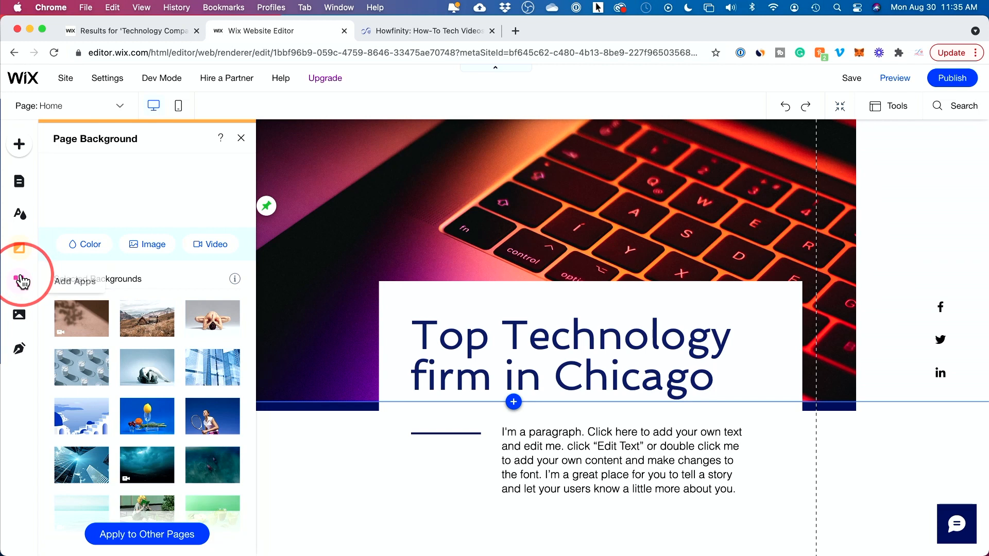
mouse_move(20, 347)
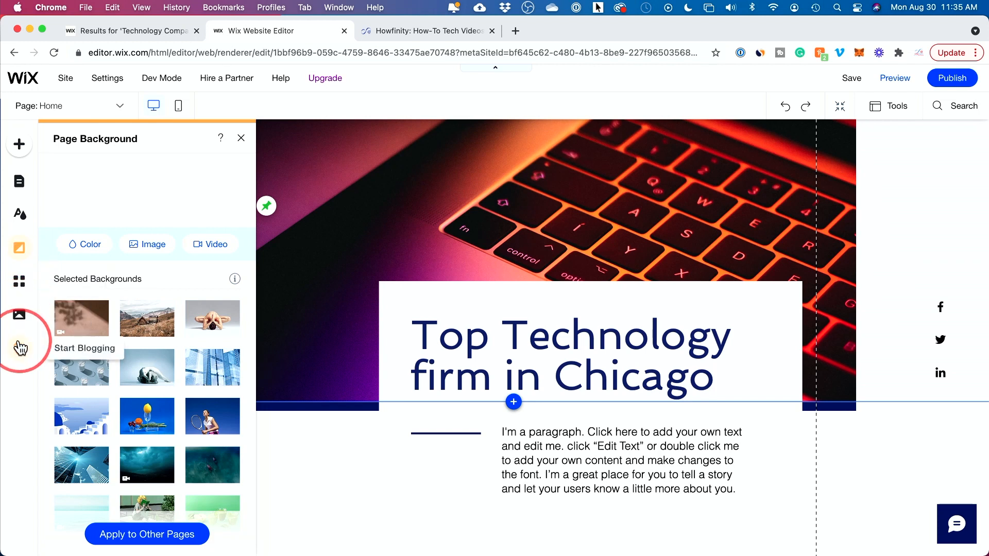
mouse_move(19, 186)
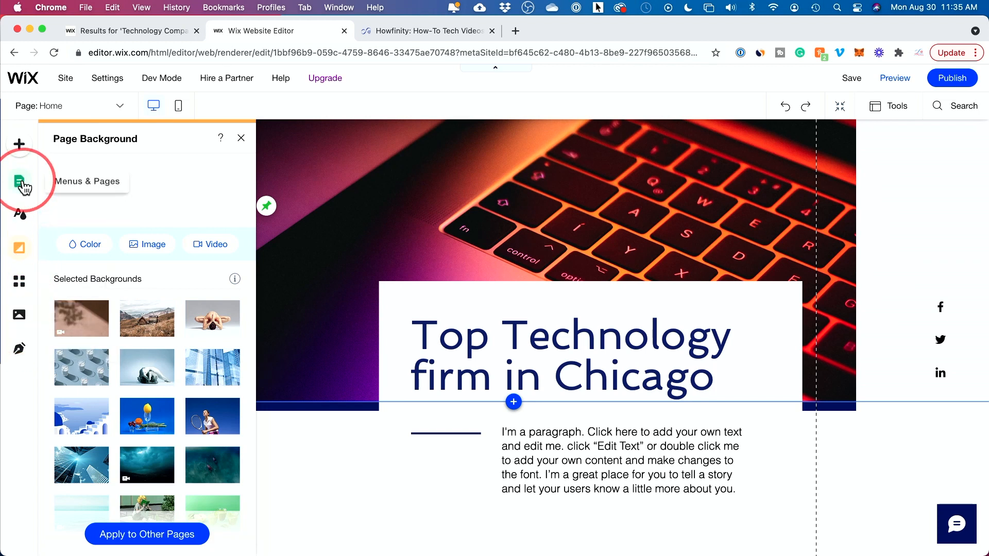
Place the green About Us strip from the About strip designs onto the home page.
left_click(19, 144)
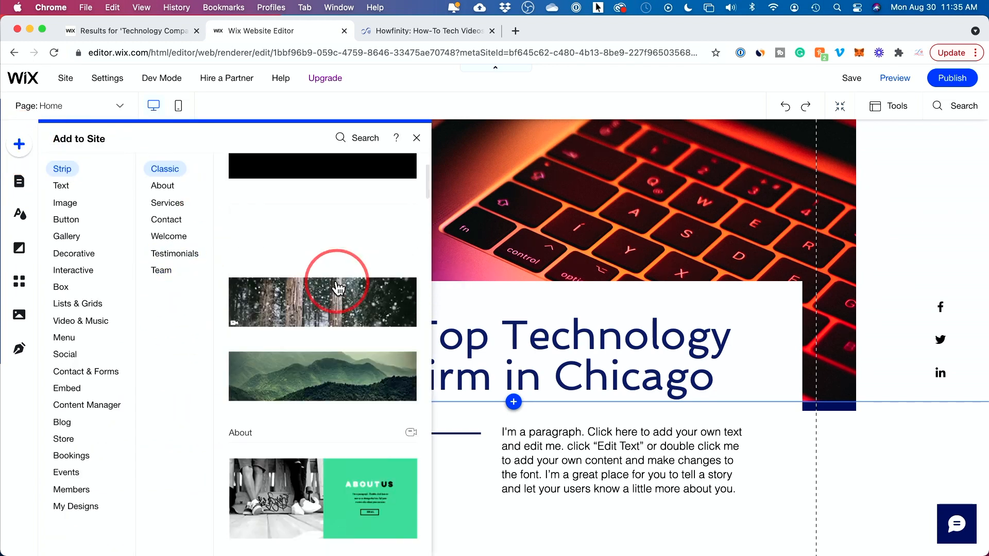
scroll("down", 3)
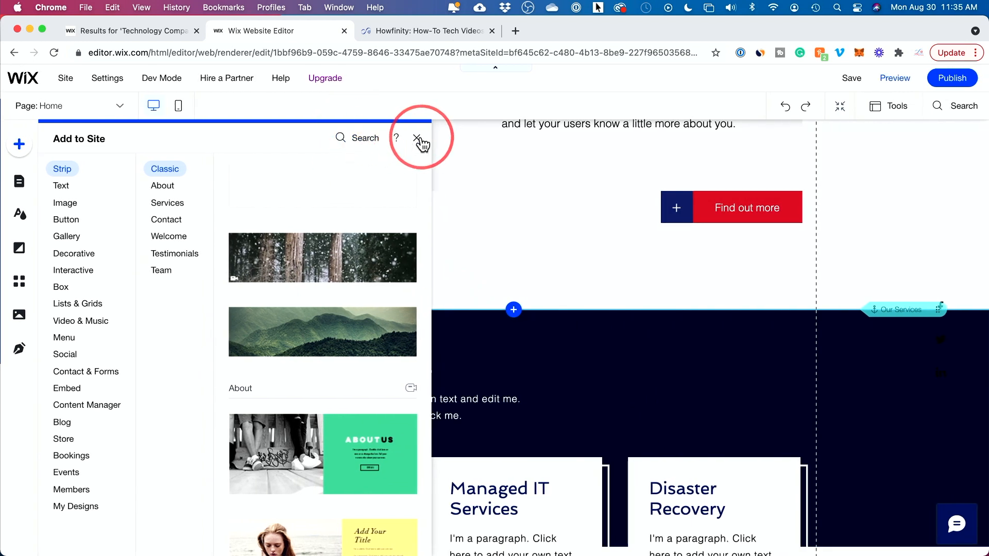
mouse_move(297, 307)
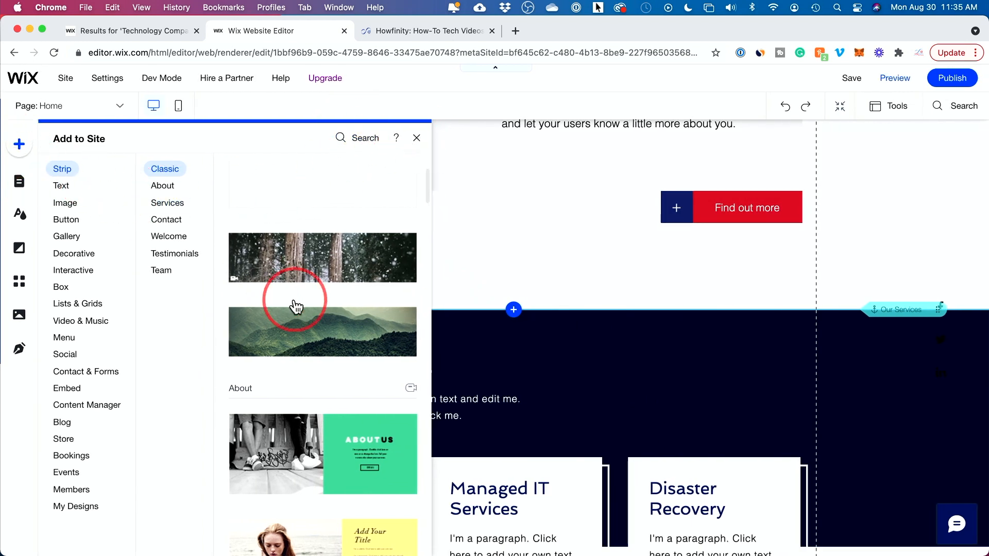
left_click(162, 186)
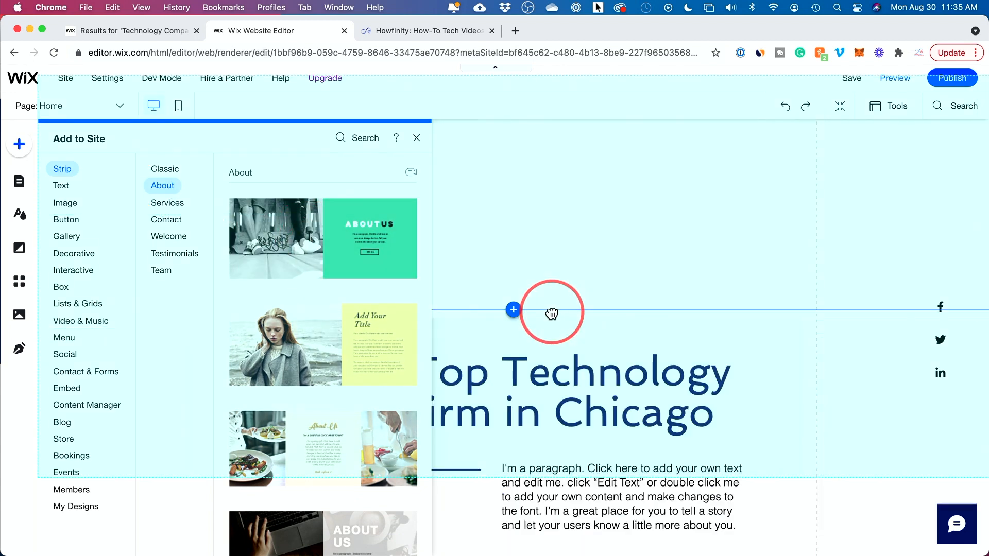
left_click(323, 238)
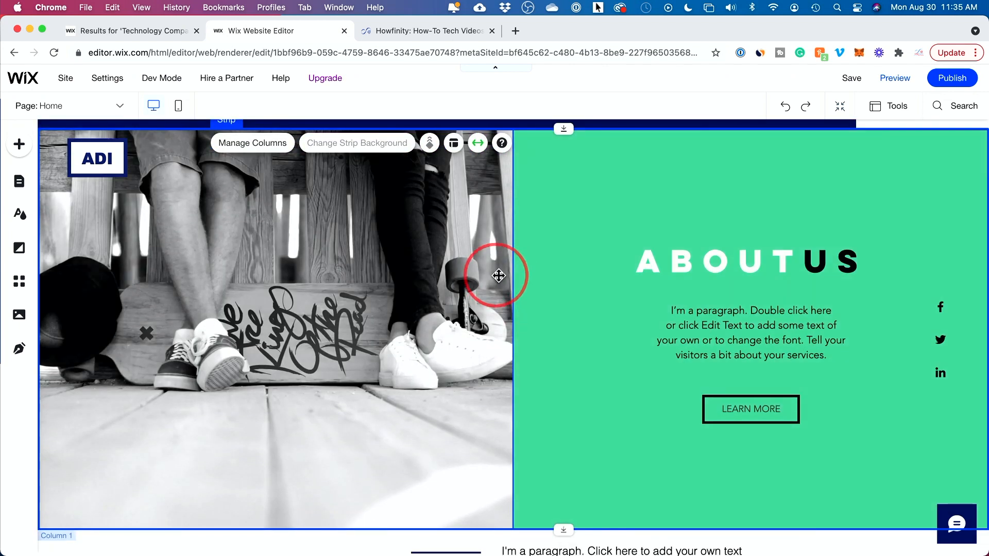
mouse_move(513, 276)
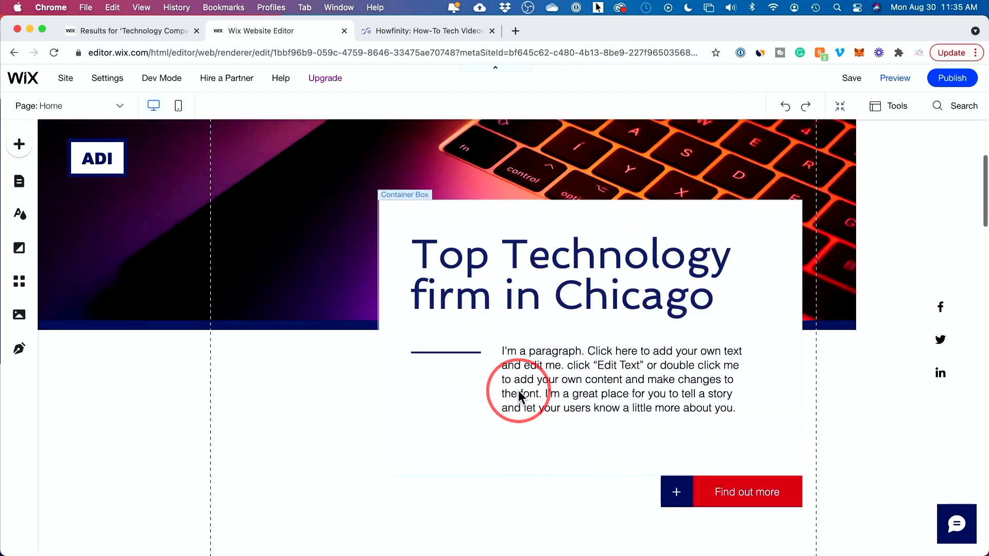
Set the new strip's background to the photo of two businessmen in a glass office.
scroll("down", 3)
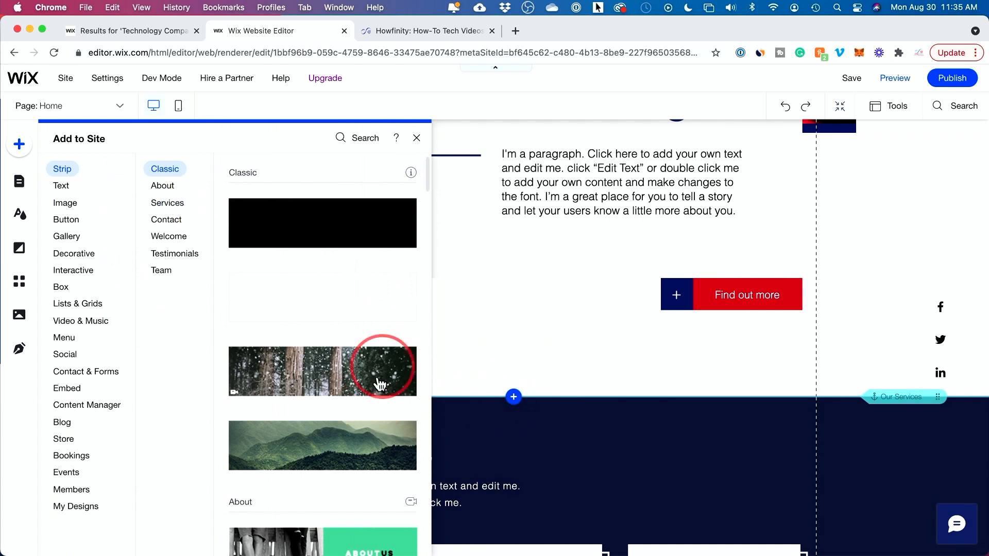
mouse_move(574, 413)
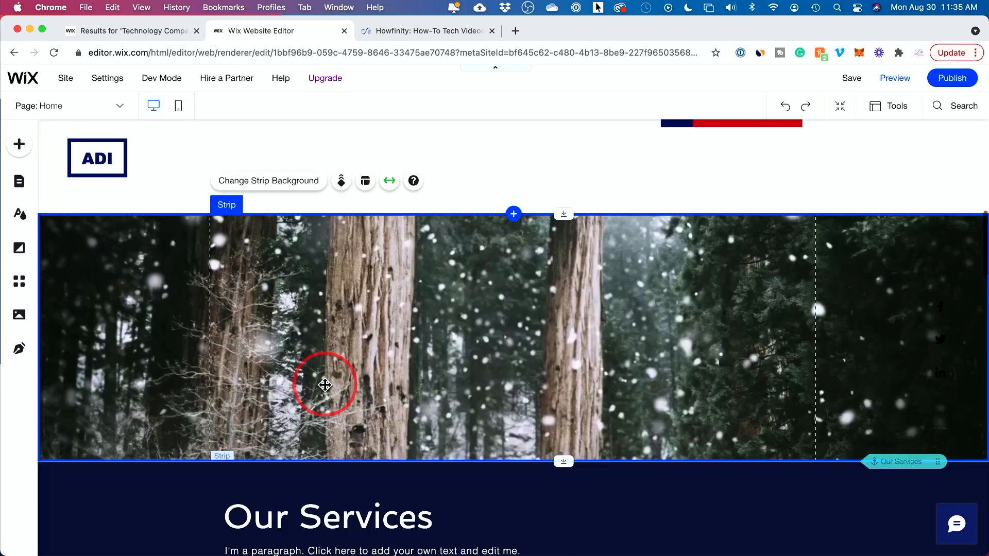
mouse_move(132, 314)
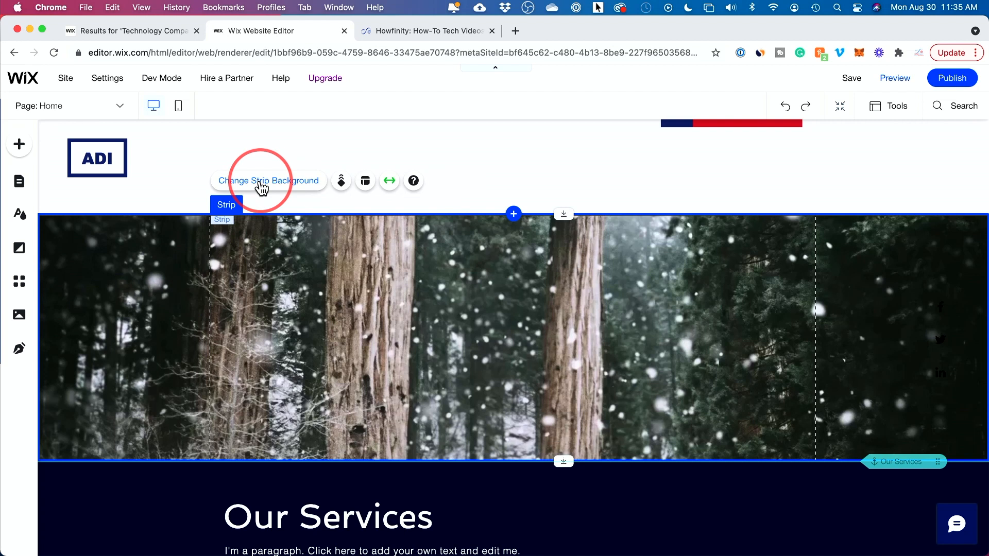
left_click(268, 181)
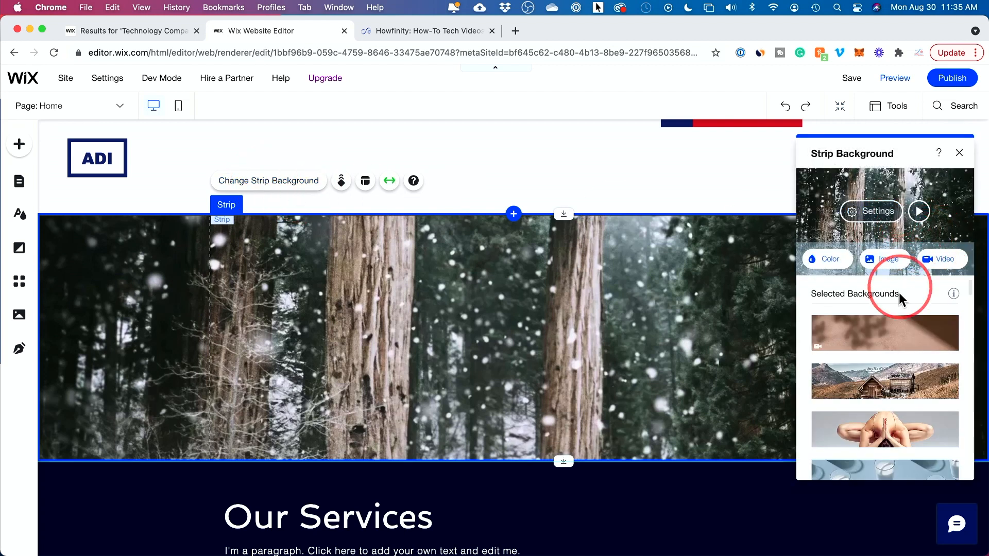
scroll("down", 3)
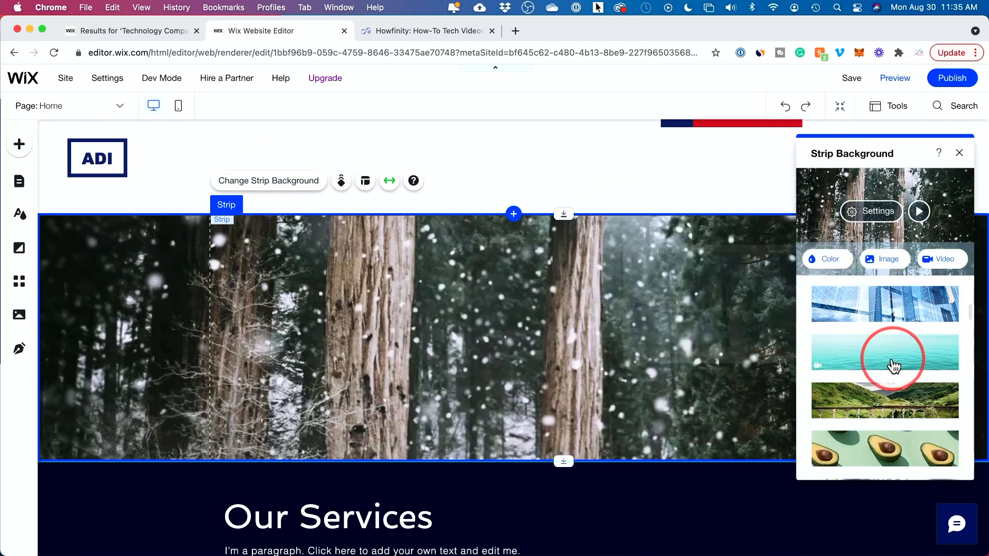
left_click(884, 356)
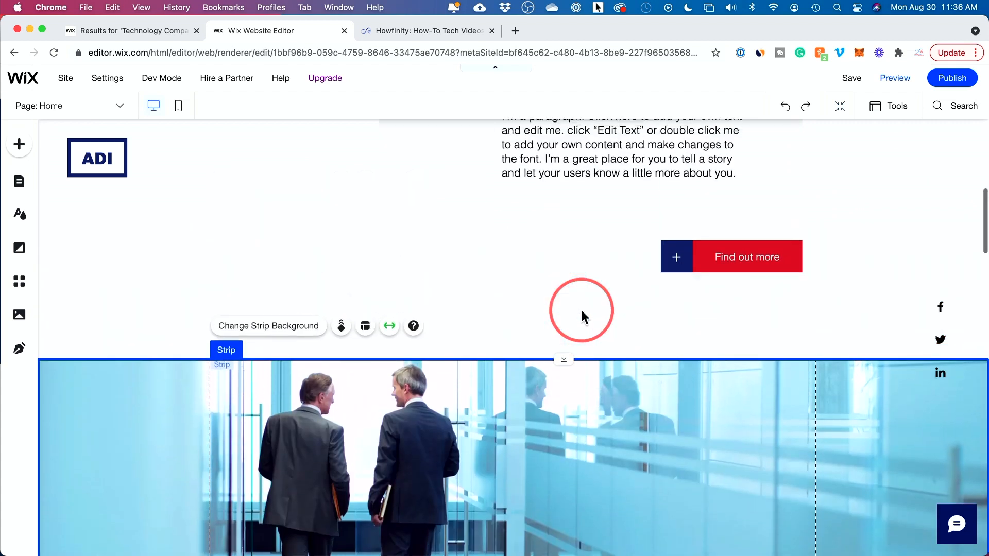
scroll("up", 3)
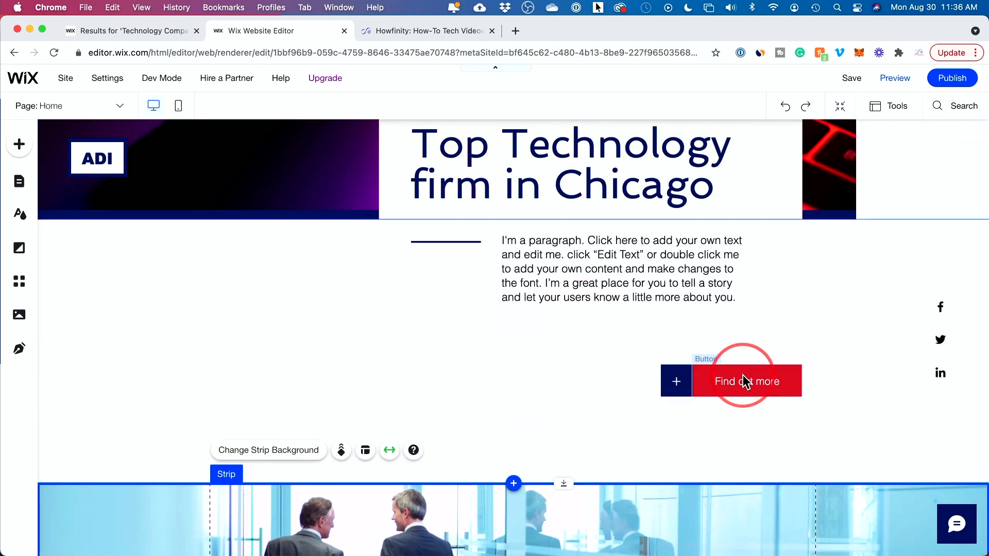
scroll("up", 3)
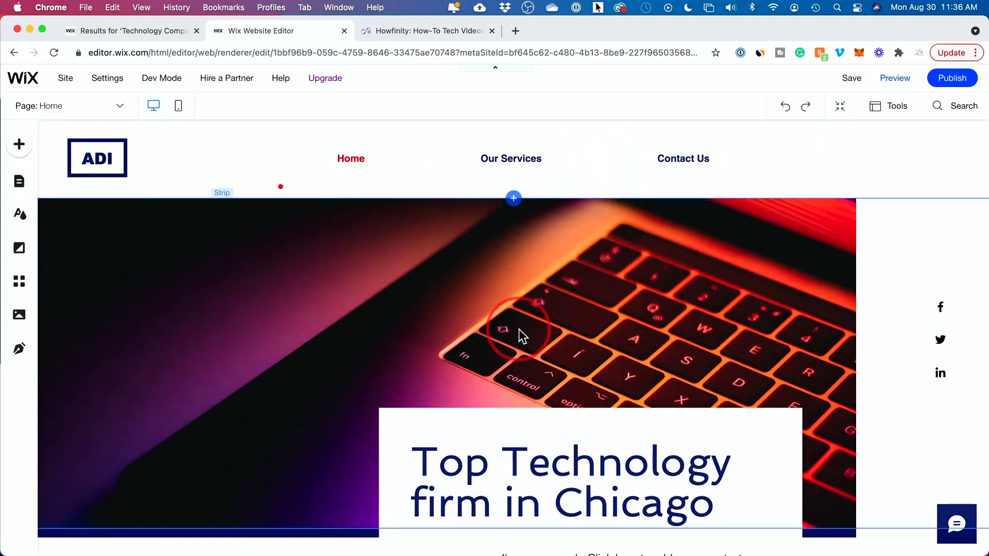
scroll("down", 3)
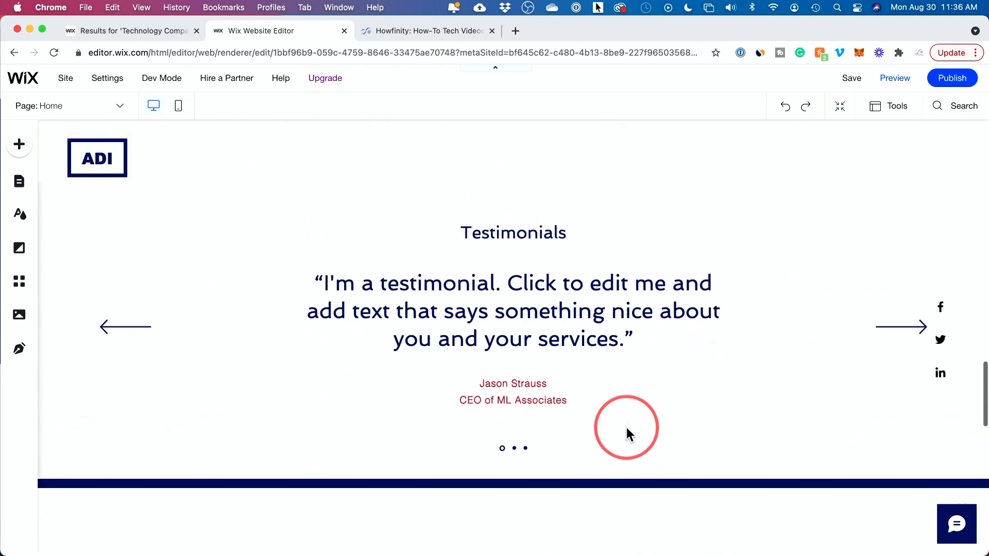
mouse_move(178, 105)
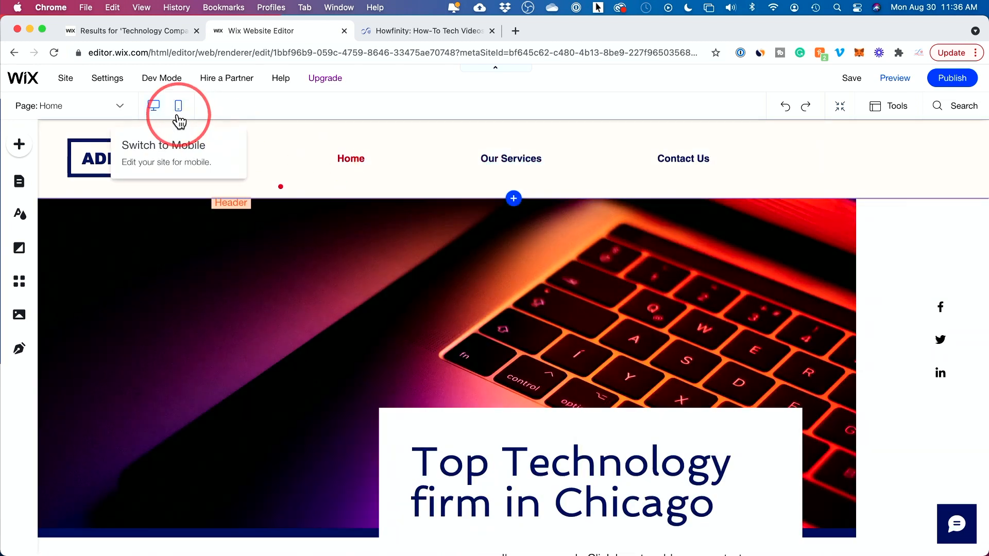
Switch to the mobile editor and scroll through the home page's mobile layout.
left_click(179, 105)
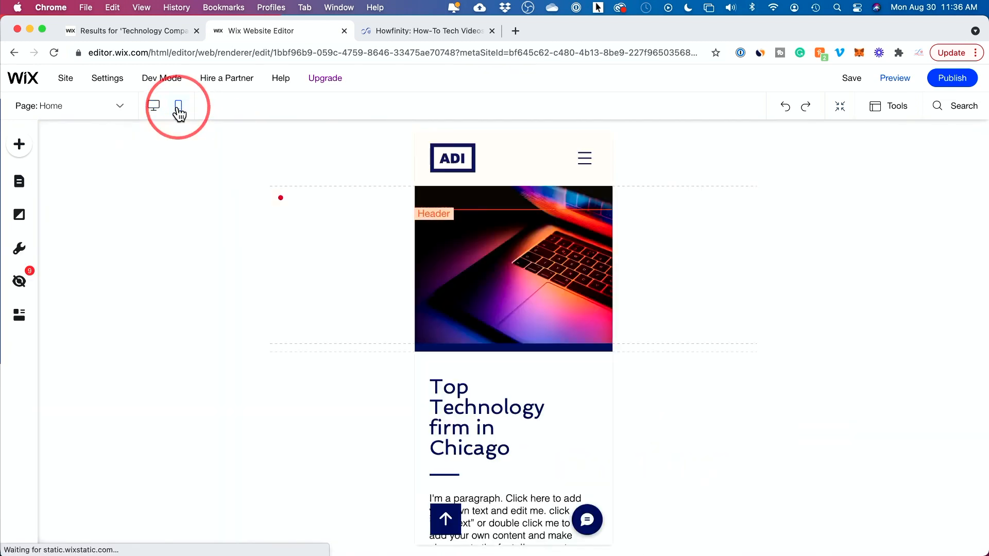
left_click(179, 105)
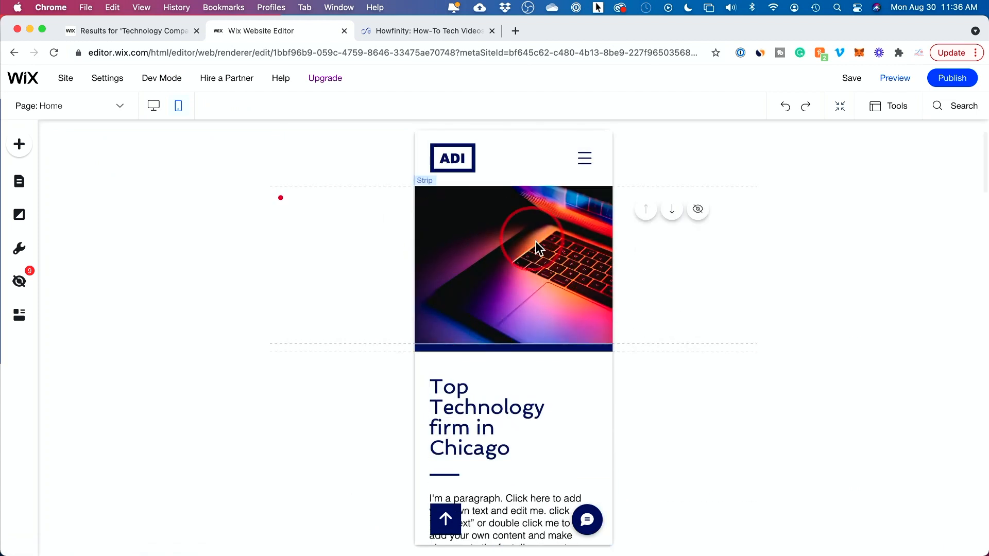
scroll("down", 3)
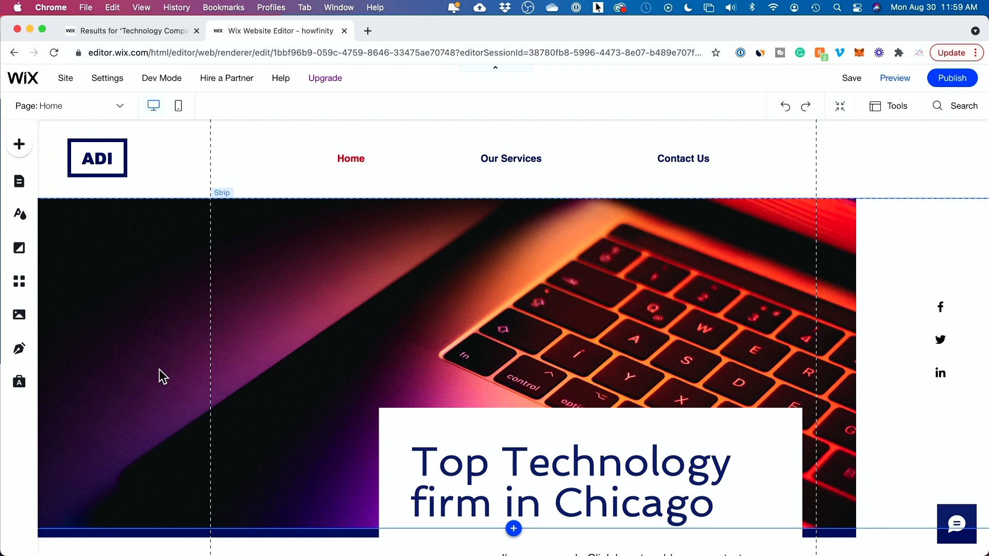
Open the Why Choose Us page and scroll through its content.
left_click(351, 158)
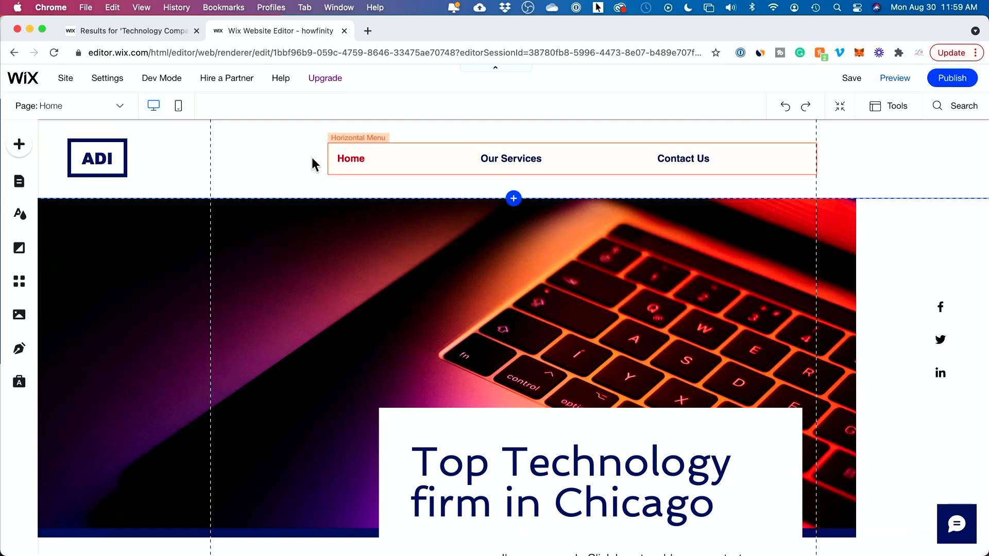
mouse_move(498, 171)
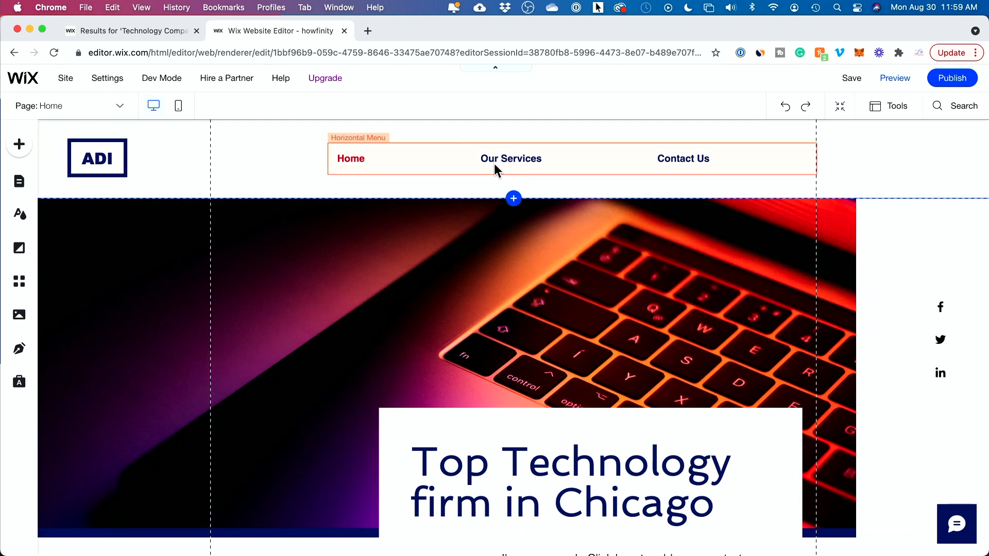
mouse_move(280, 163)
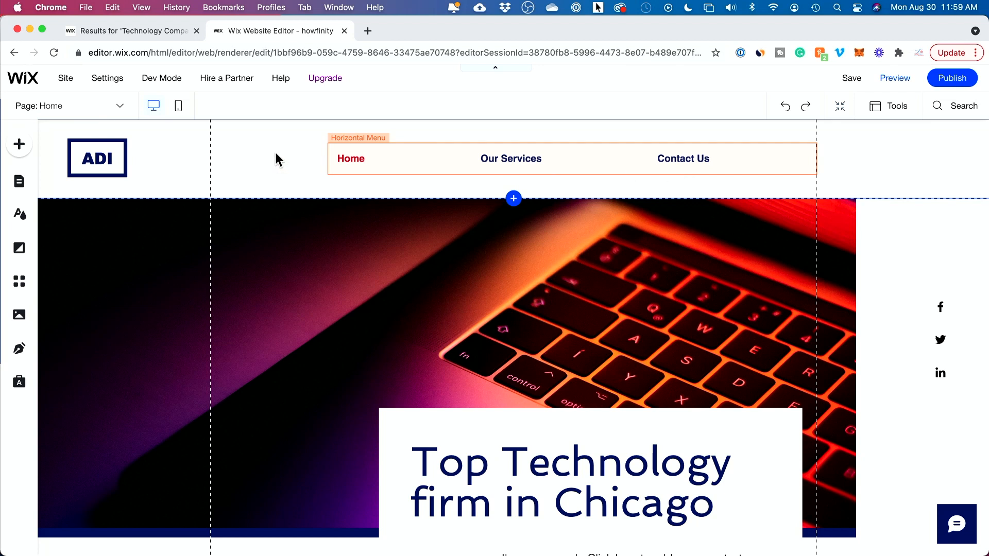
mouse_move(39, 105)
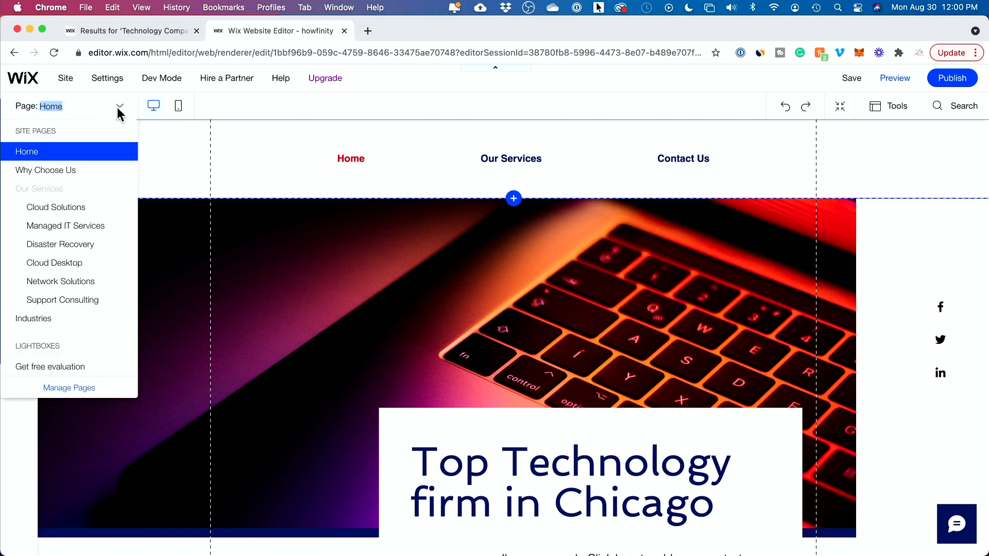
mouse_move(95, 194)
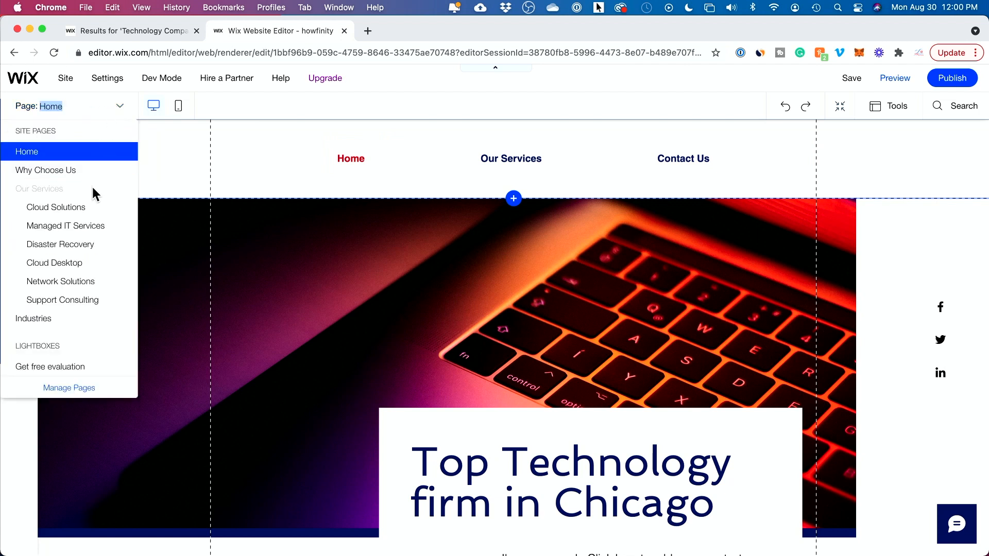
mouse_move(45, 170)
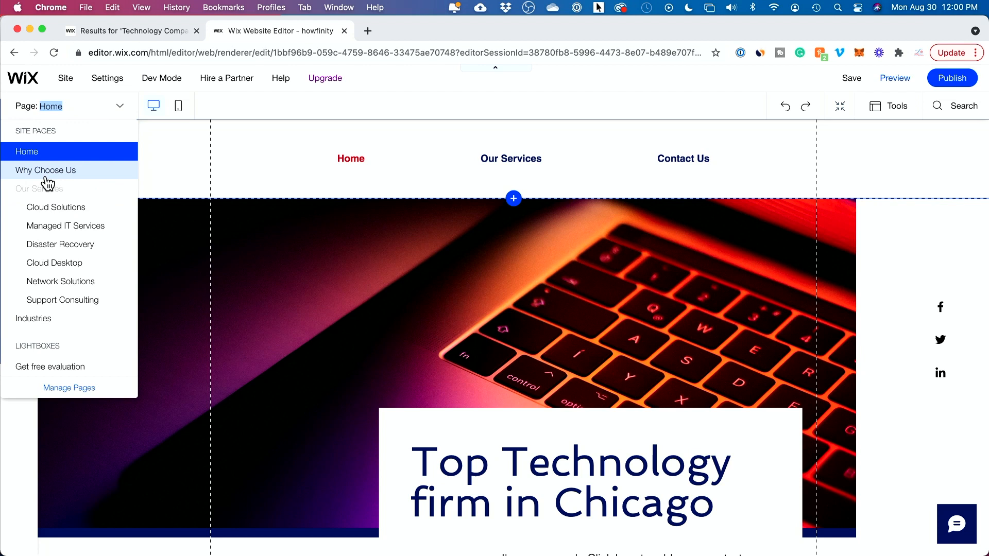
left_click(45, 170)
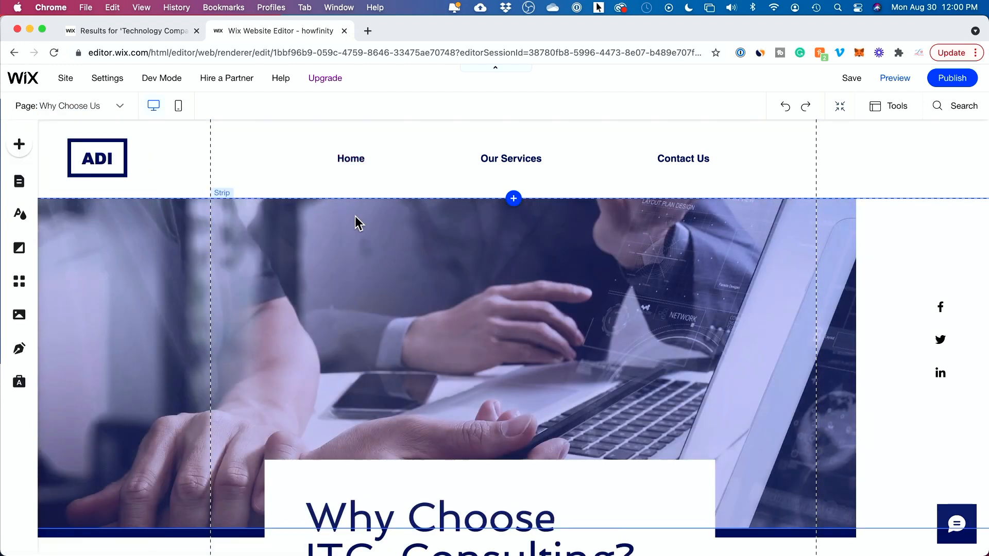
scroll("down", 3)
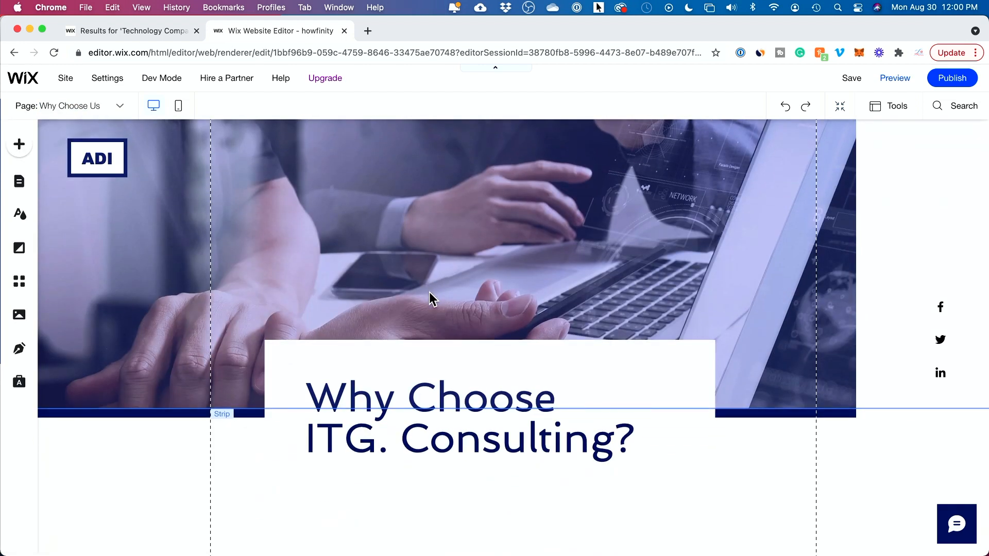
scroll("down", 3)
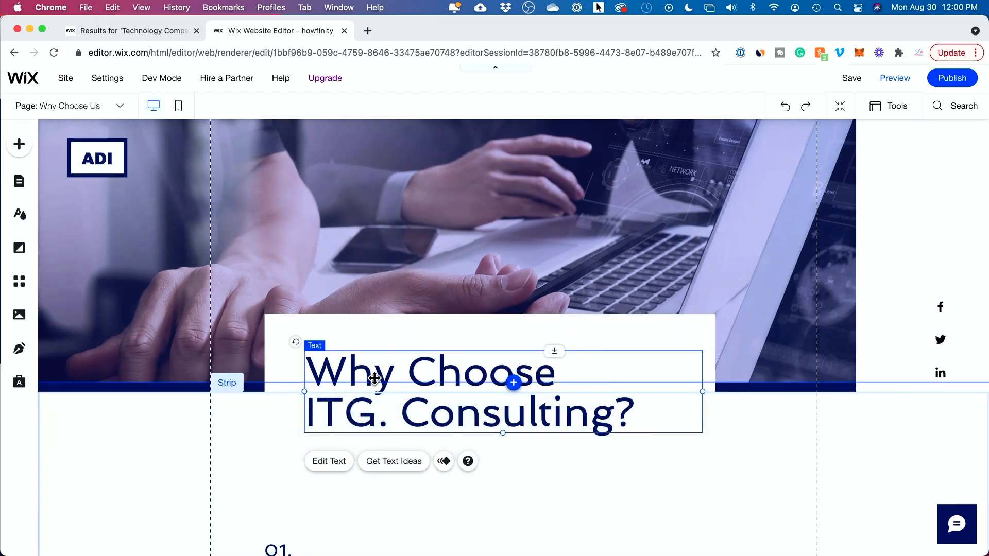
scroll("down", 3)
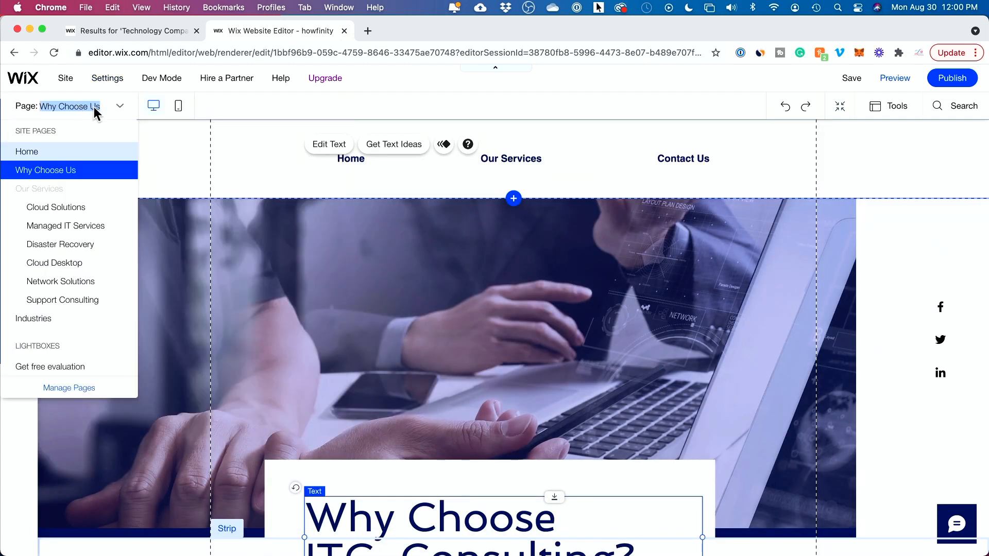
mouse_move(75, 385)
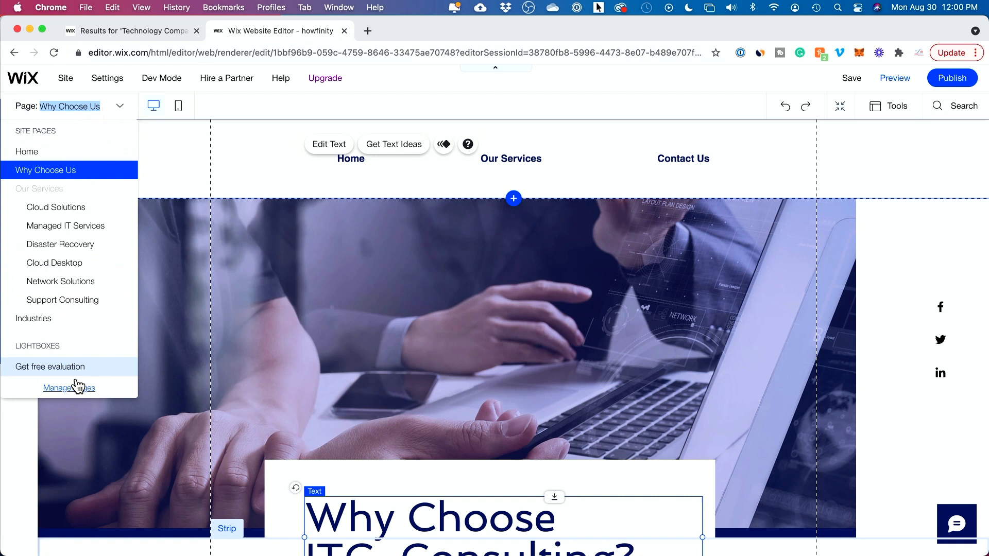
mouse_move(76, 229)
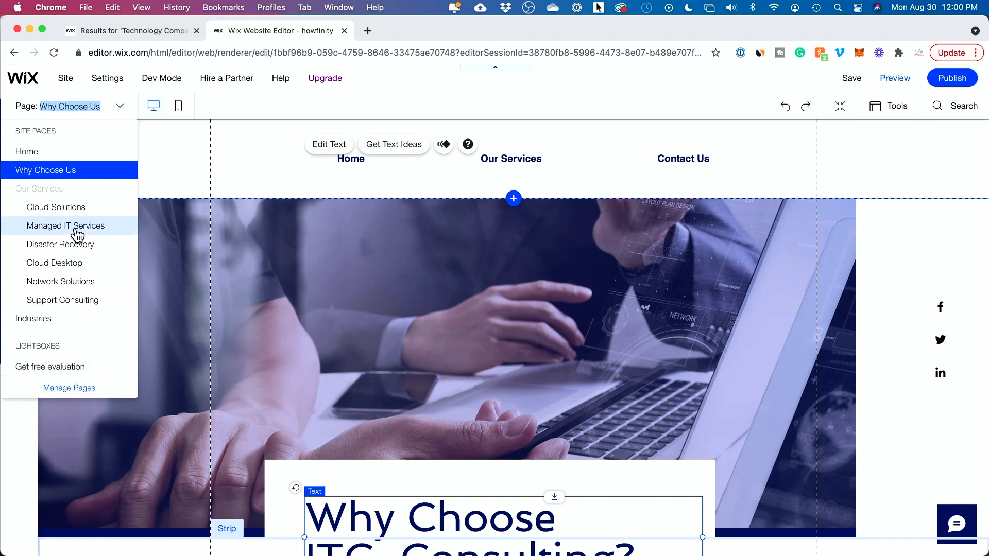
left_click(68, 388)
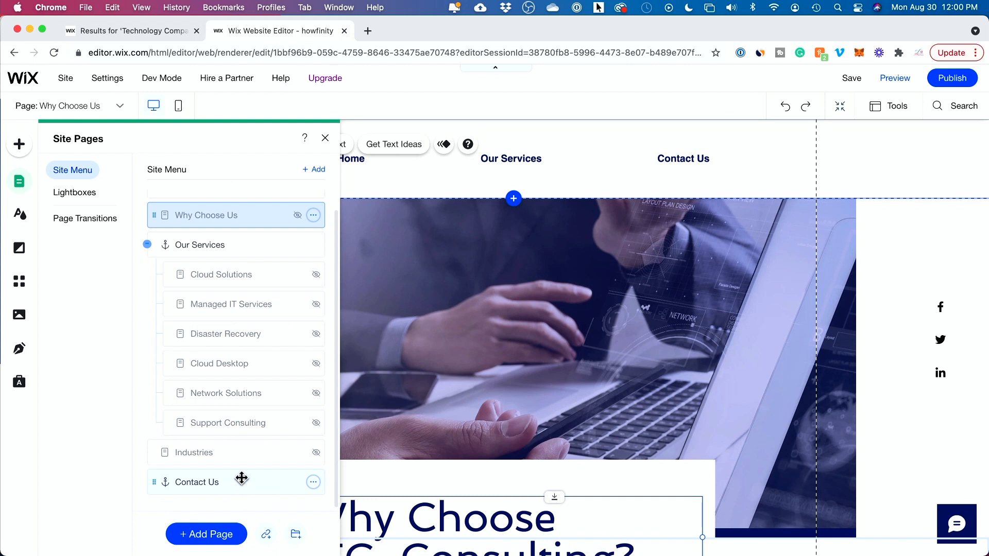
Delete the Managed IT Services page and confirm the deletion.
left_click(231, 304)
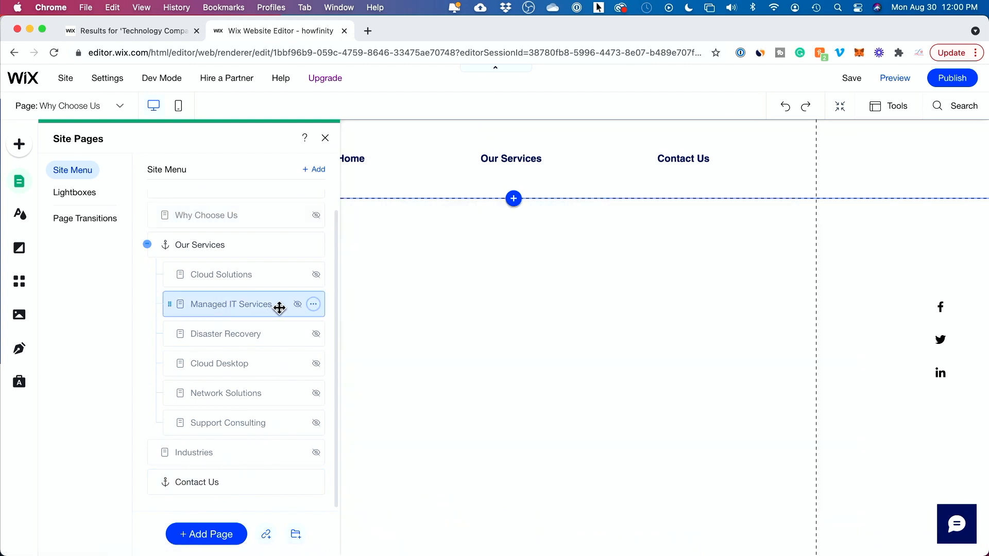
left_click(314, 303)
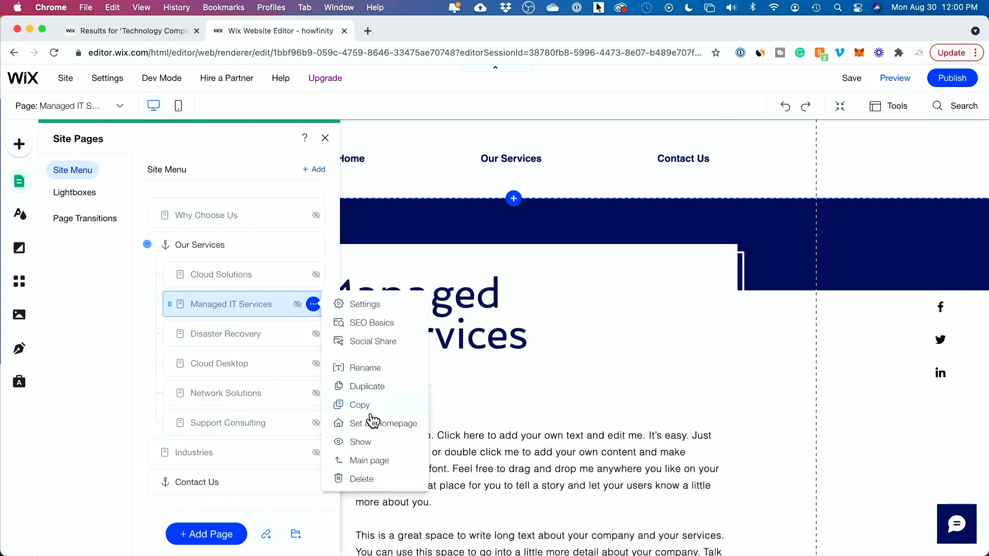
left_click(362, 478)
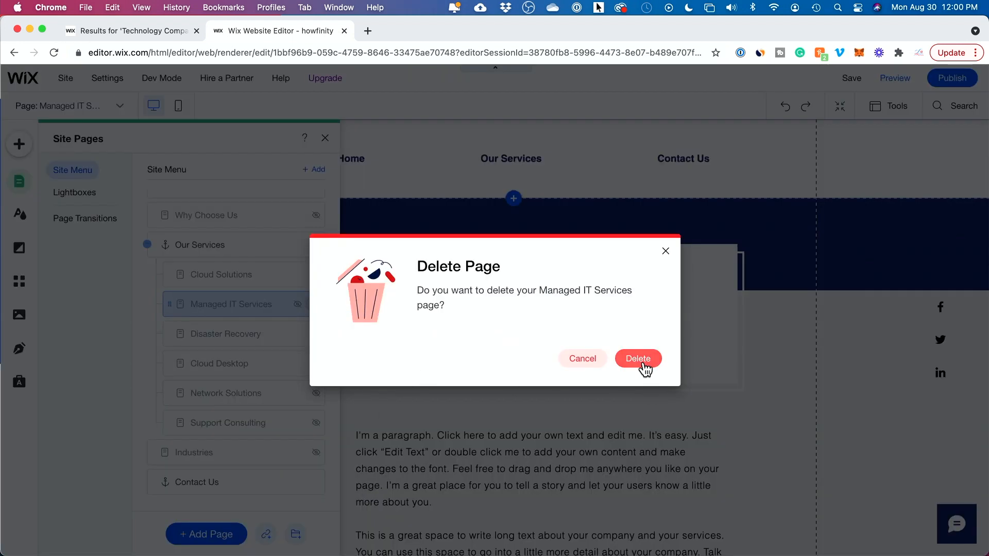
left_click(637, 359)
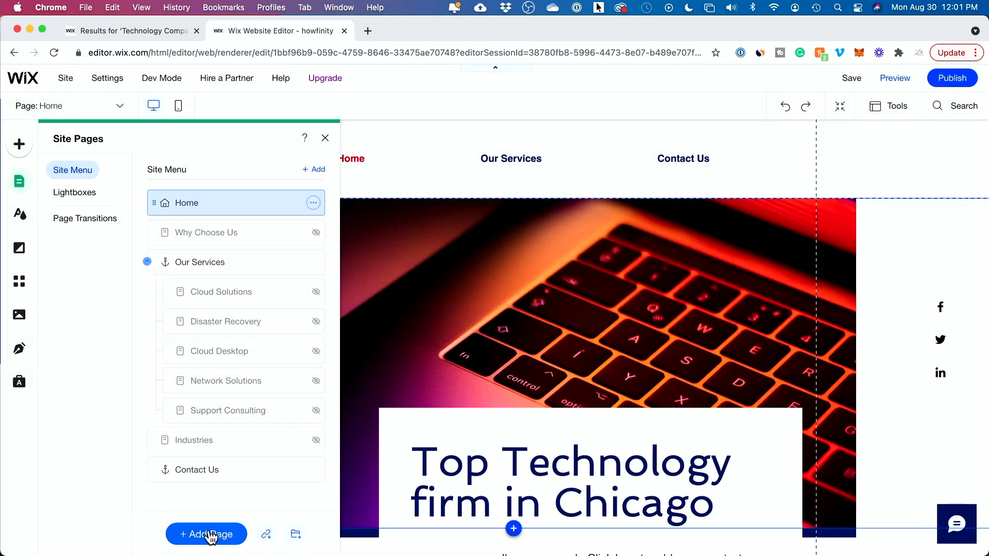
mouse_move(71, 247)
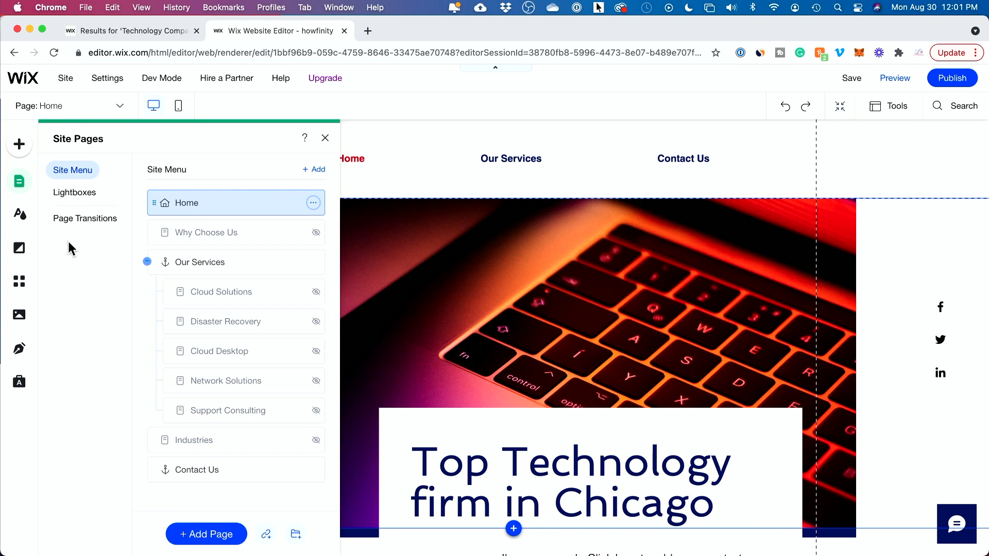
Show the Page Transitions options, currently set to Out-In.
left_click(85, 219)
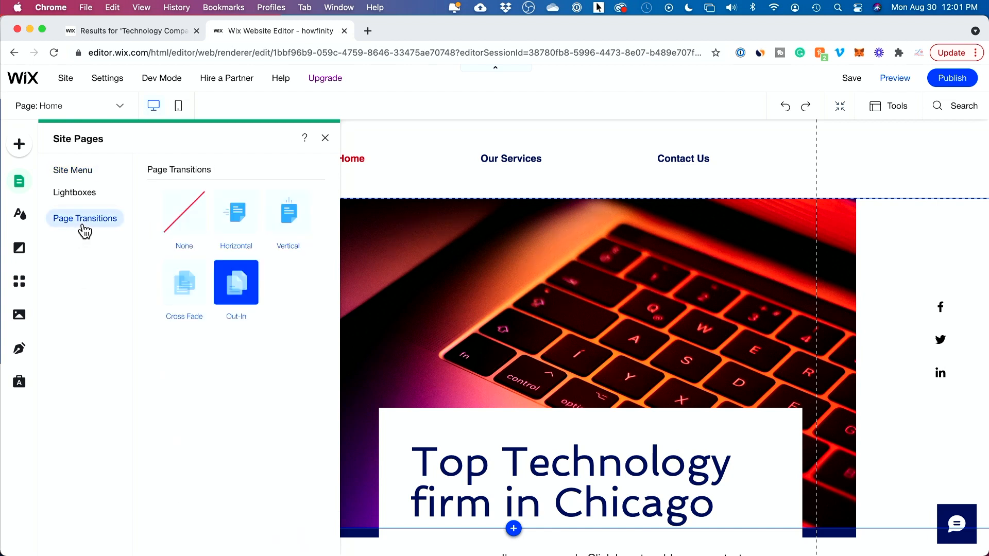
mouse_move(90, 226)
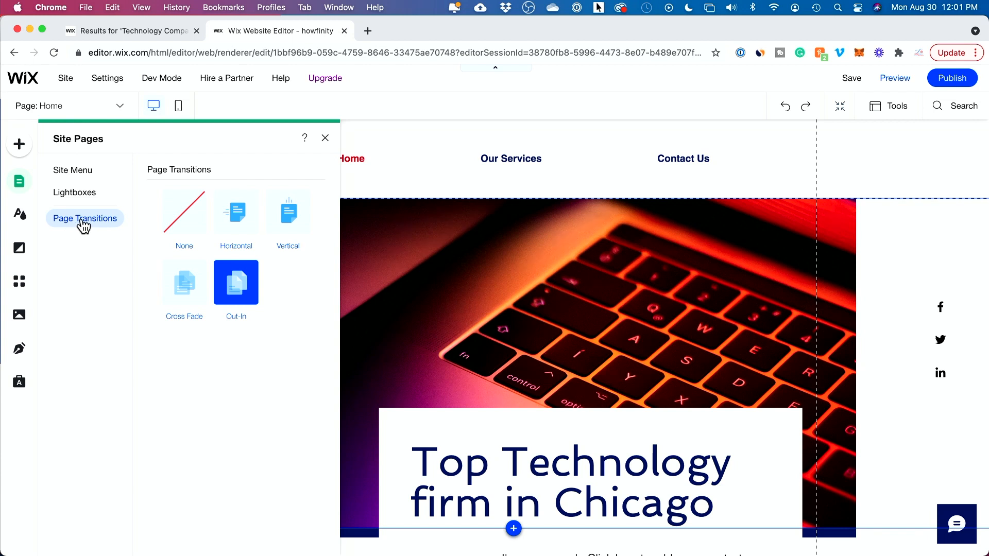
mouse_move(183, 212)
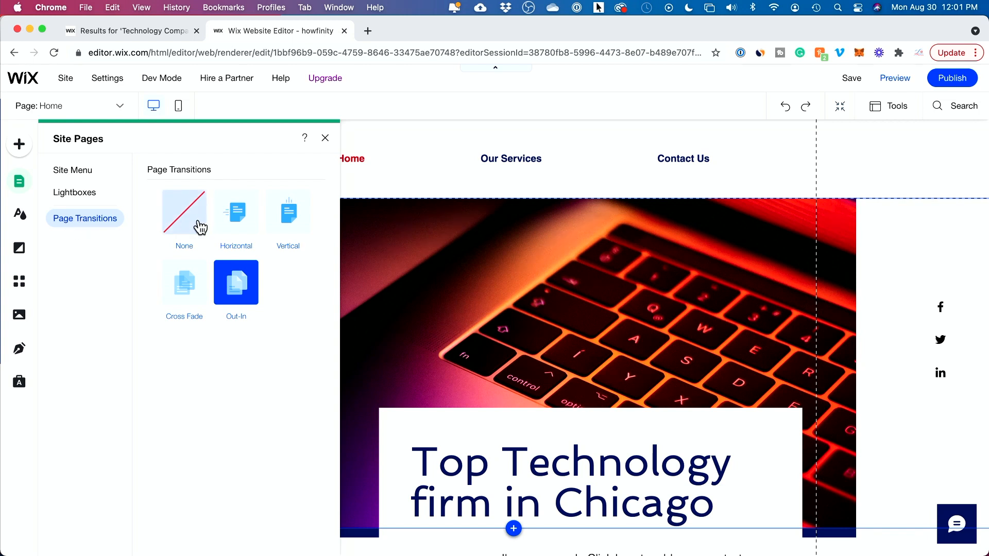
mouse_move(245, 317)
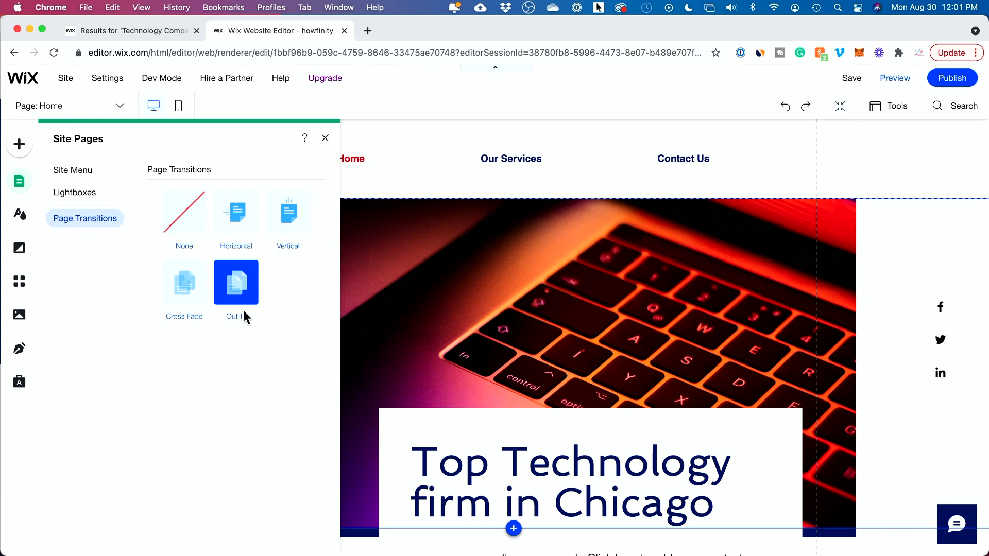
mouse_move(277, 303)
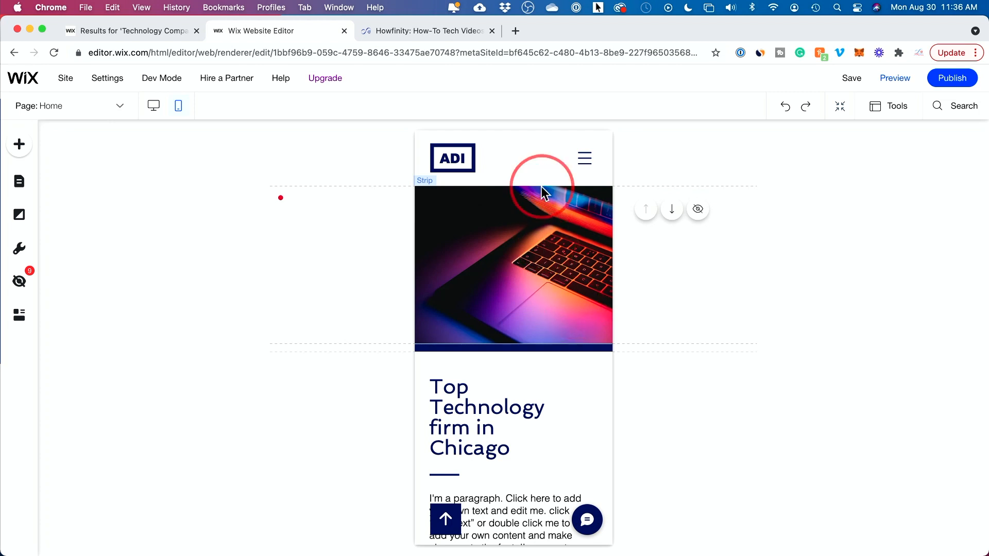
mouse_move(153, 105)
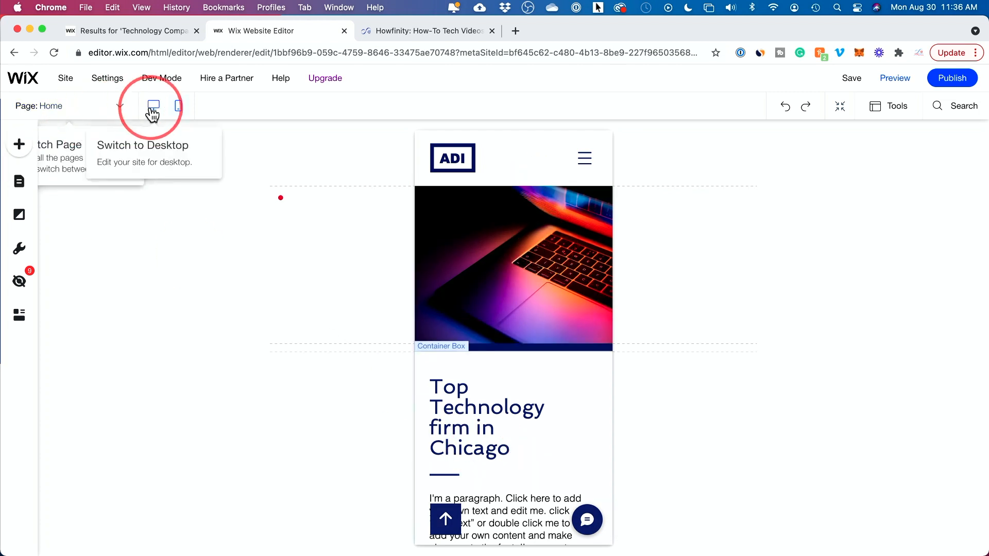
Preview the redesigned home page down to Testimonials, then return to the desktop editor.
left_click(153, 105)
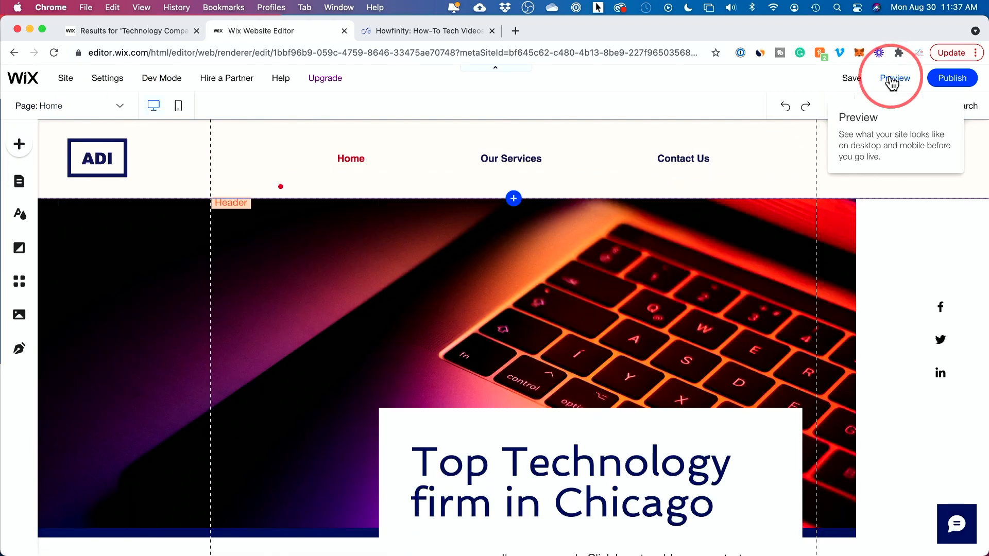
left_click(894, 77)
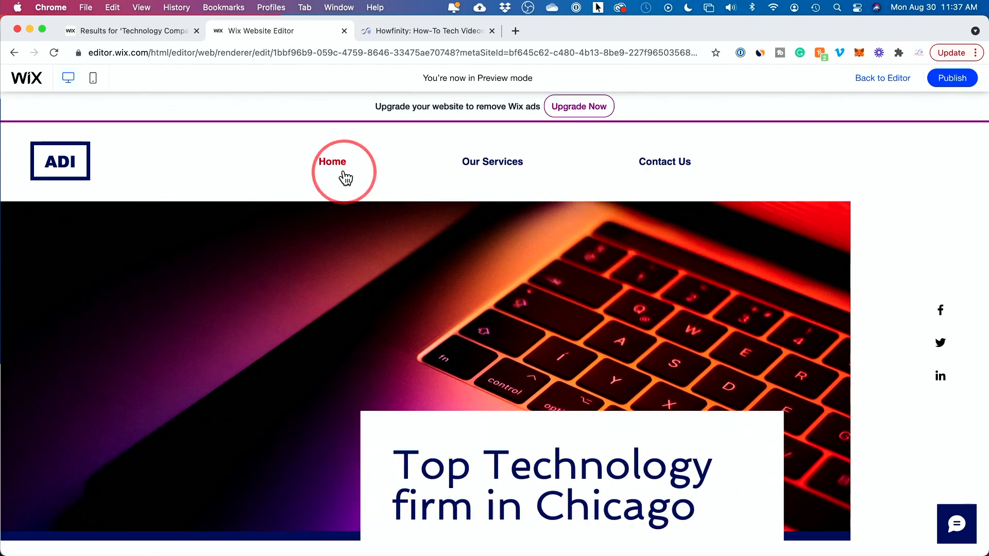
scroll("down", 3)
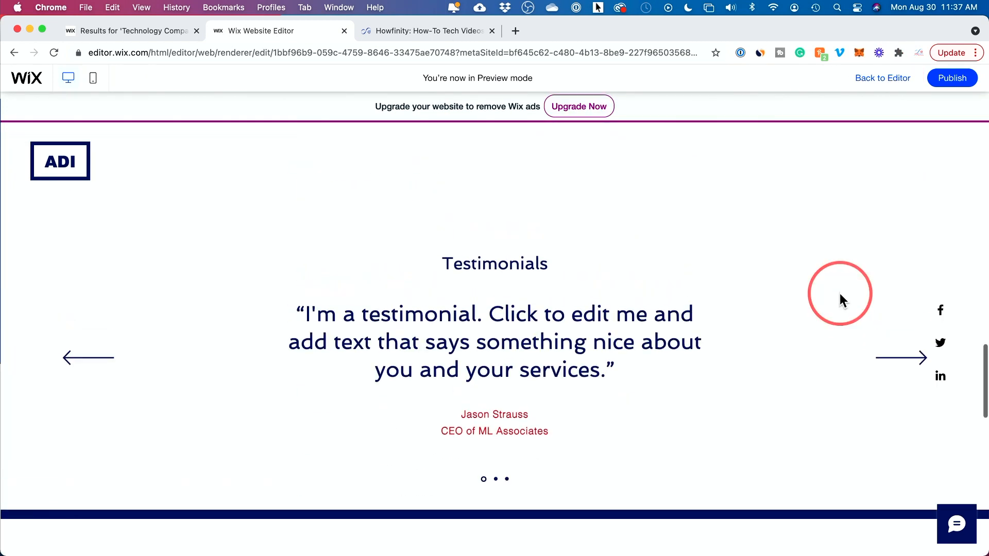
left_click(882, 78)
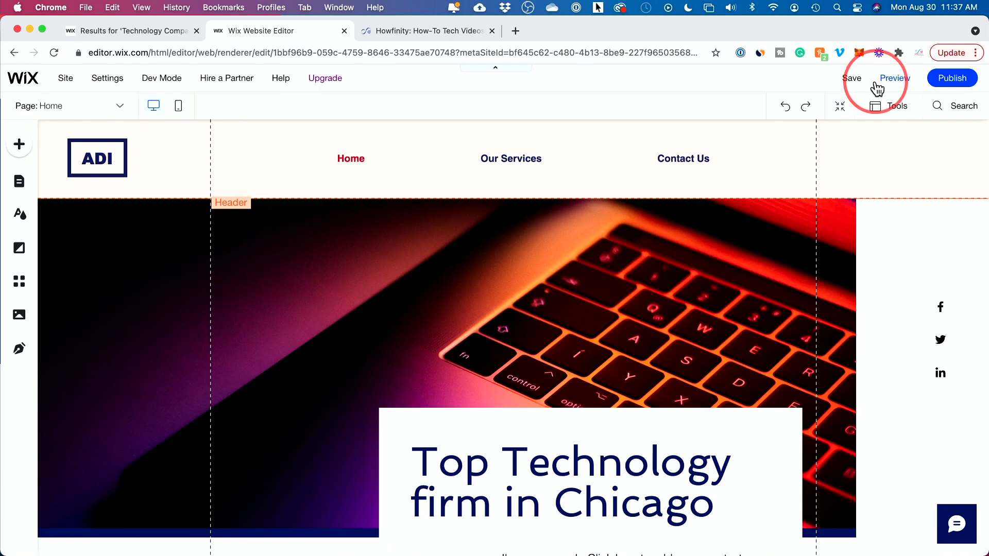
Save the site on a free Wix.com domain with the site name 'howfinity'.
left_click(852, 78)
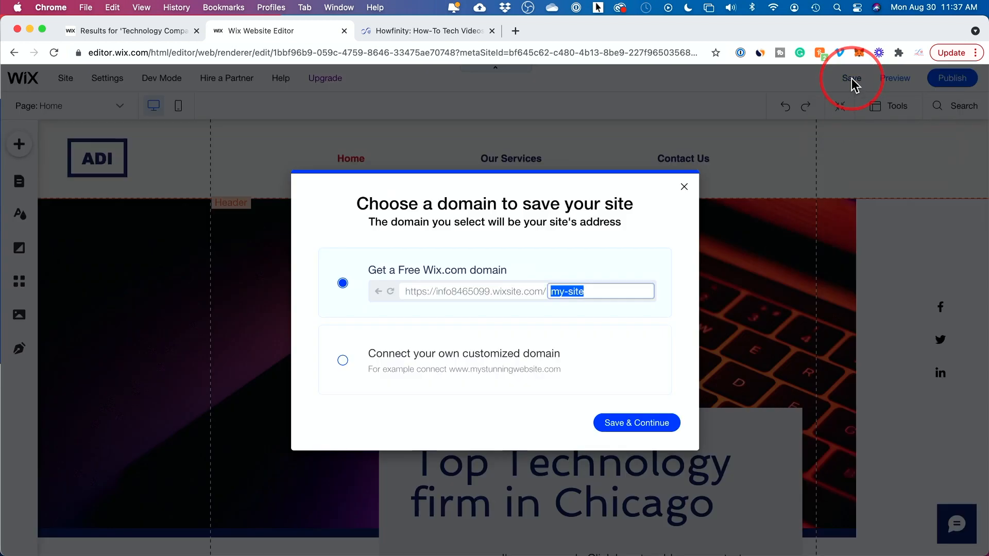
mouse_move(426, 229)
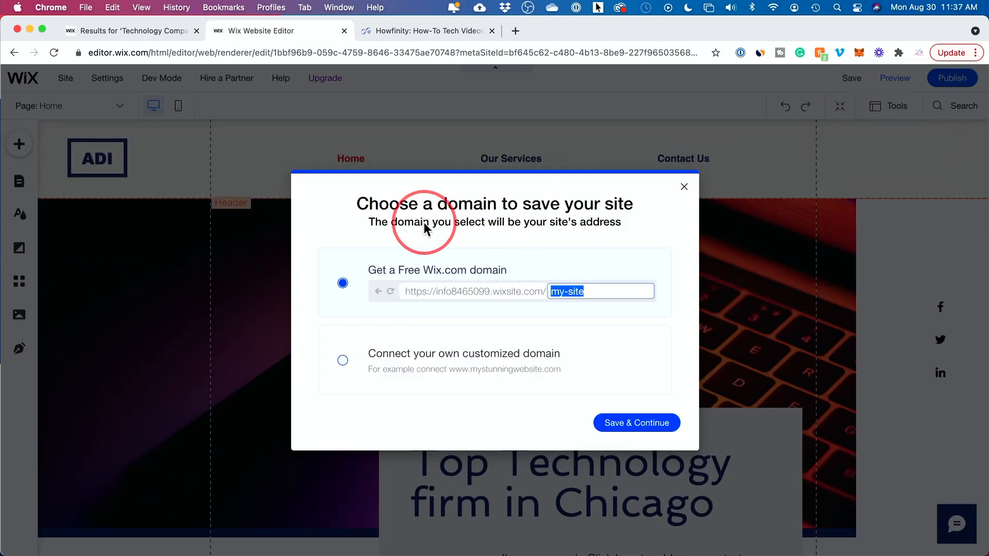
mouse_move(407, 229)
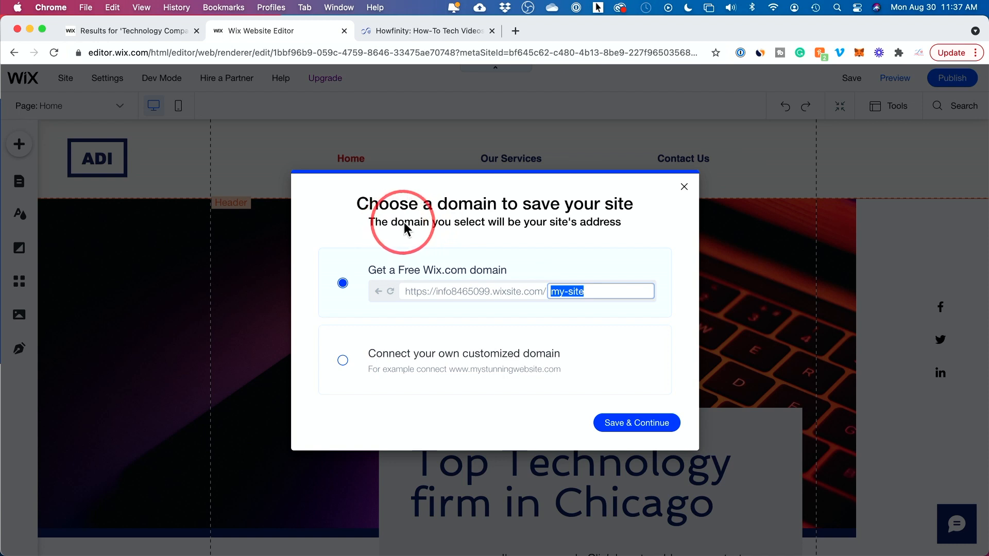
mouse_move(410, 228)
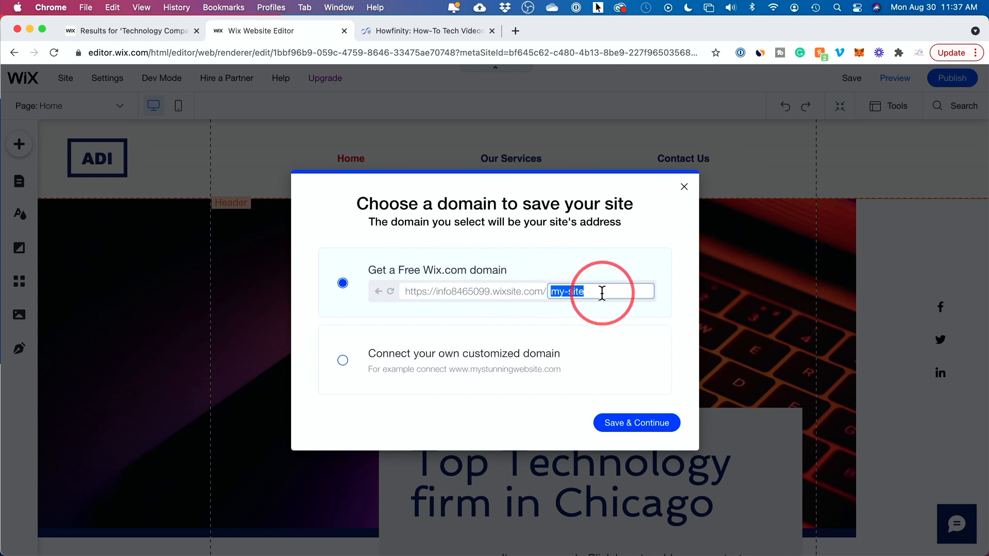
mouse_move(516, 295)
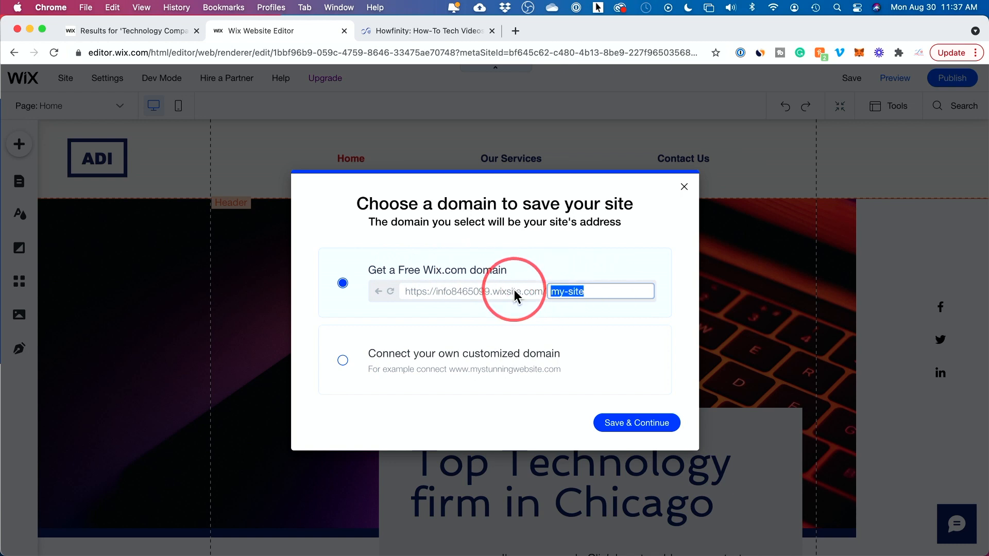
type("howfinity")
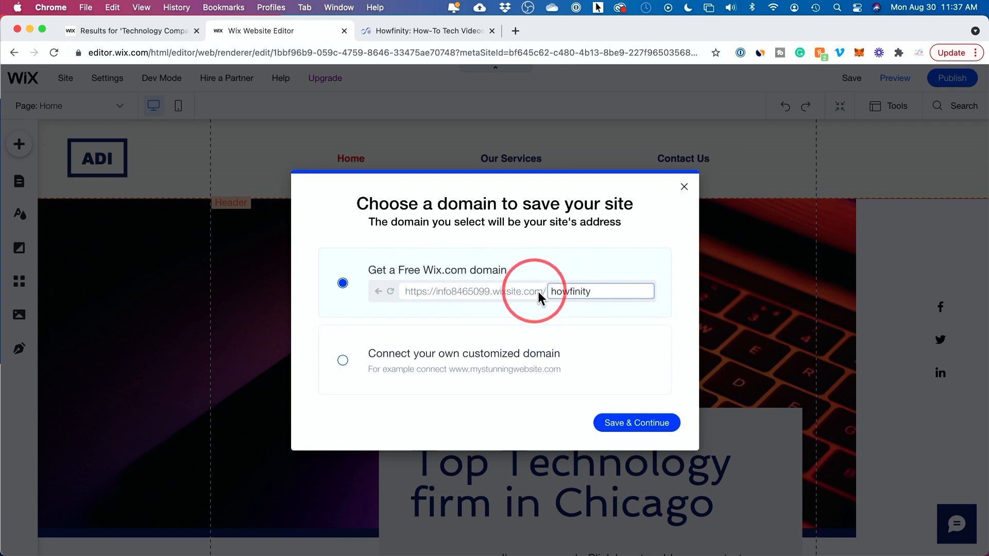
mouse_move(486, 302)
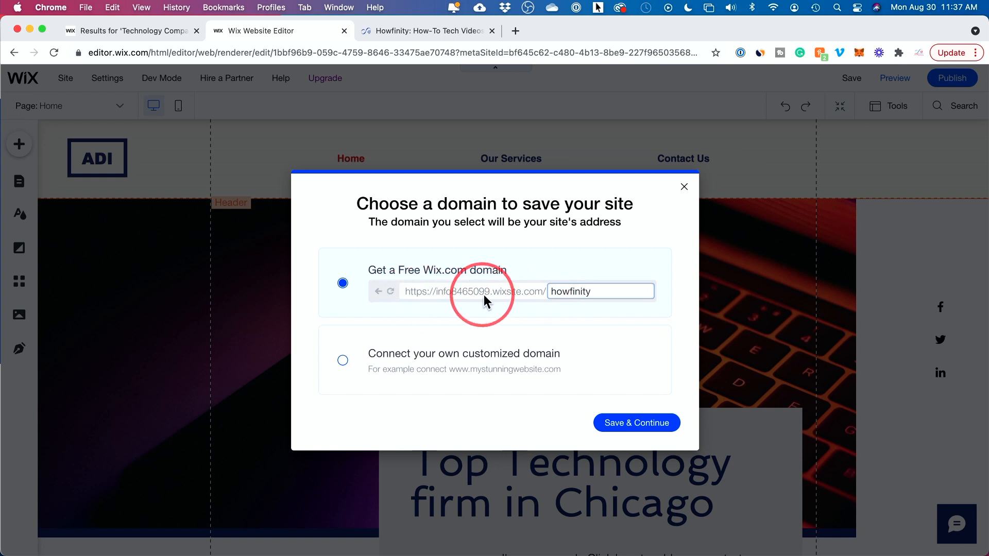
mouse_move(628, 444)
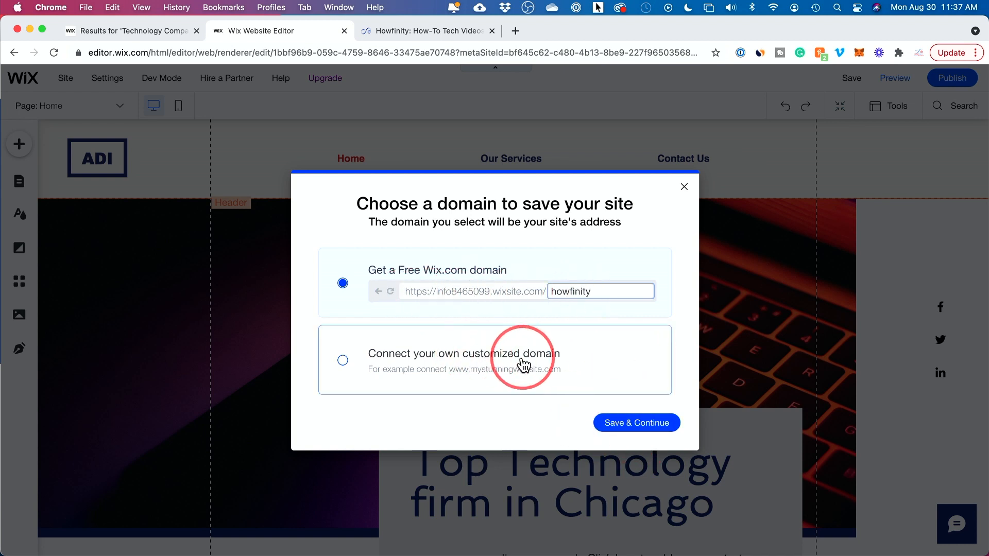
mouse_move(430, 228)
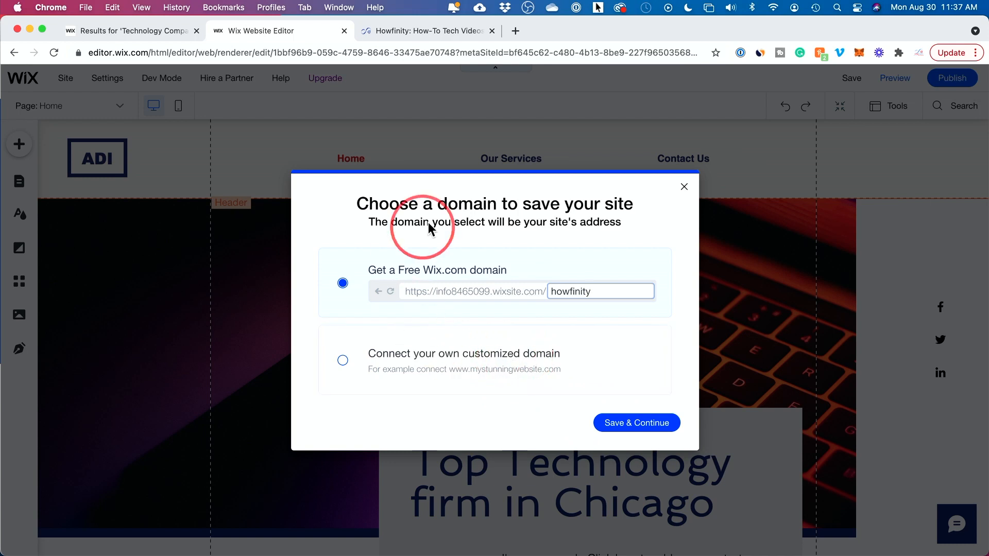
left_click(343, 360)
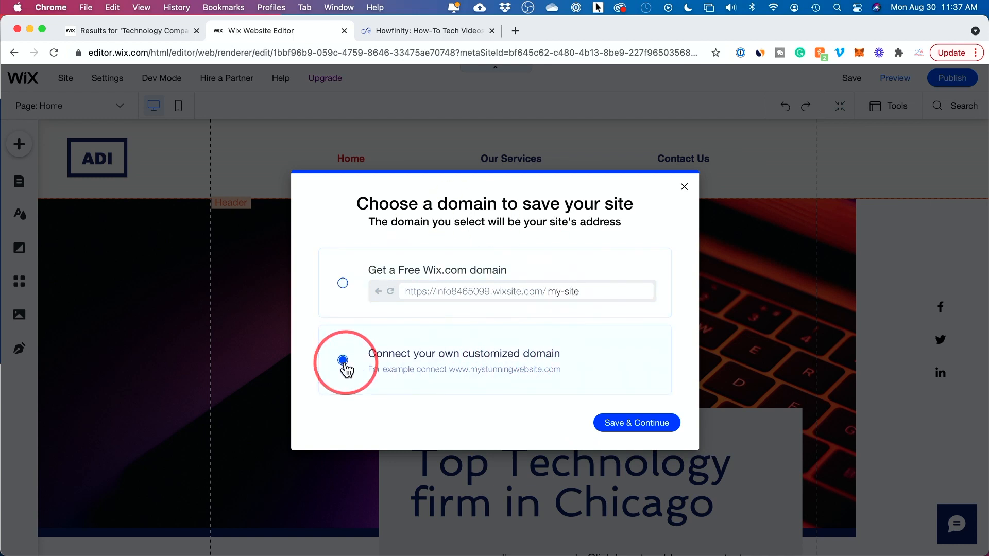
left_click(343, 360)
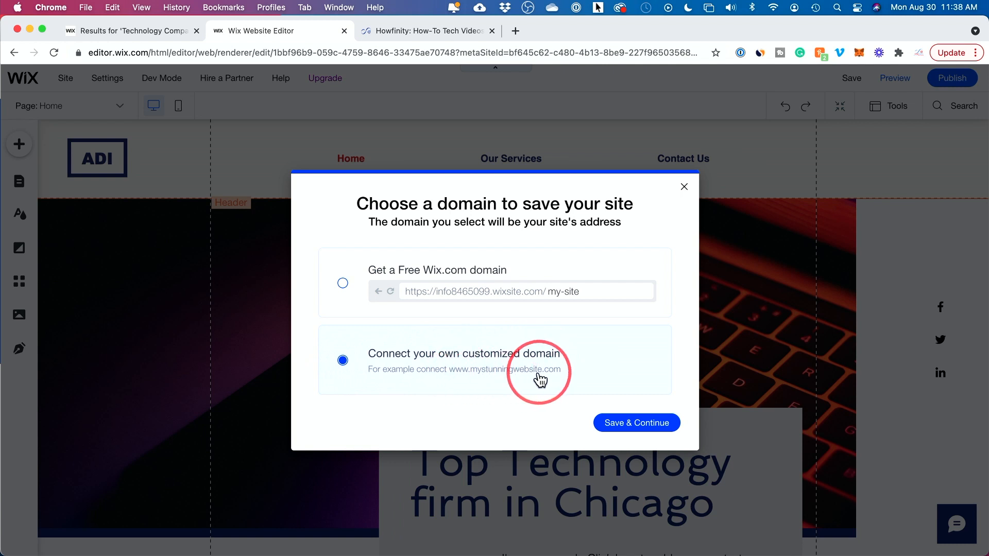
mouse_move(532, 374)
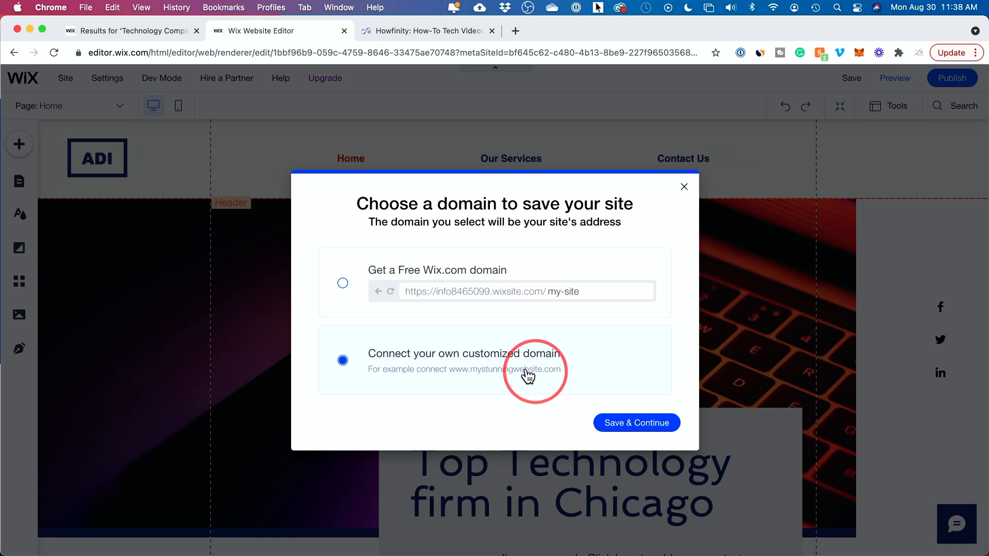
left_click(342, 283)
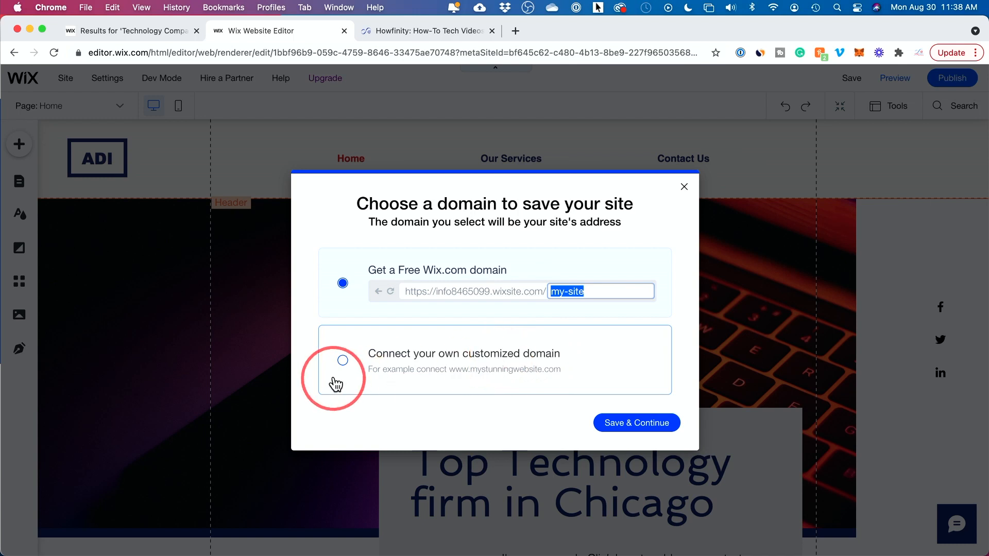
left_click(343, 360)
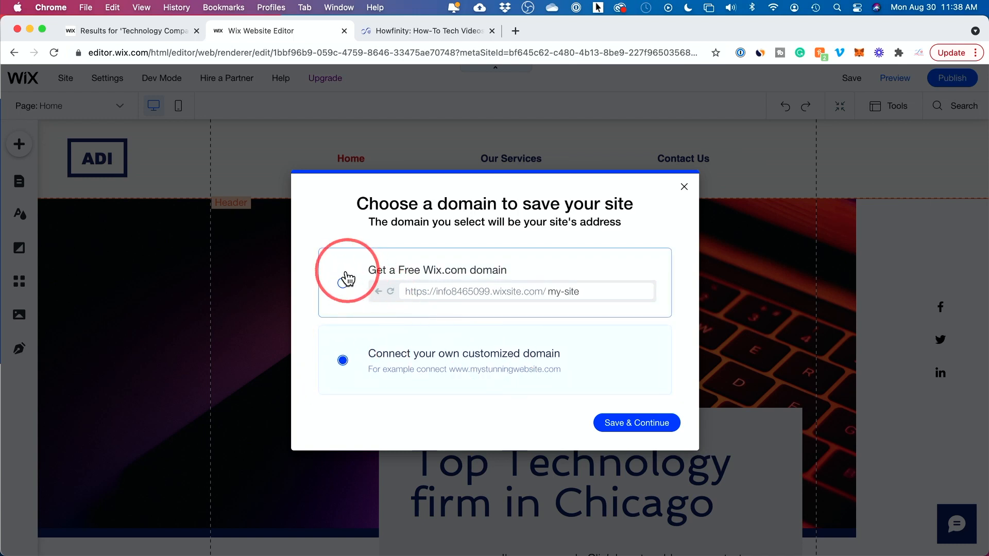
left_click(342, 283)
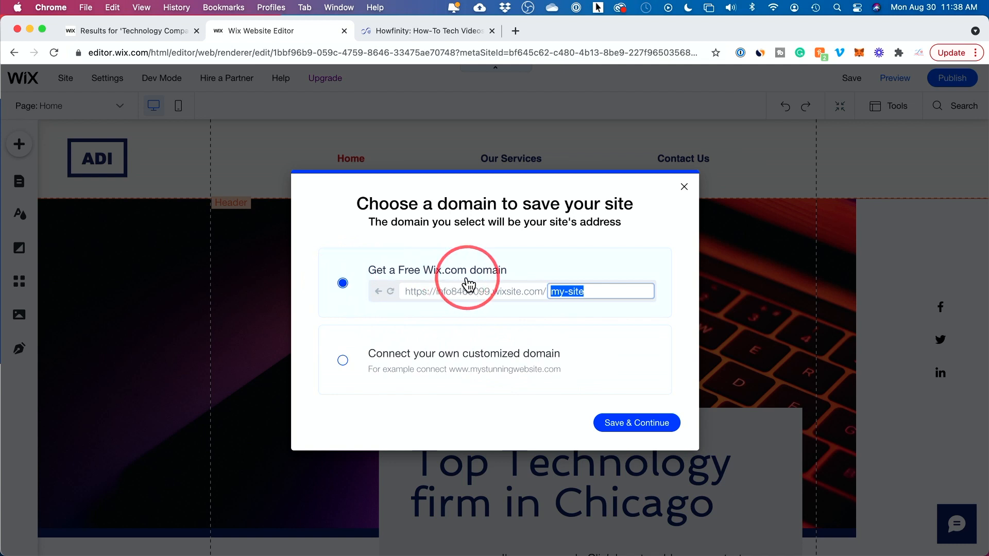
type("howfinity")
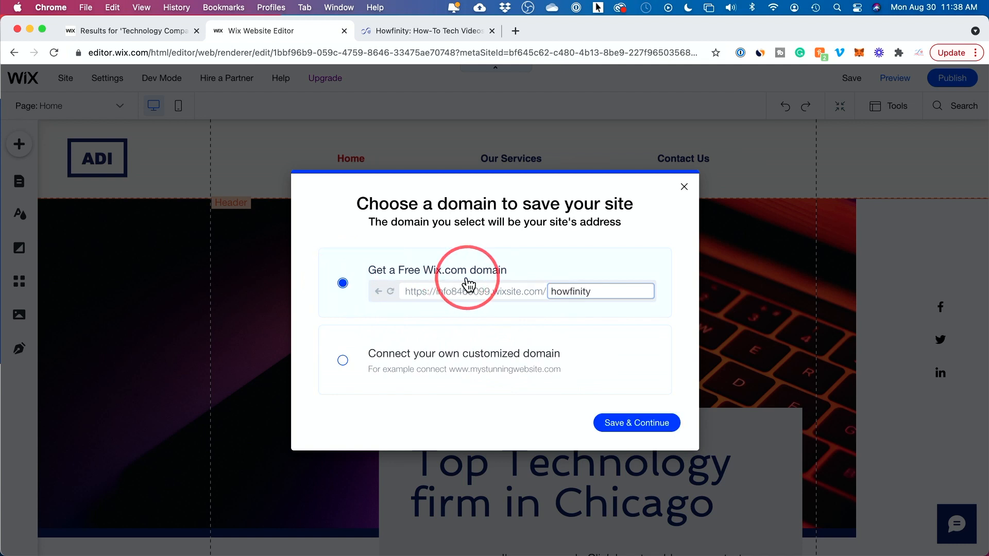
left_click(636, 423)
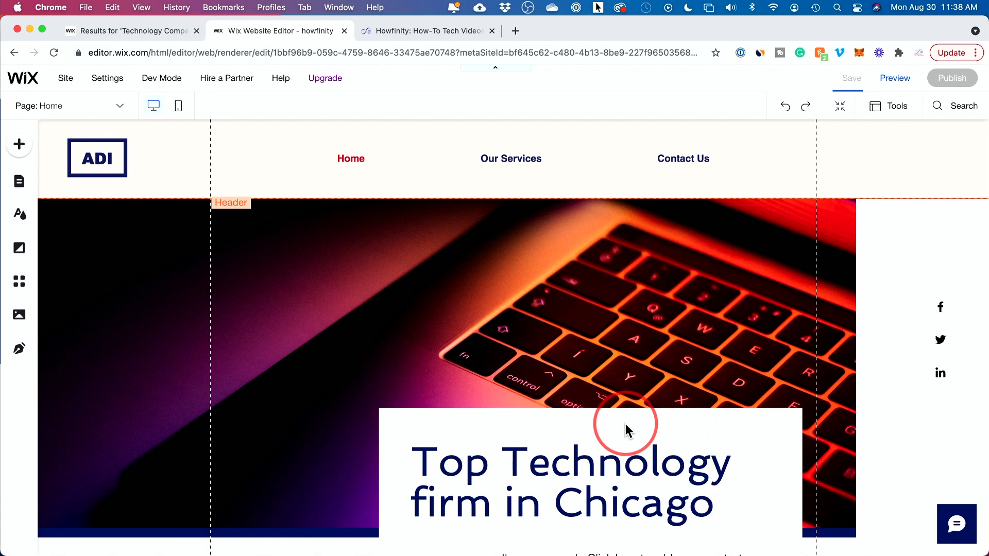
Publish the saved howfinity site live with Publish Now.
left_click(851, 78)
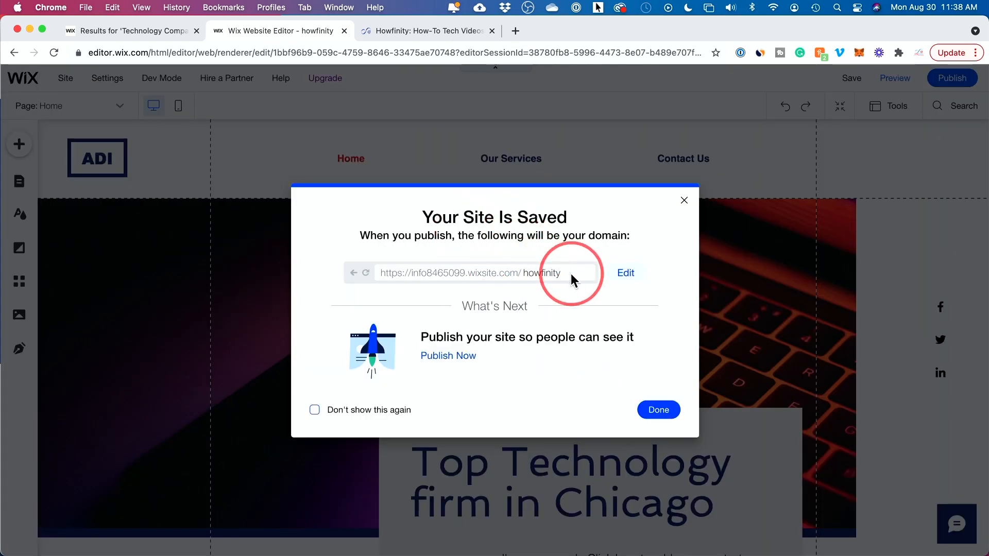
mouse_move(581, 283)
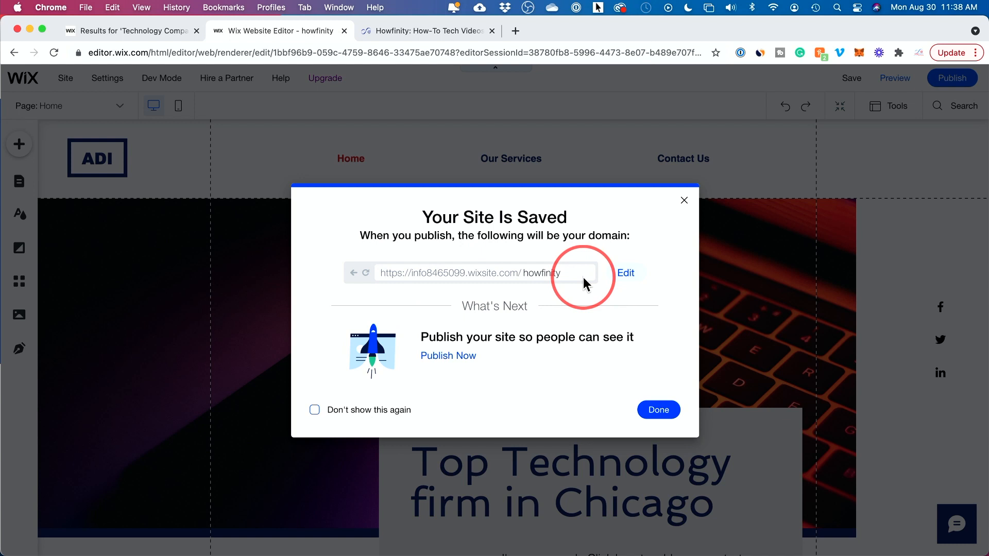
mouse_move(561, 312)
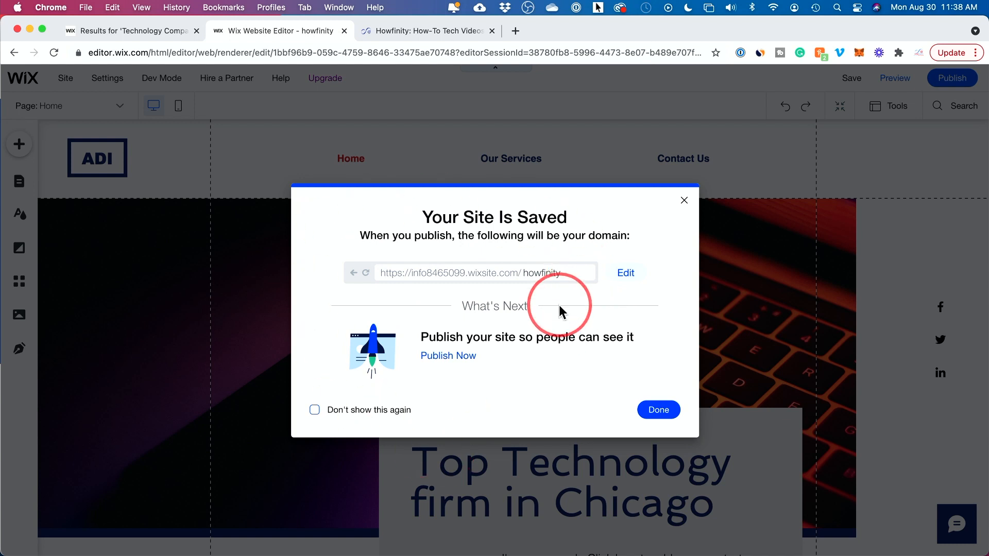
mouse_move(239, 117)
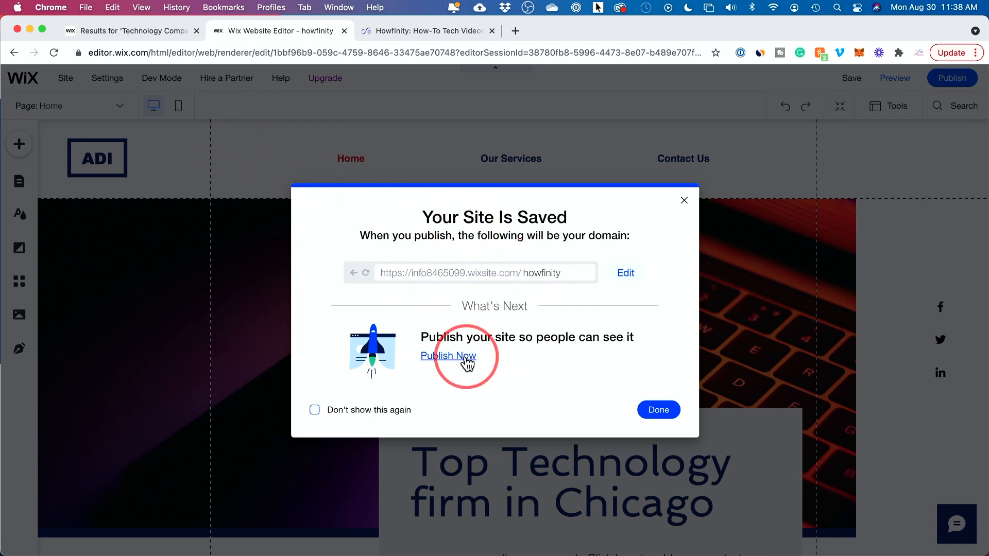
mouse_move(433, 364)
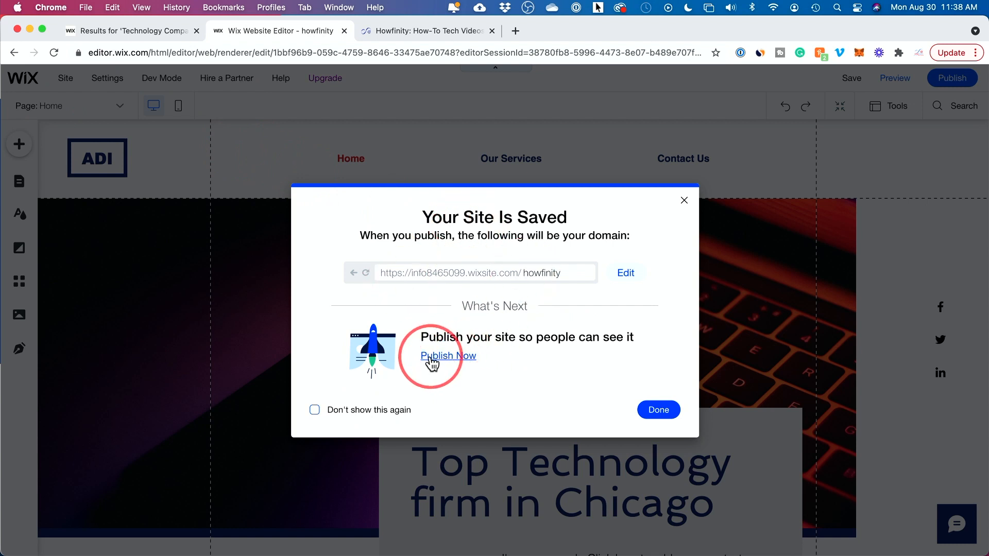
left_click(449, 356)
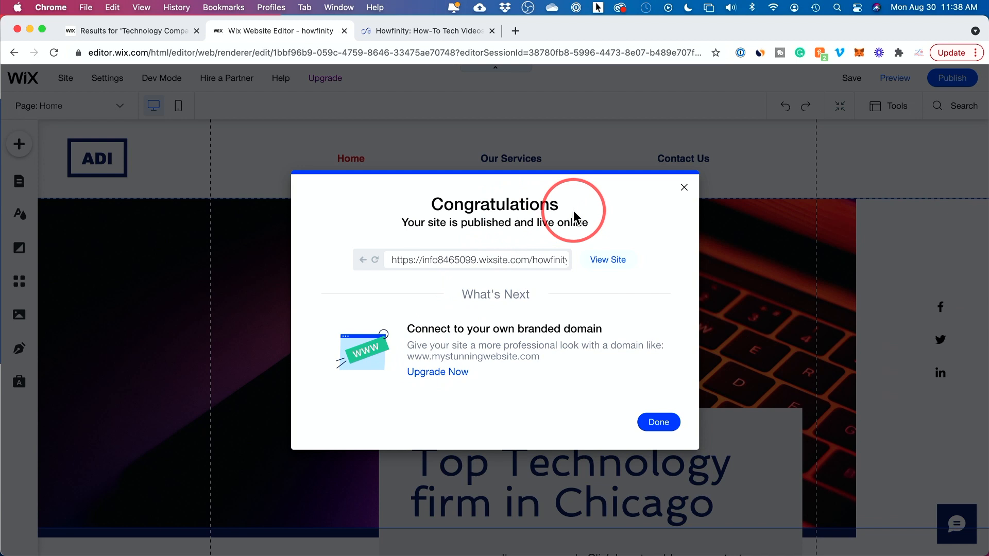
mouse_move(600, 266)
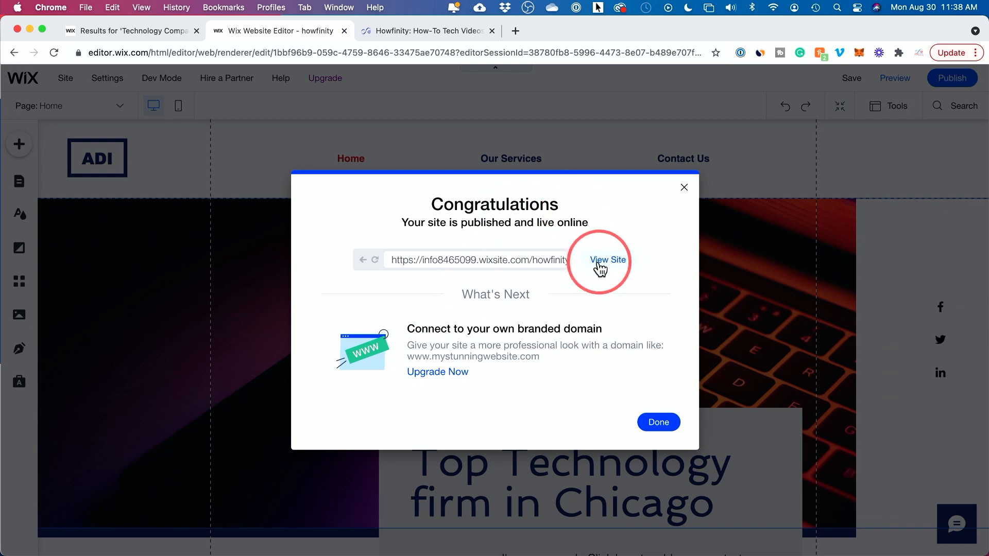
left_click(607, 259)
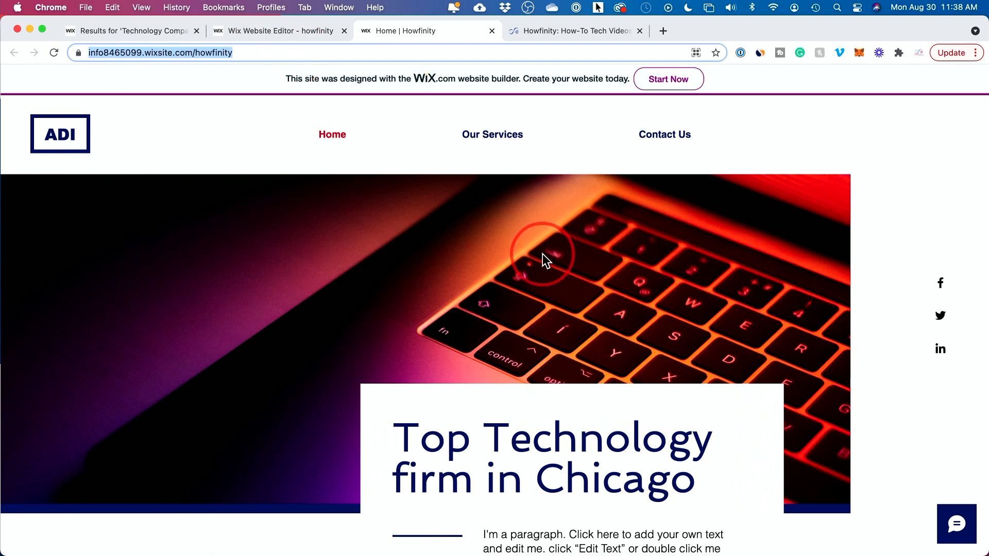
scroll("down", 3)
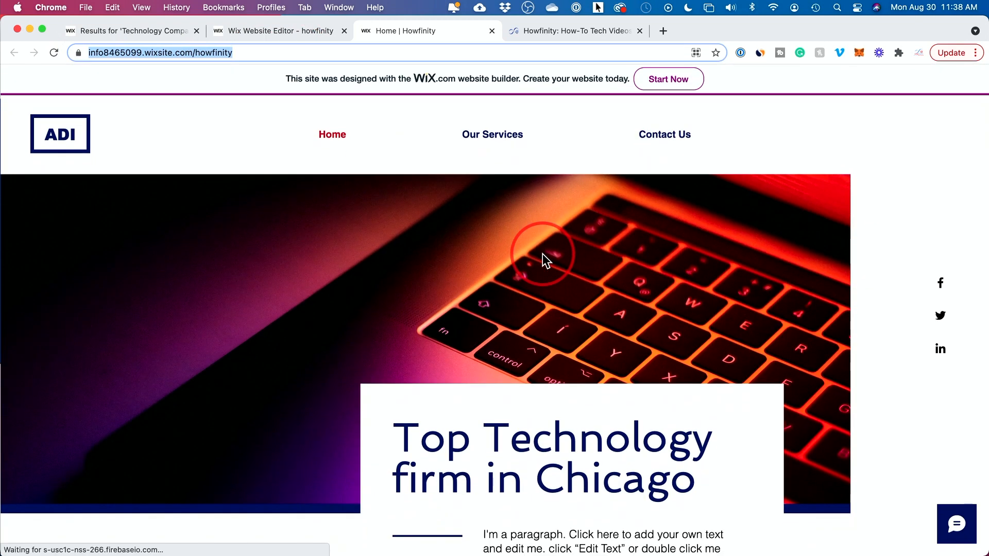
mouse_move(437, 124)
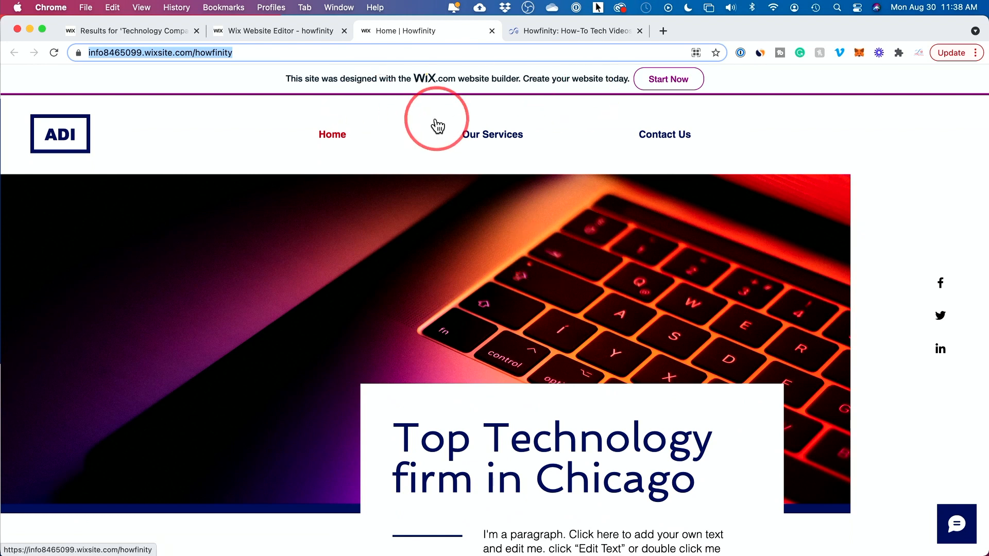
mouse_move(276, 88)
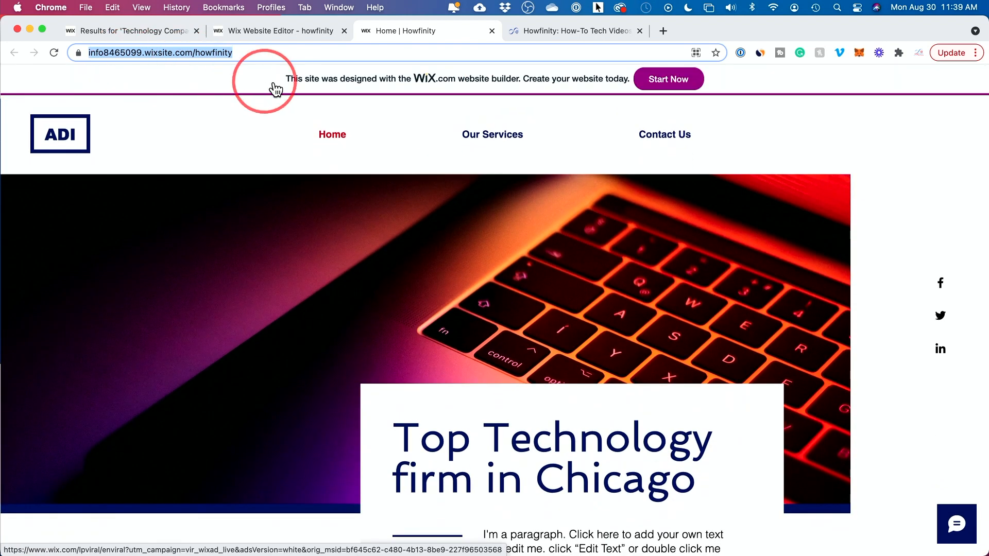
mouse_move(574, 85)
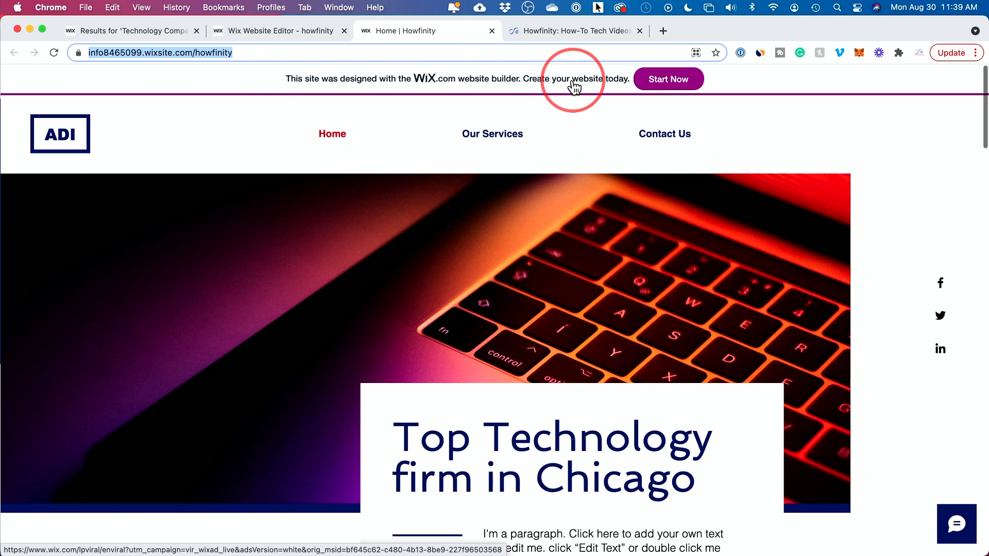
mouse_move(535, 106)
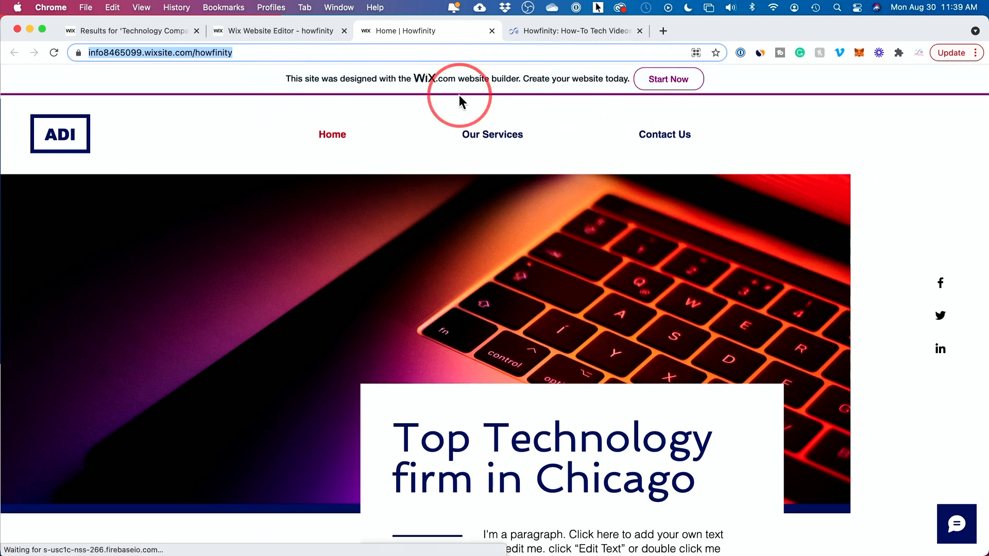
mouse_move(390, 91)
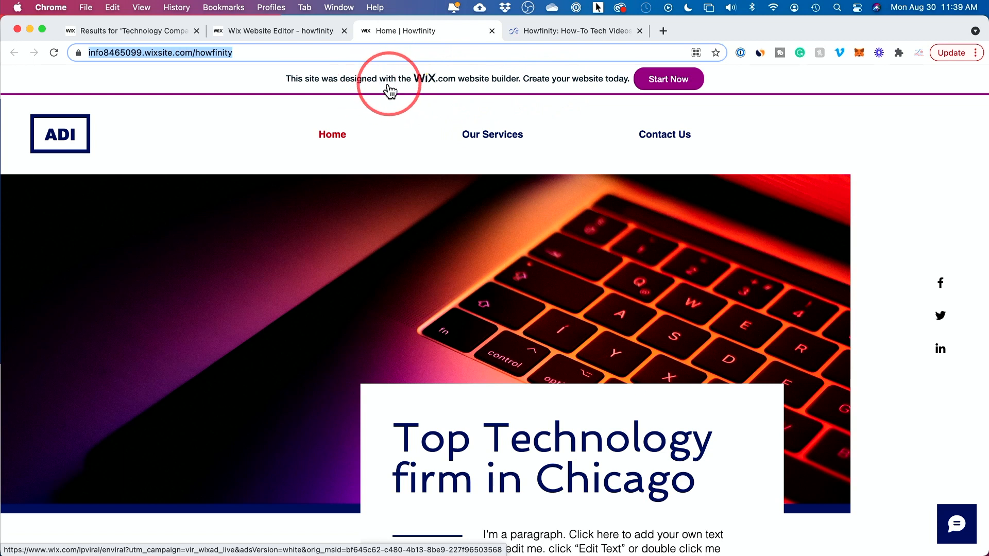
scroll("down", 3)
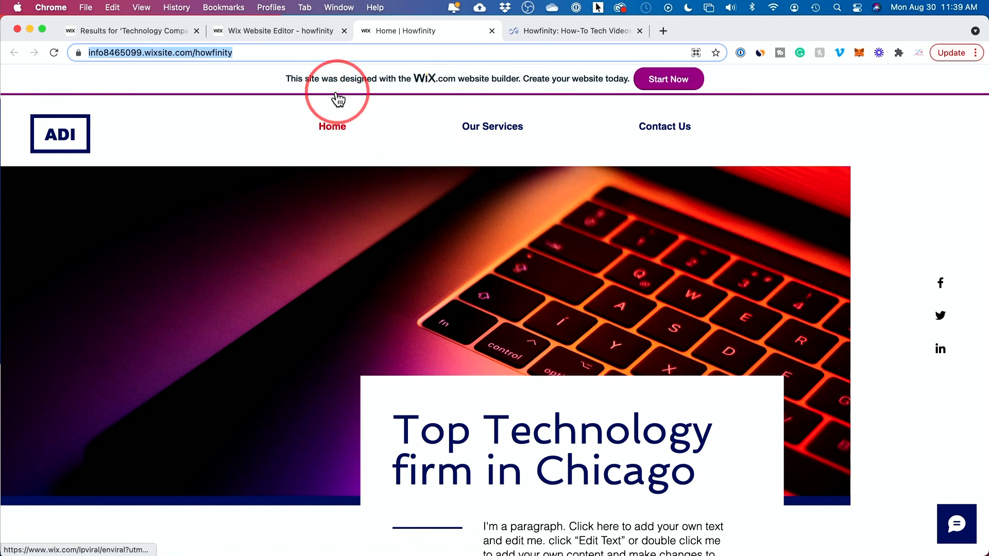
mouse_move(561, 79)
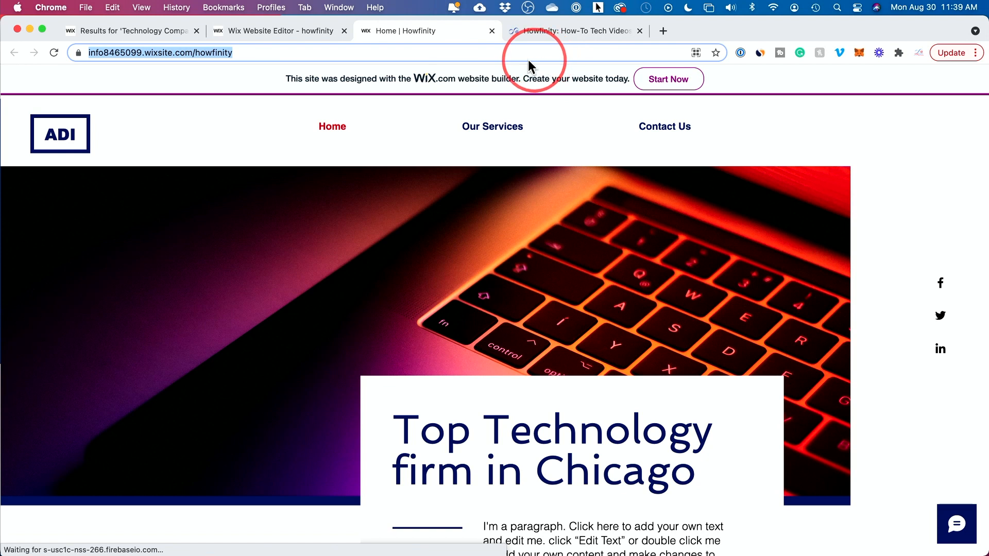
From the Website Editor tab, open Upgrade's Compare Plans listing VIP, Pro, Unlimited and Combo.
left_click(278, 31)
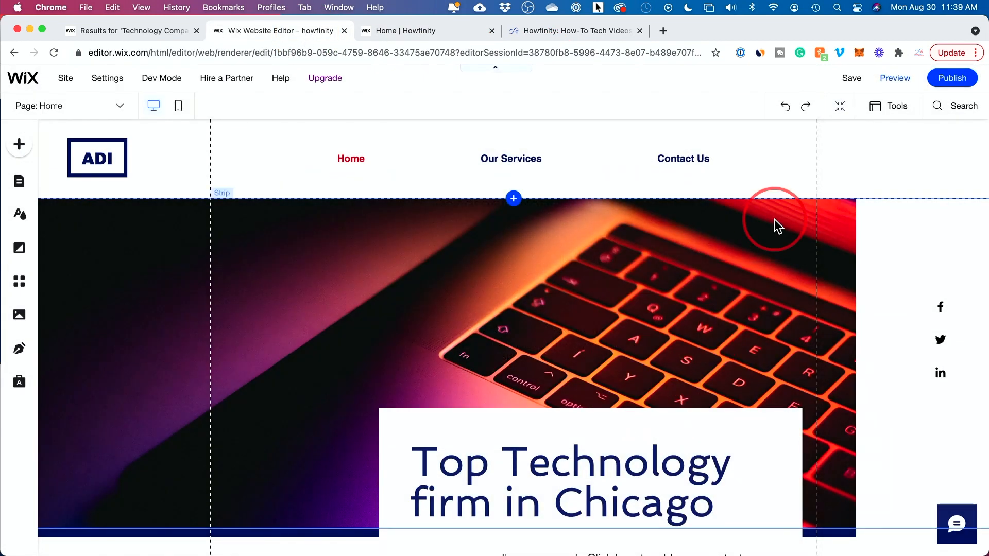
left_click(324, 78)
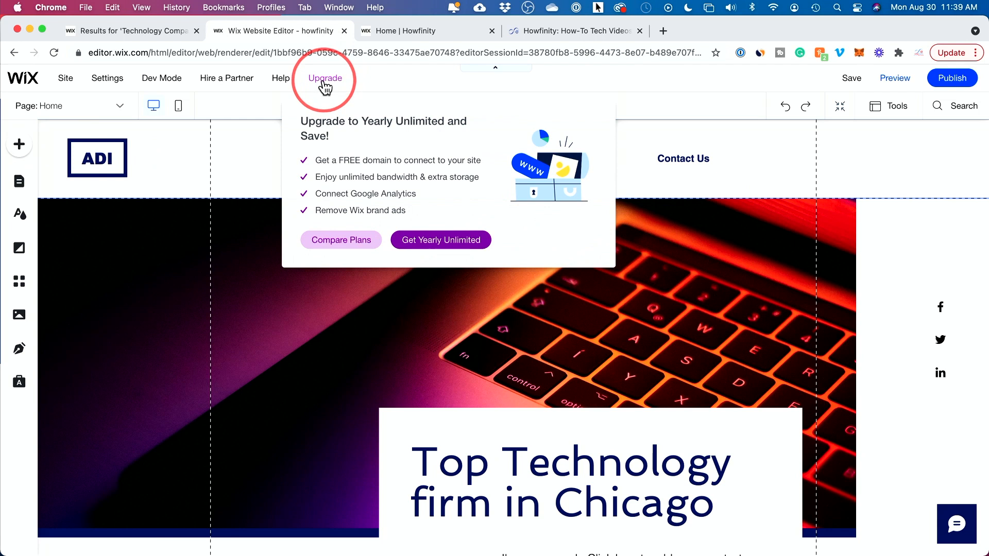
left_click(340, 240)
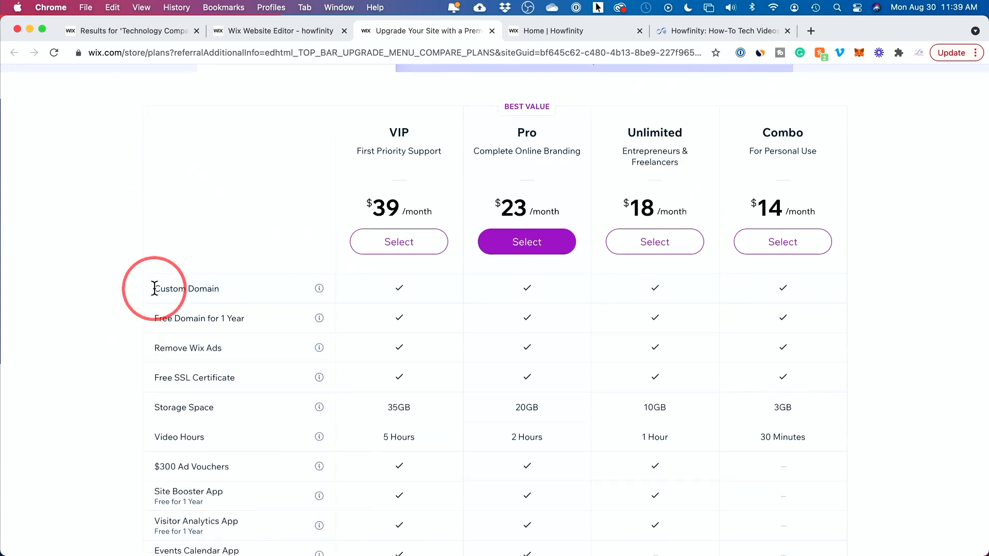
double_click(186, 288)
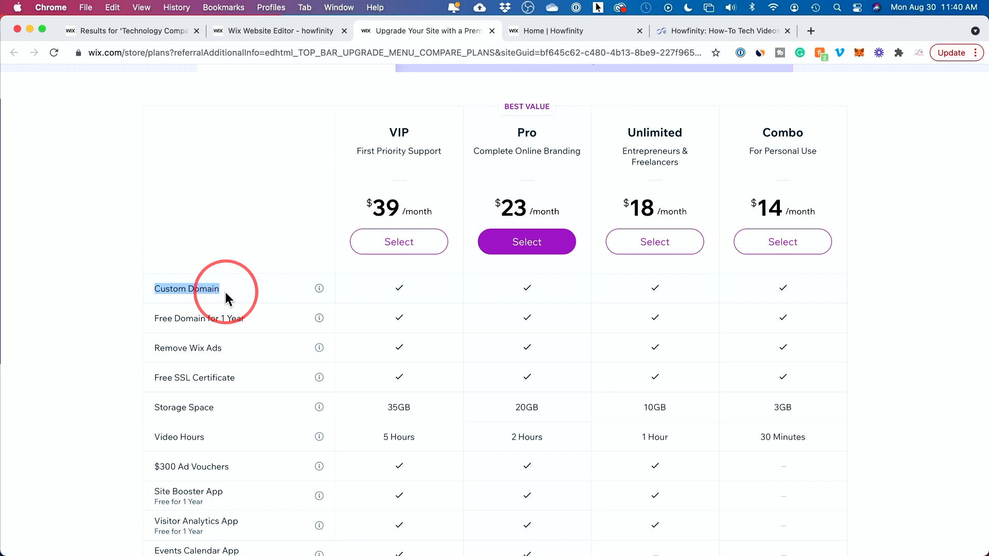
mouse_move(172, 317)
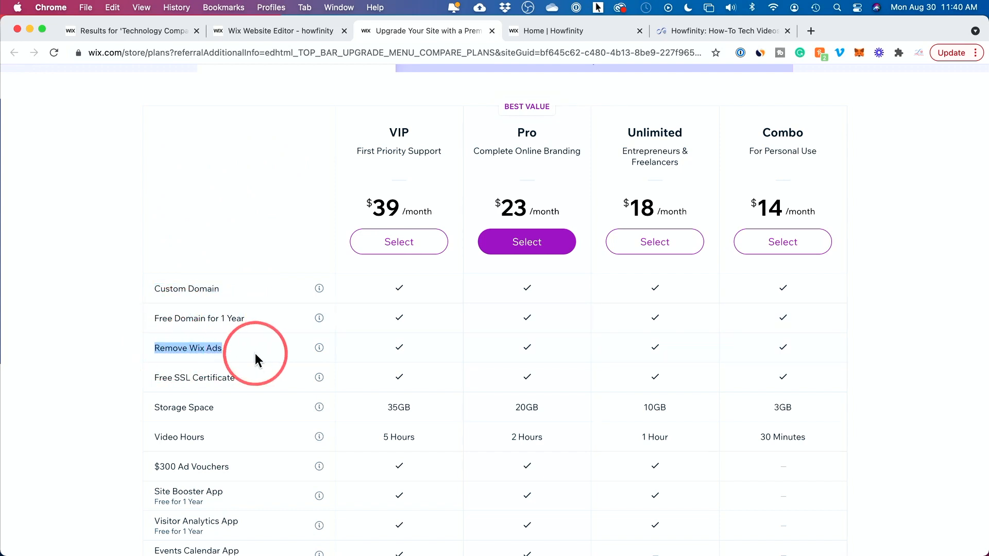
mouse_move(215, 284)
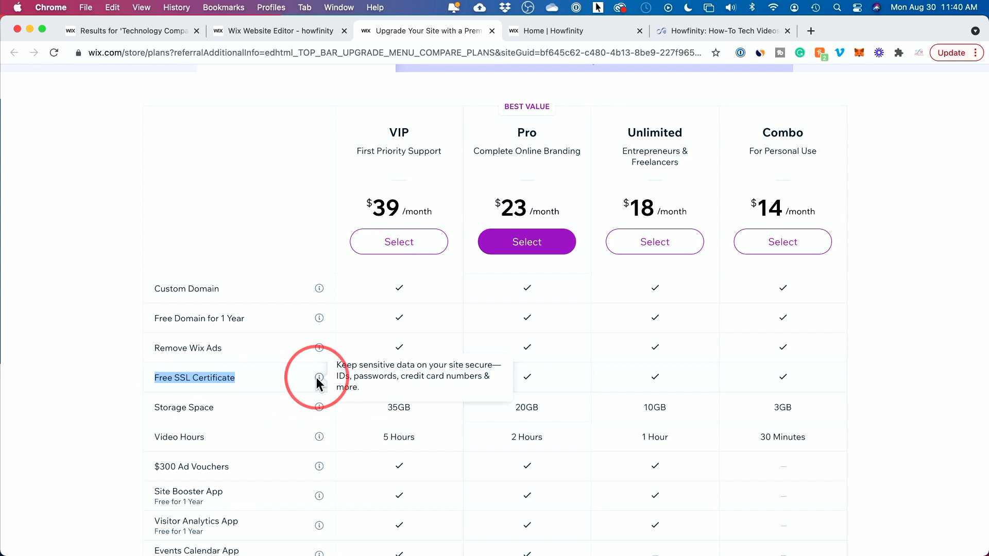
mouse_move(301, 385)
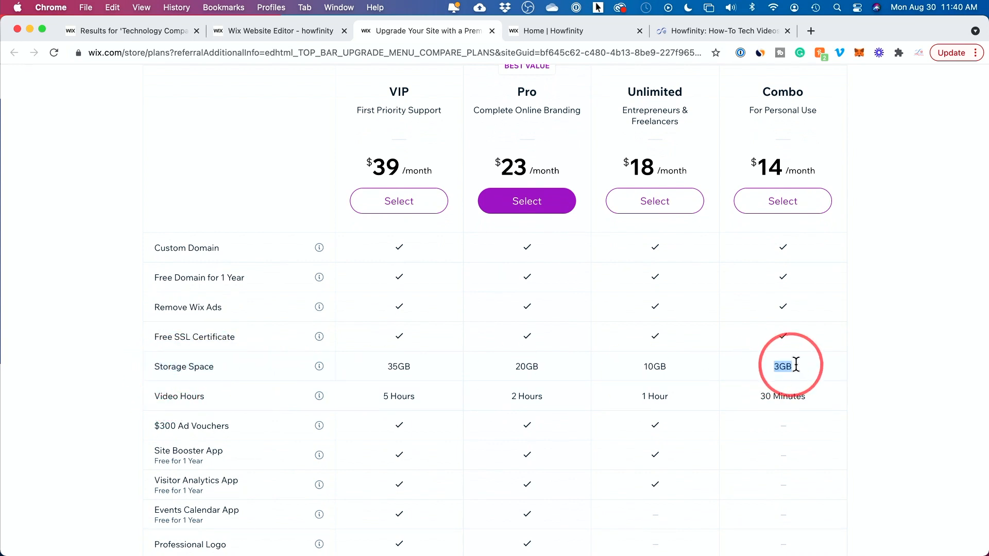
mouse_move(820, 371)
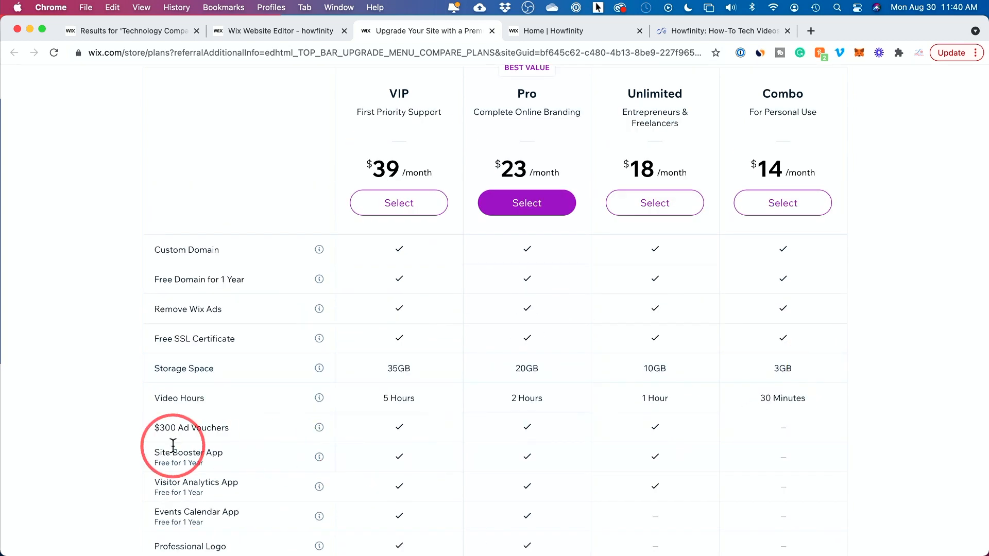
mouse_move(219, 489)
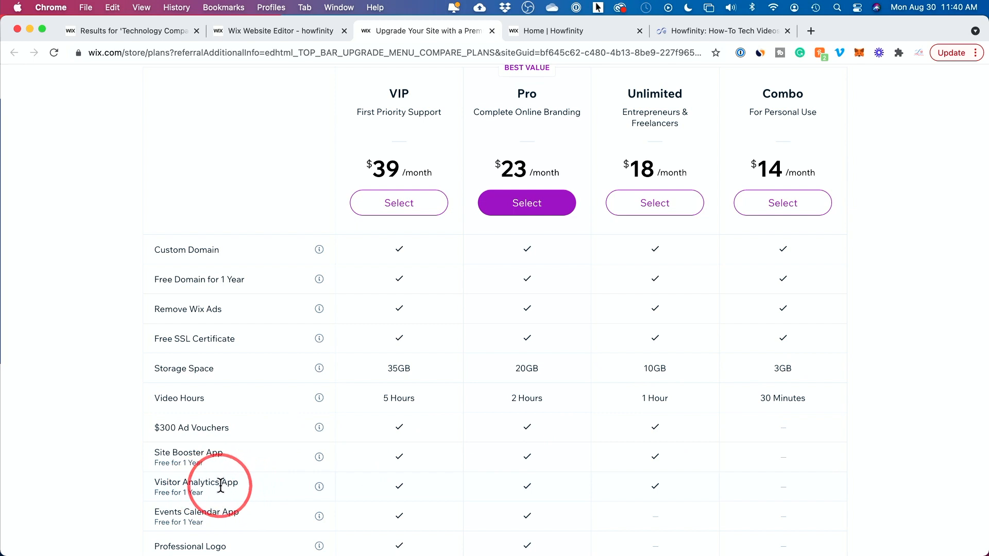
scroll("down", 3)
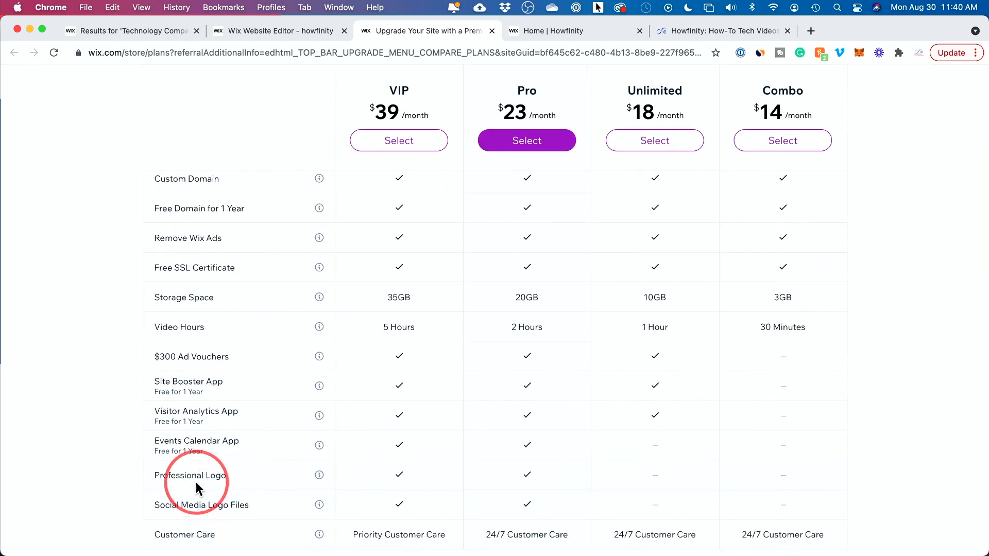
mouse_move(528, 483)
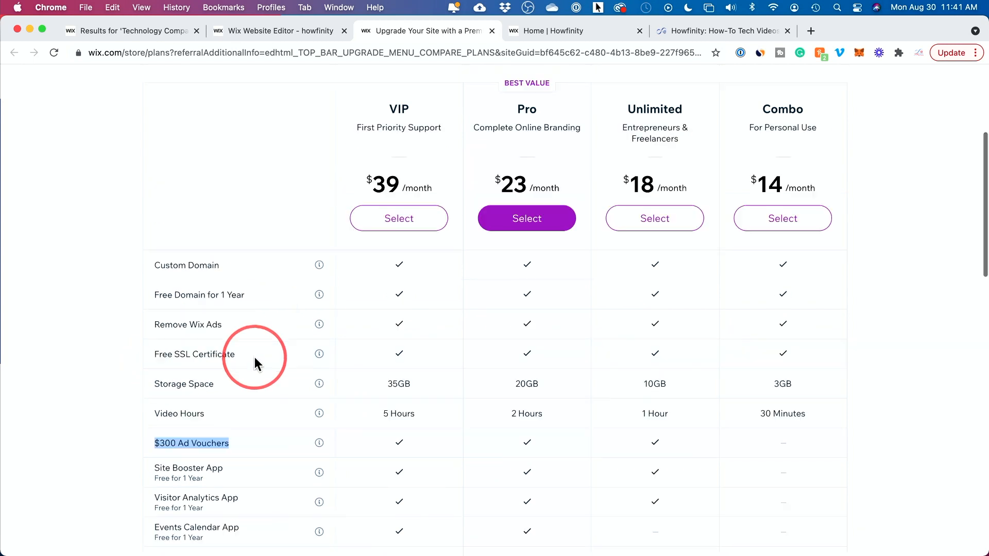
scroll("down", 3)
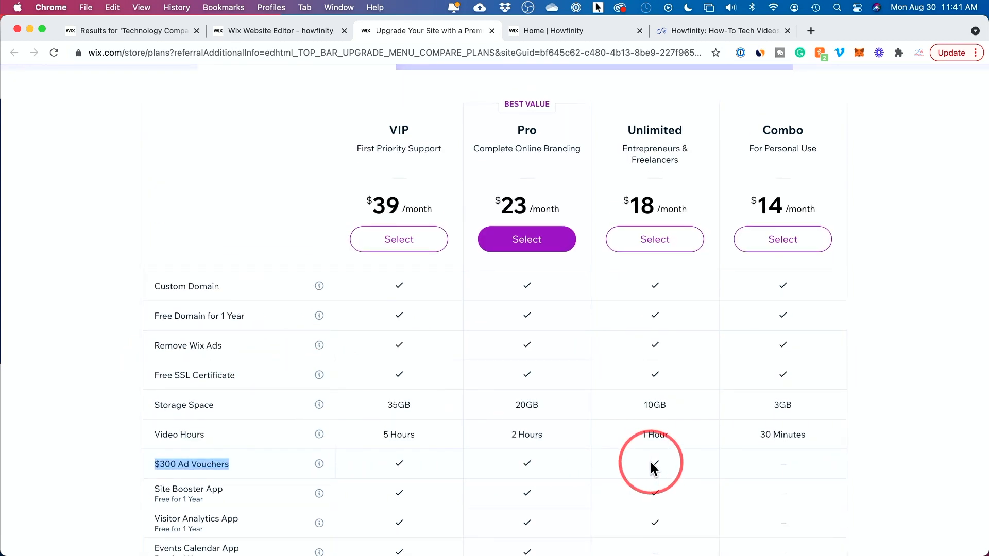
mouse_move(616, 387)
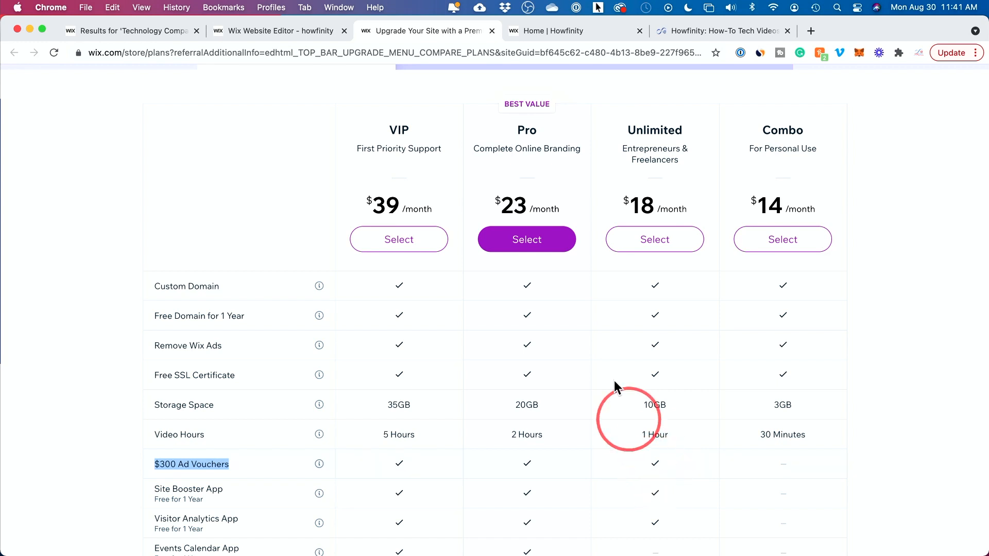
mouse_move(711, 188)
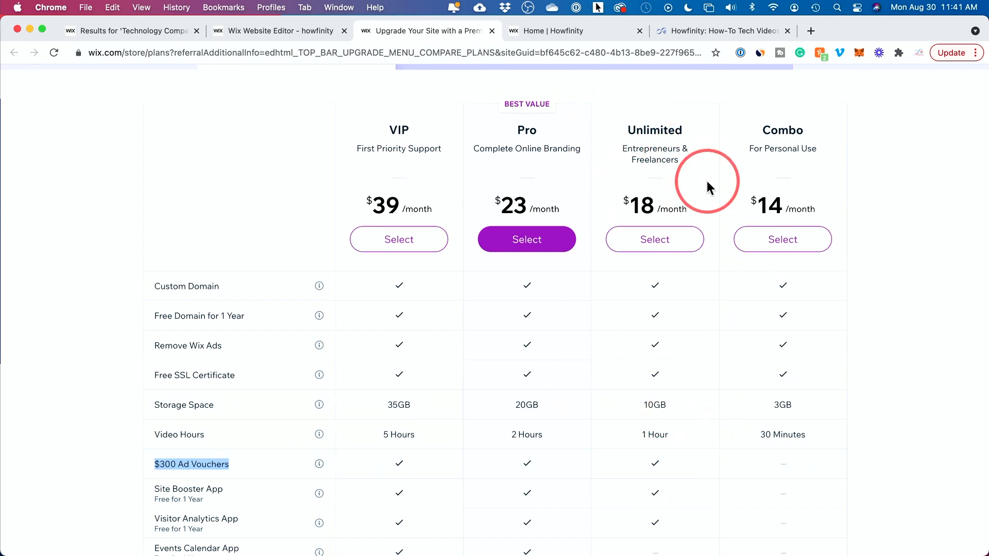
mouse_move(486, 123)
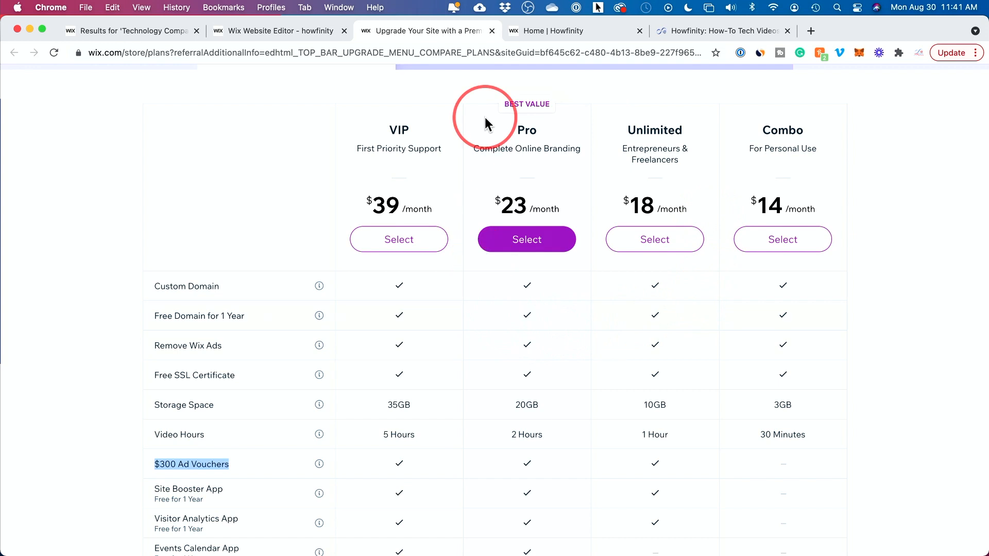
scroll("down", 3)
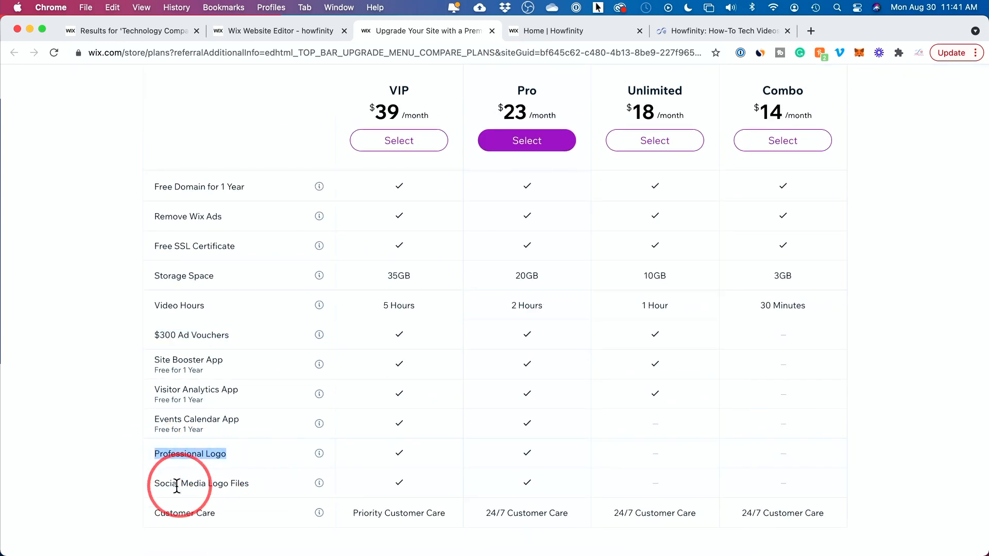
mouse_move(247, 484)
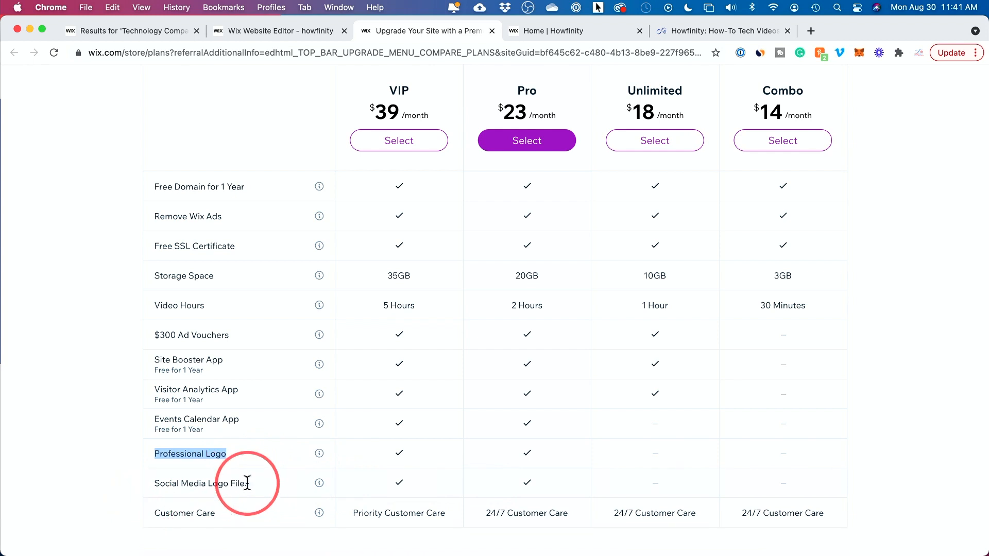
scroll("up", 3)
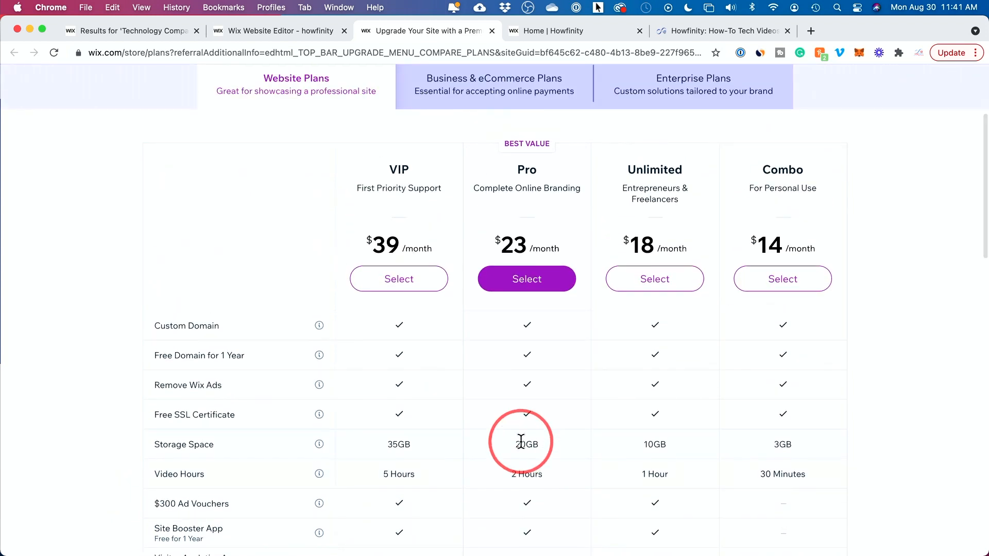
scroll("up", 3)
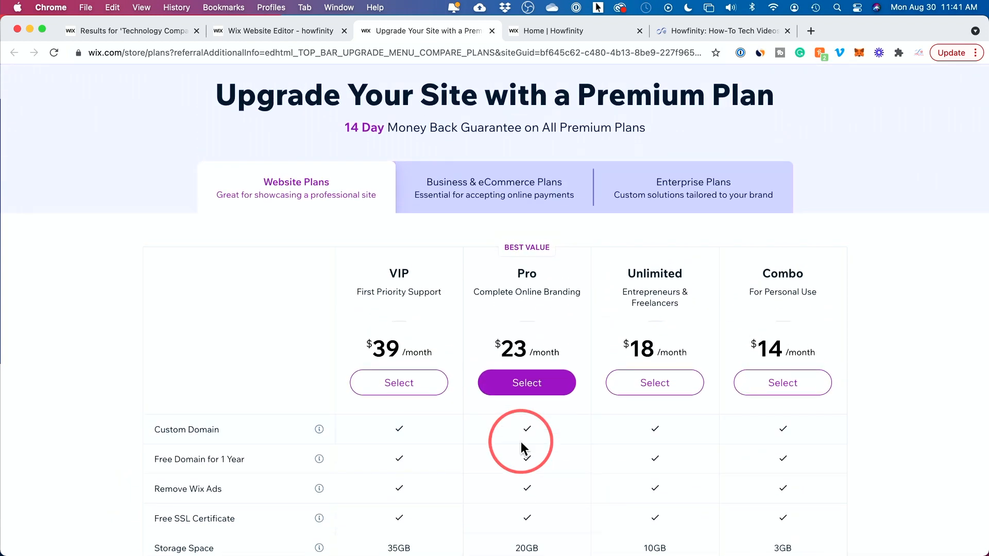
Show the Business & eCommerce plans table: Business VIP, Business Unlimited and Business Basic.
left_click(494, 188)
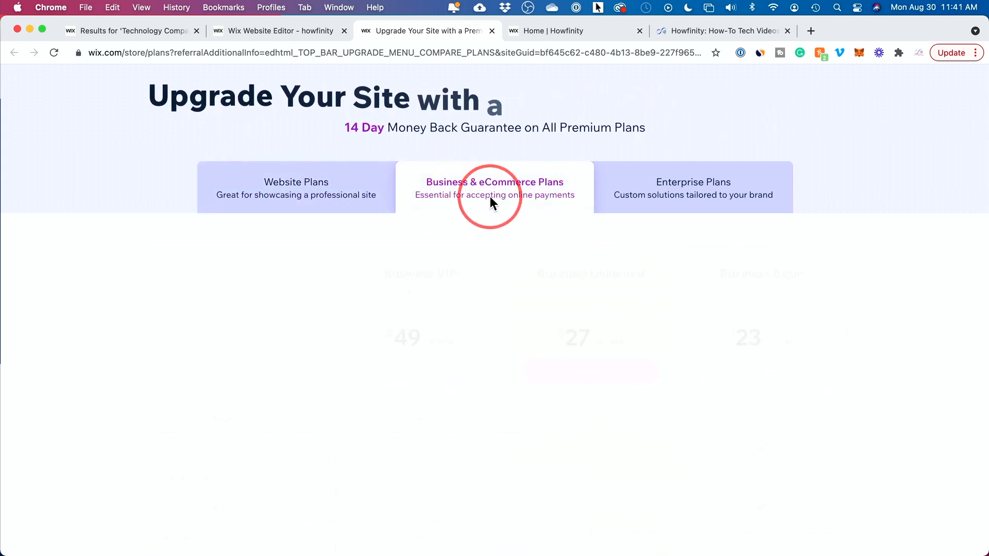
left_click(692, 188)
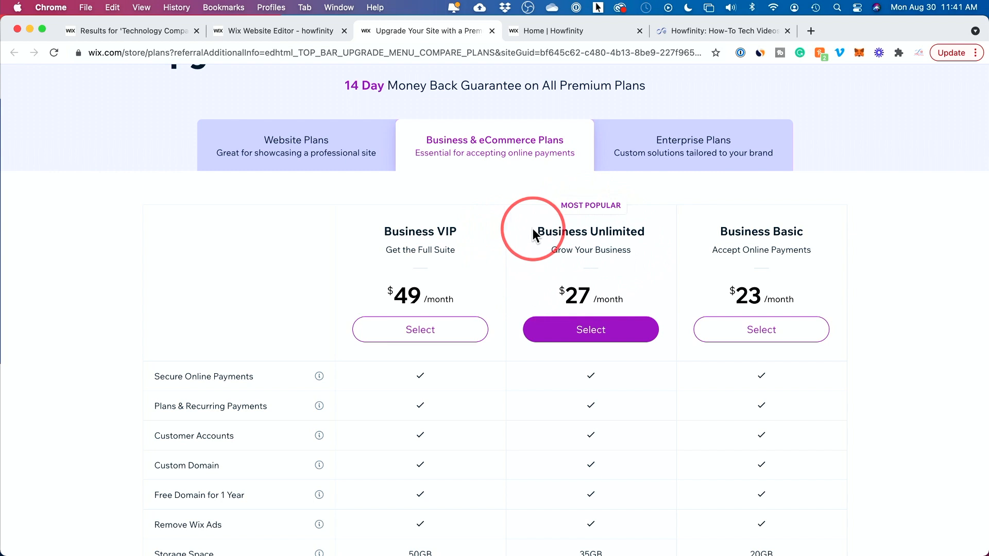
scroll("down", 3)
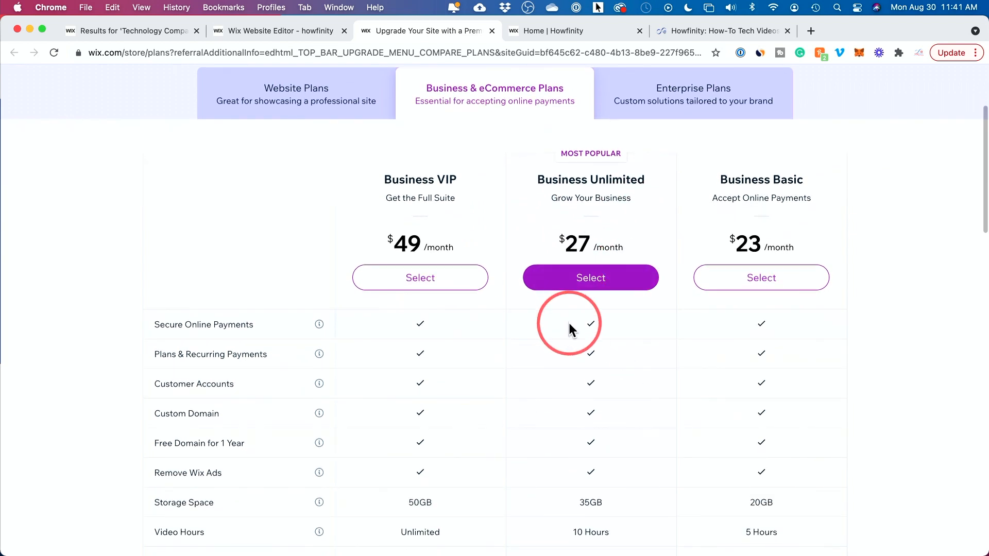
scroll("down", 3)
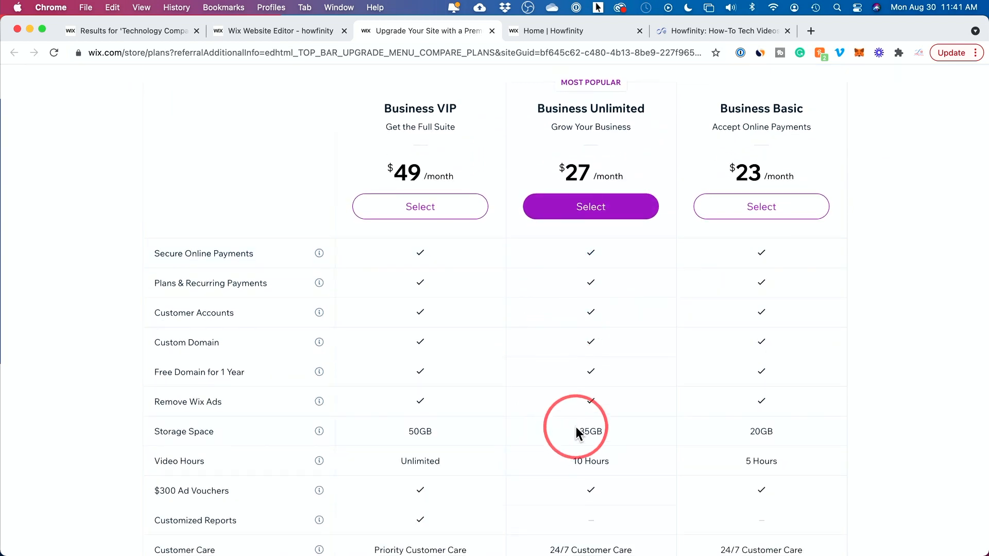